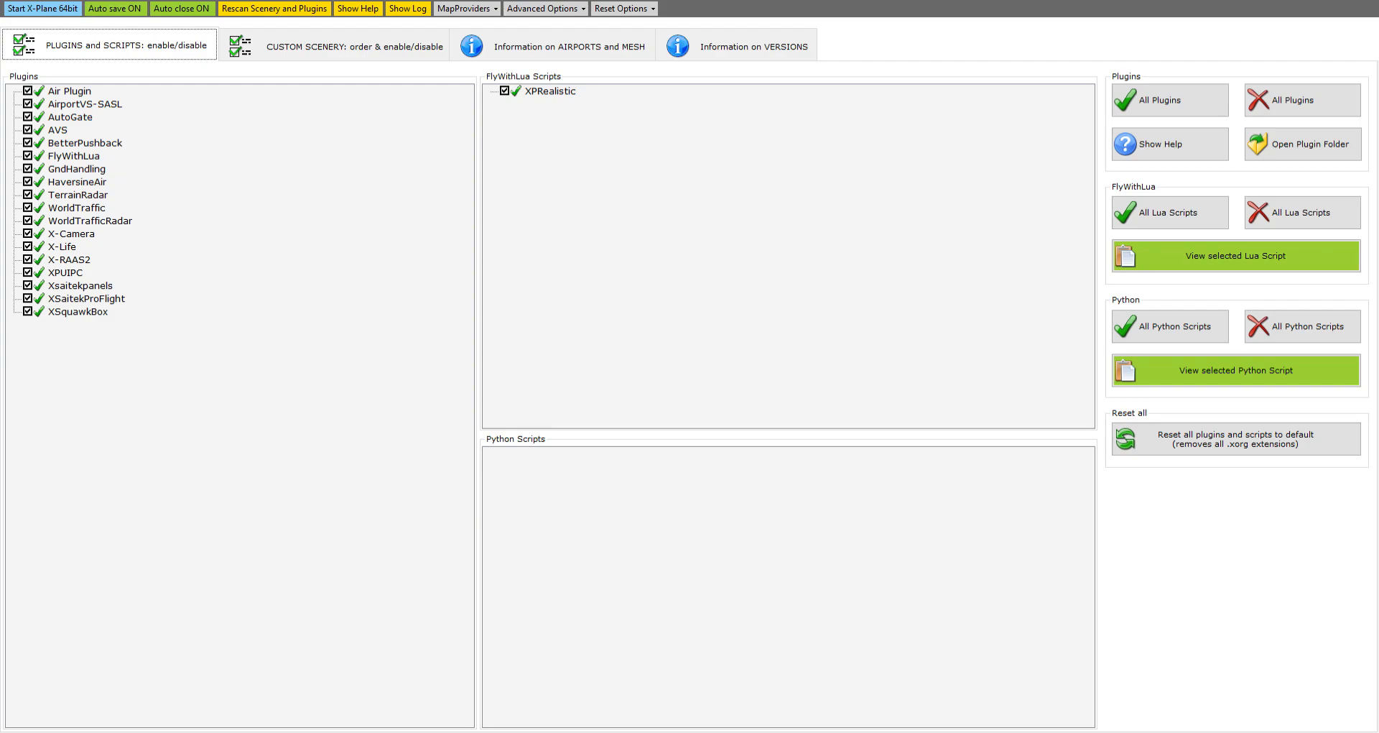
pyautogui.moveTo(1081, 65)
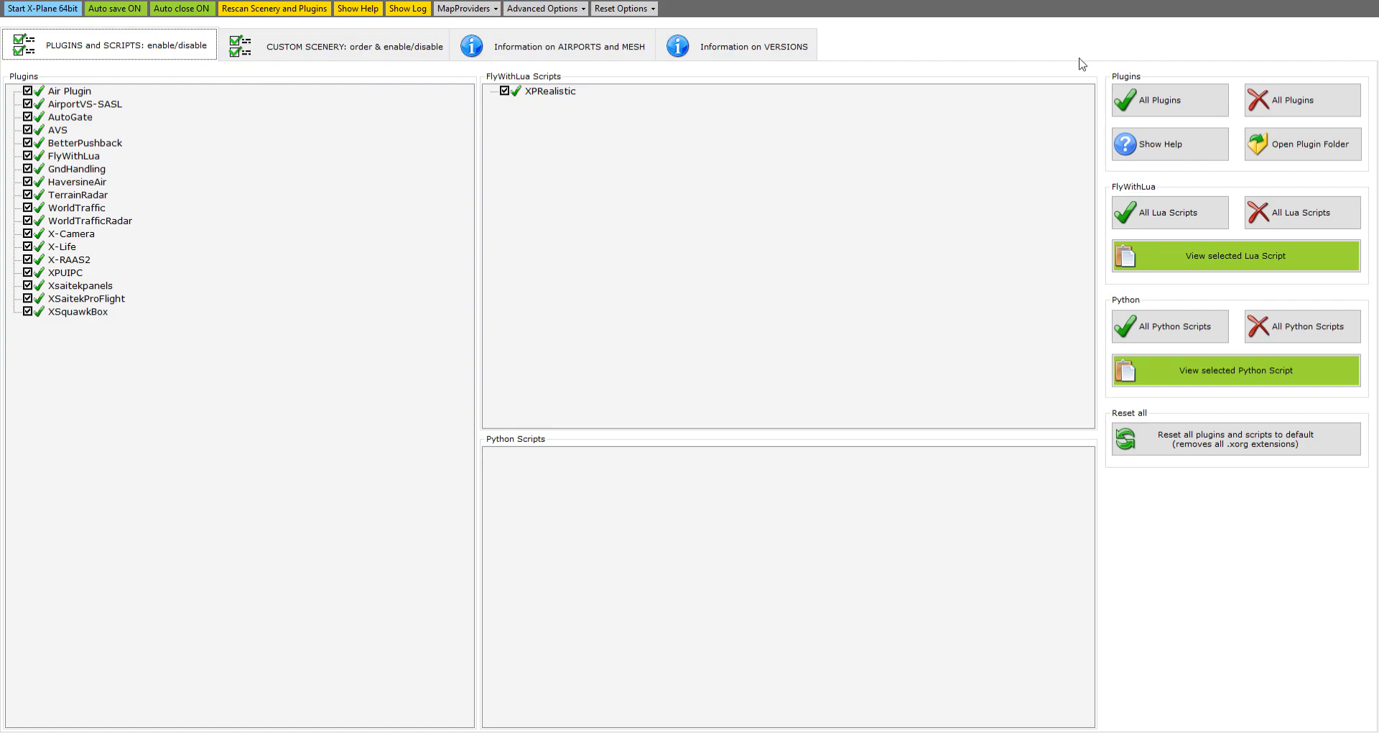
pyautogui.moveTo(1312, 83)
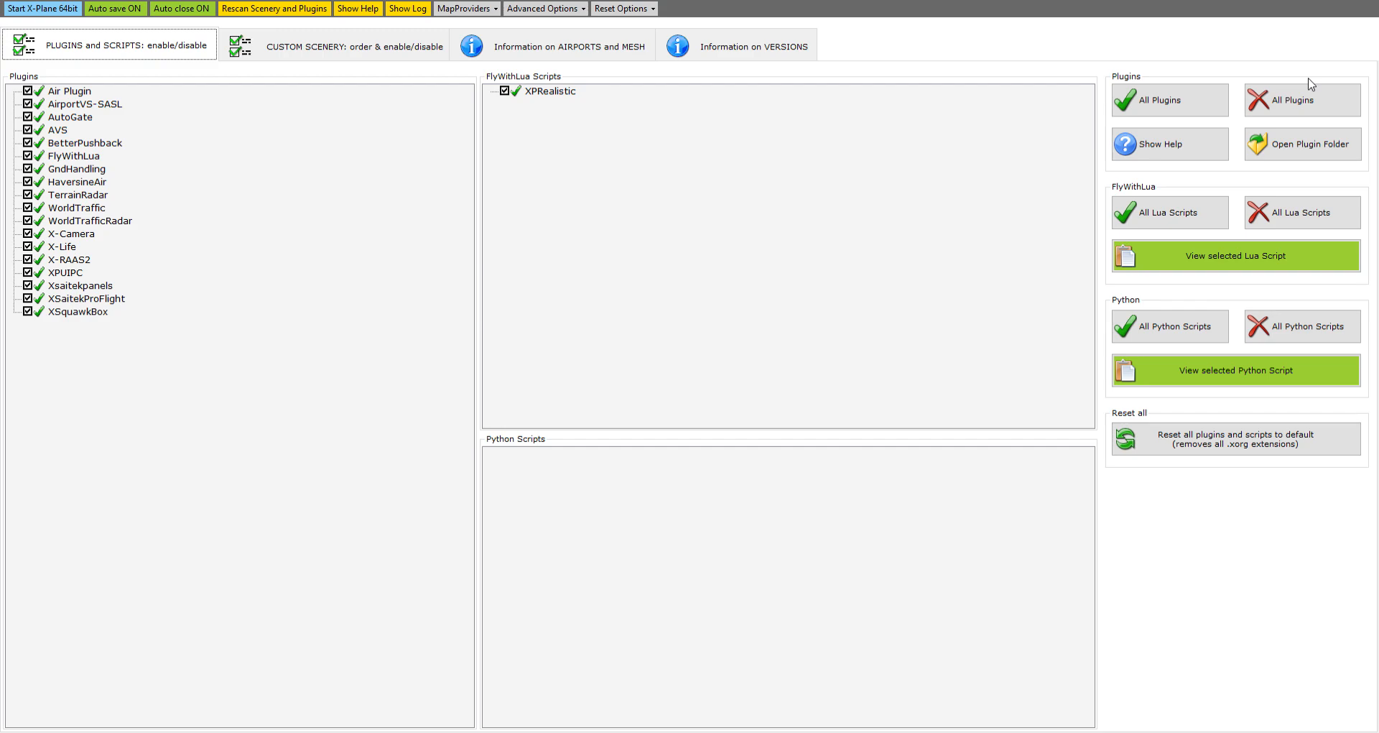
pyautogui.moveTo(810, 347)
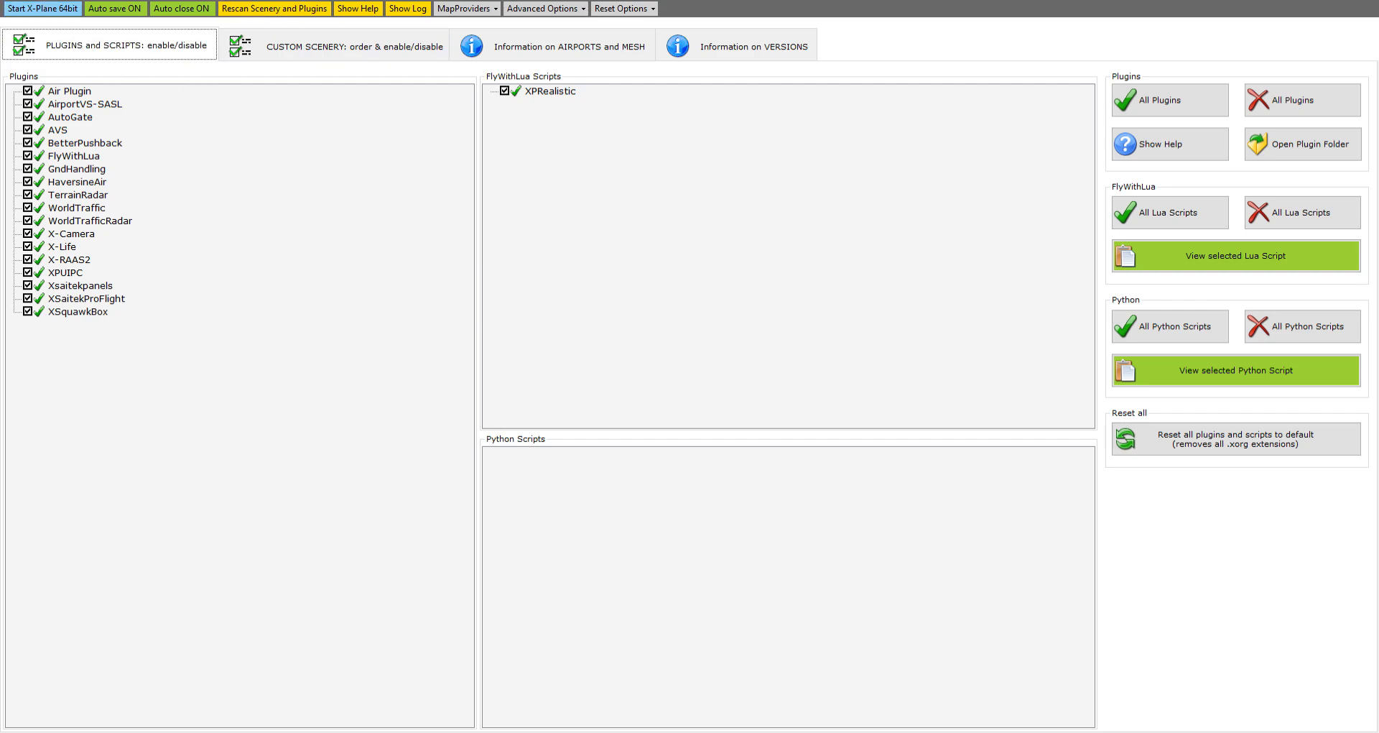
pyautogui.moveTo(271, 172)
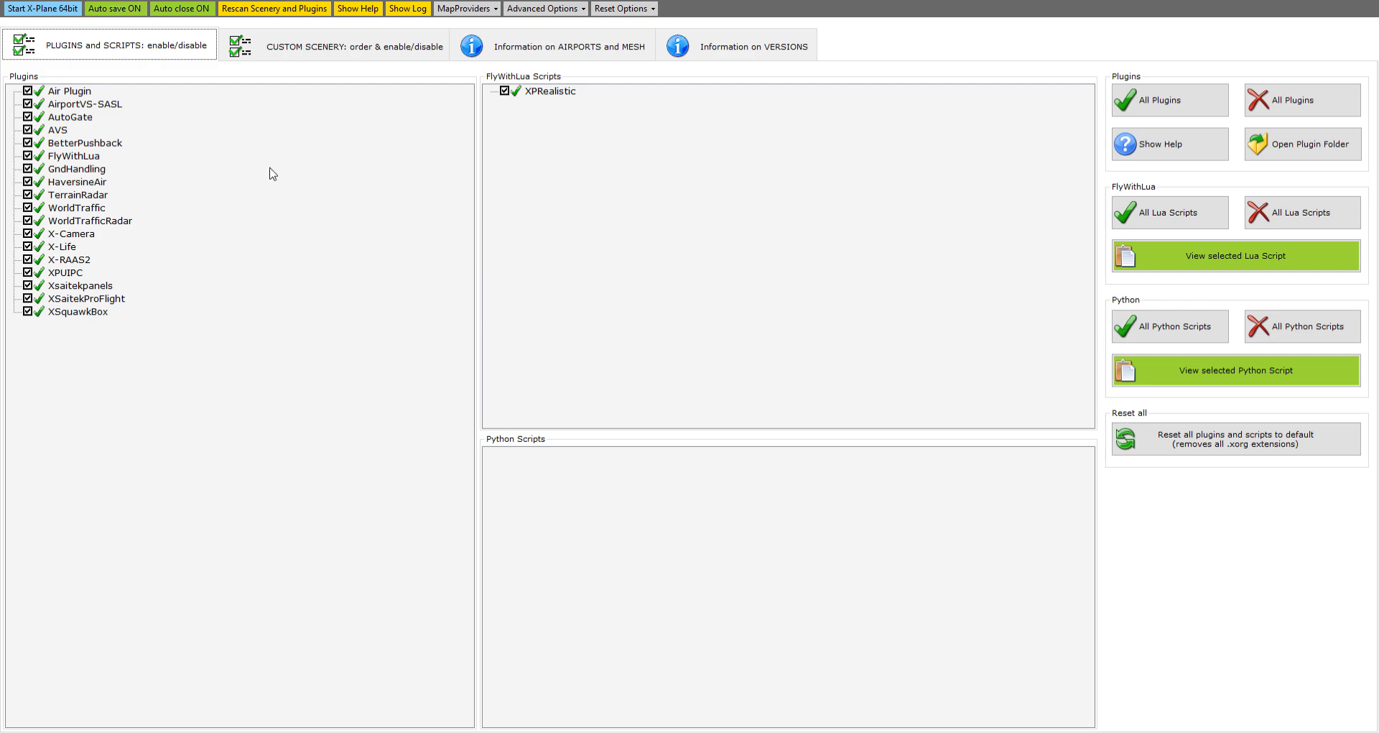
pyautogui.moveTo(483, 488)
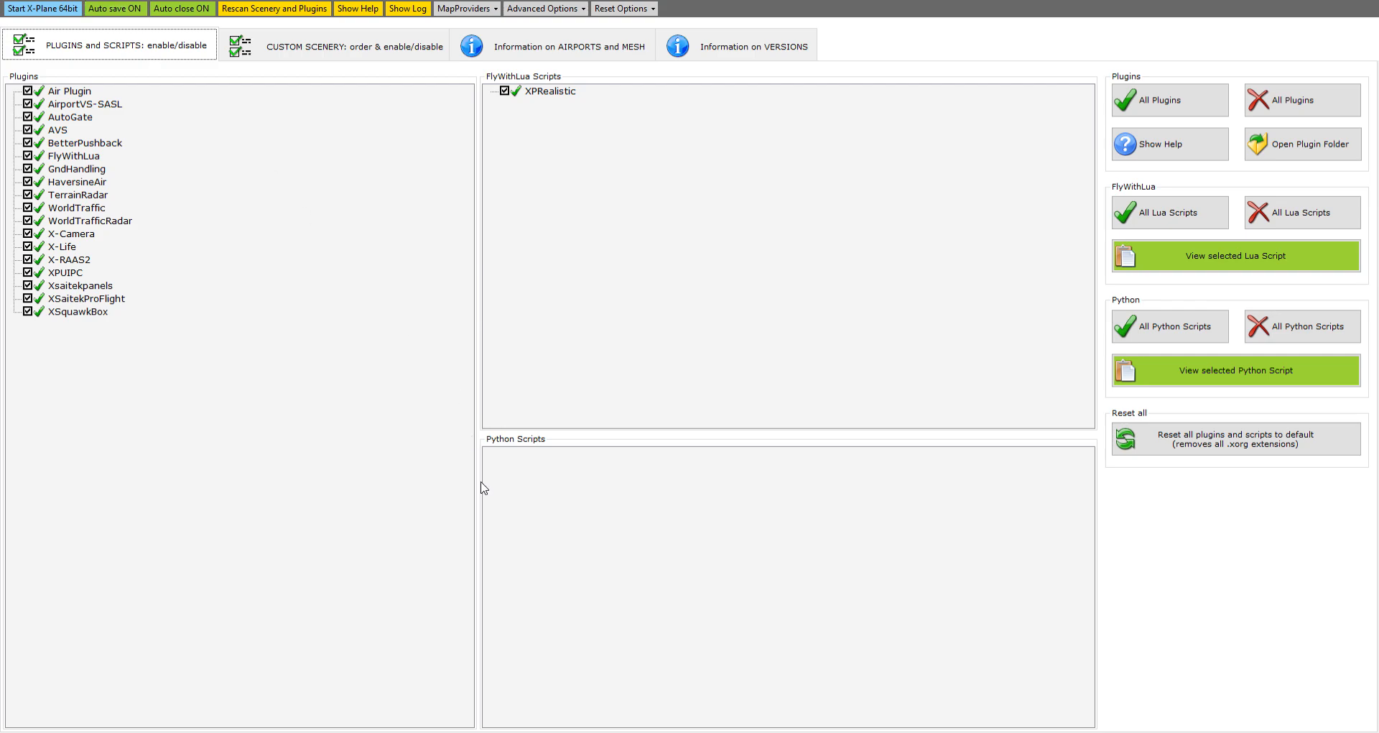
pyautogui.moveTo(293, 155)
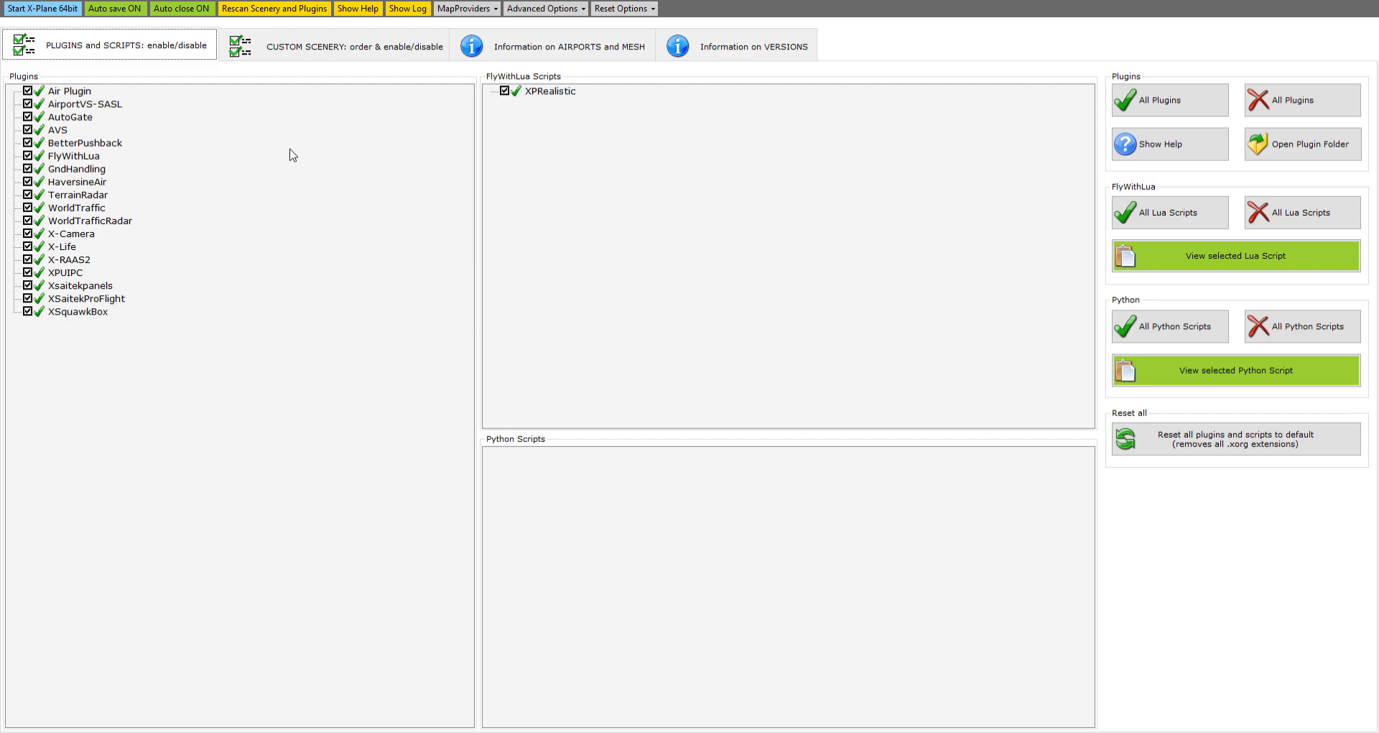
pyautogui.moveTo(100, 235)
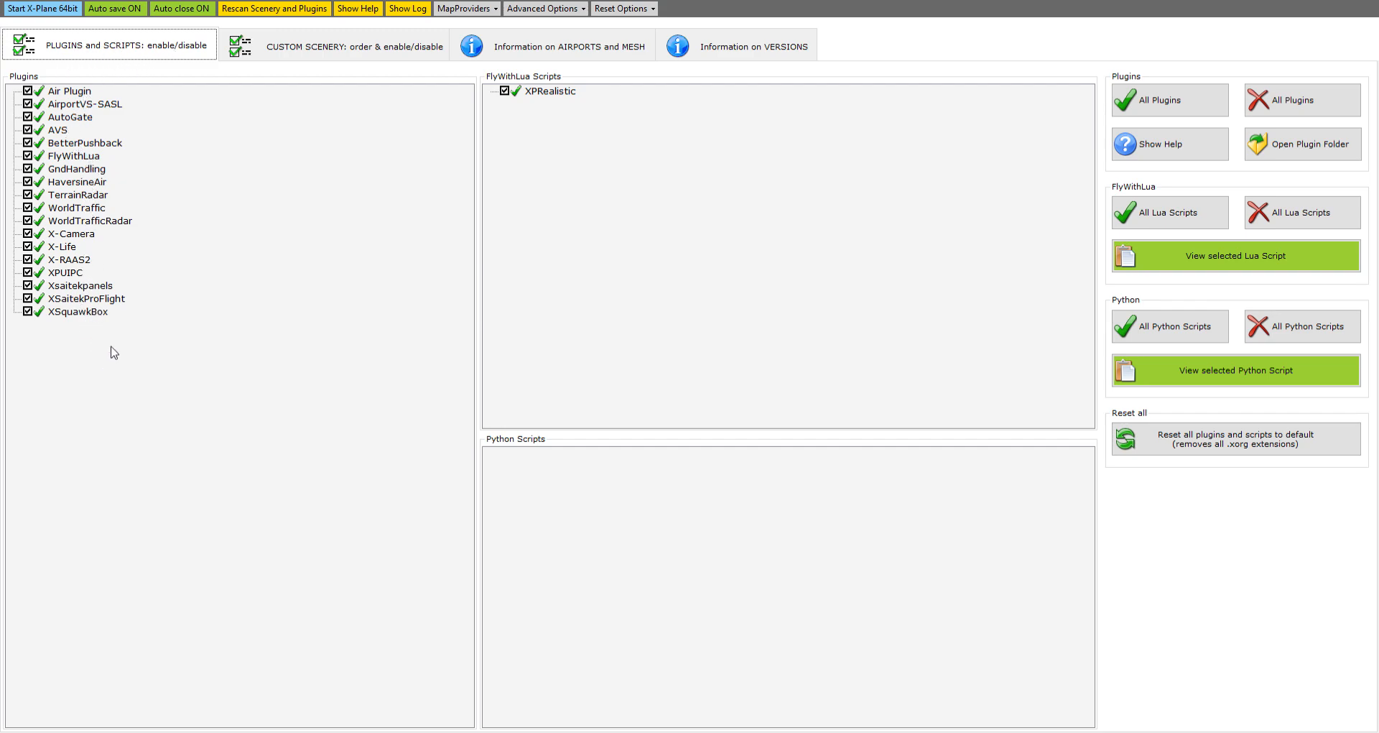
pyautogui.moveTo(142, 240)
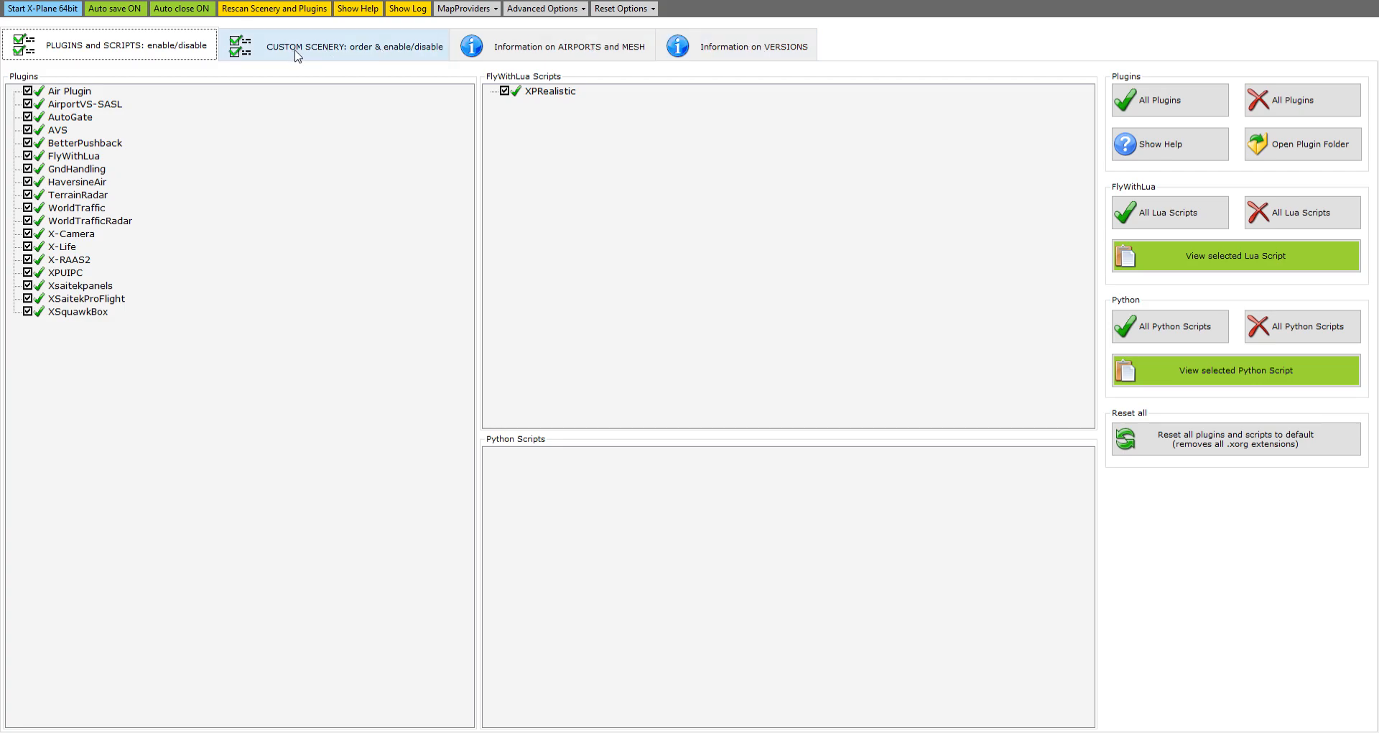
# Switch to the CUSTOM SCENERY order & enable/disable view listing 165 packs, 62 needing attention.
pyautogui.click(354, 46)
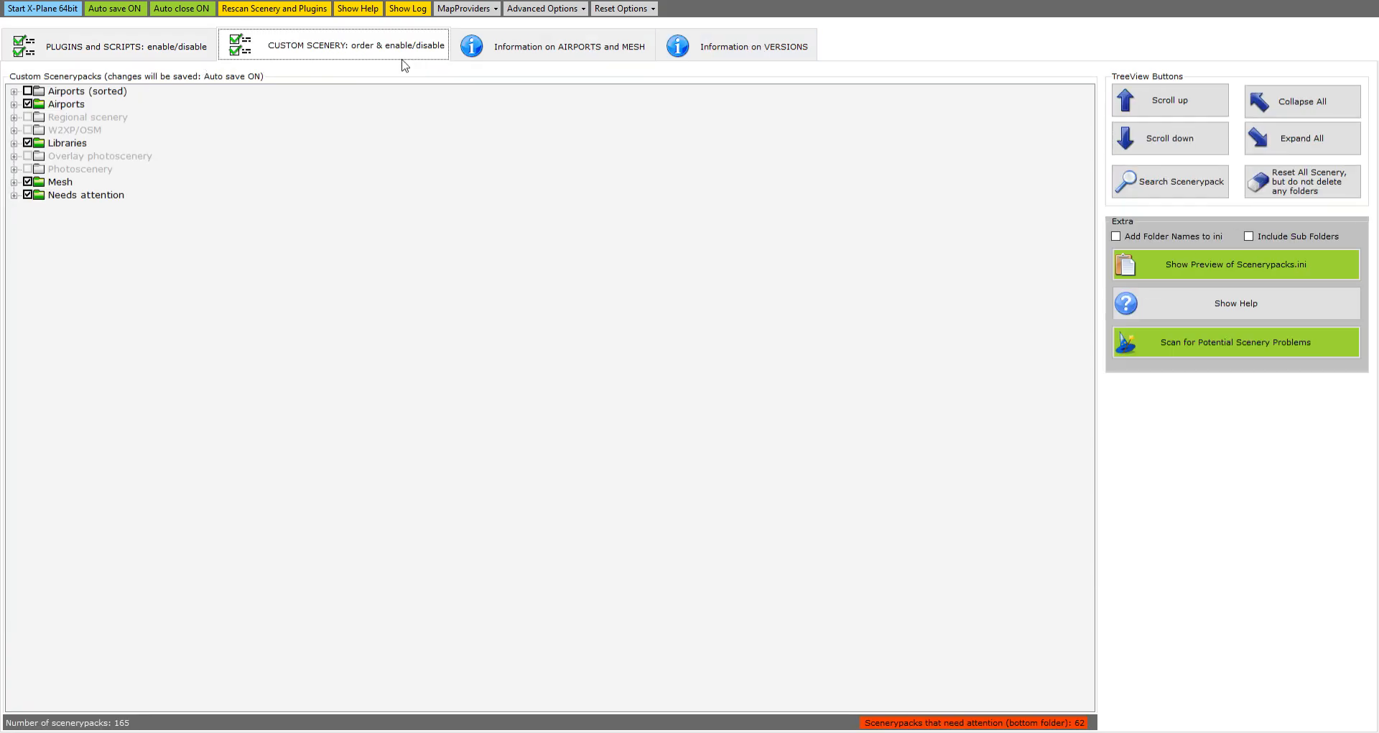
pyautogui.moveTo(421, 69)
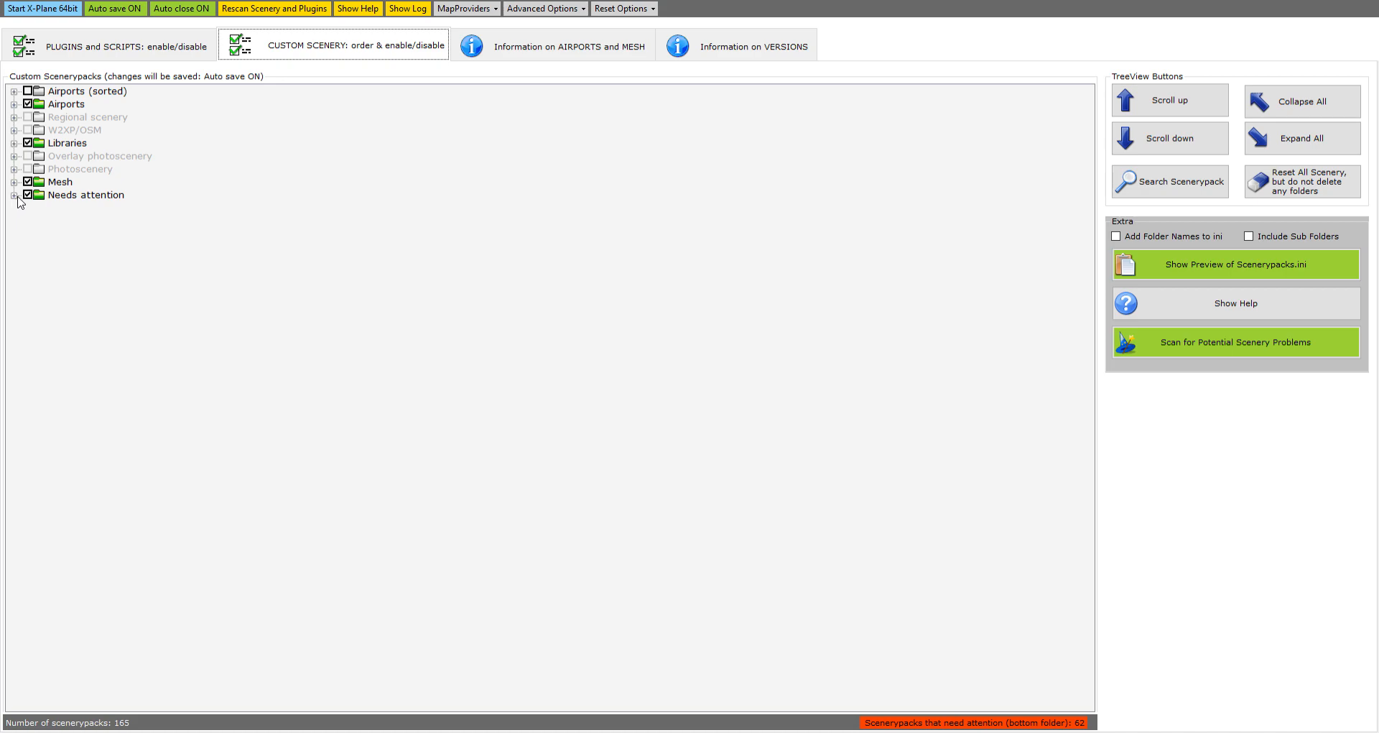
# Expand Needs attention and select the KSFO Golden Gate Bridge, Greece Corfu and KSFO Oakland Bay Bridge packs.
pyautogui.click(15, 194)
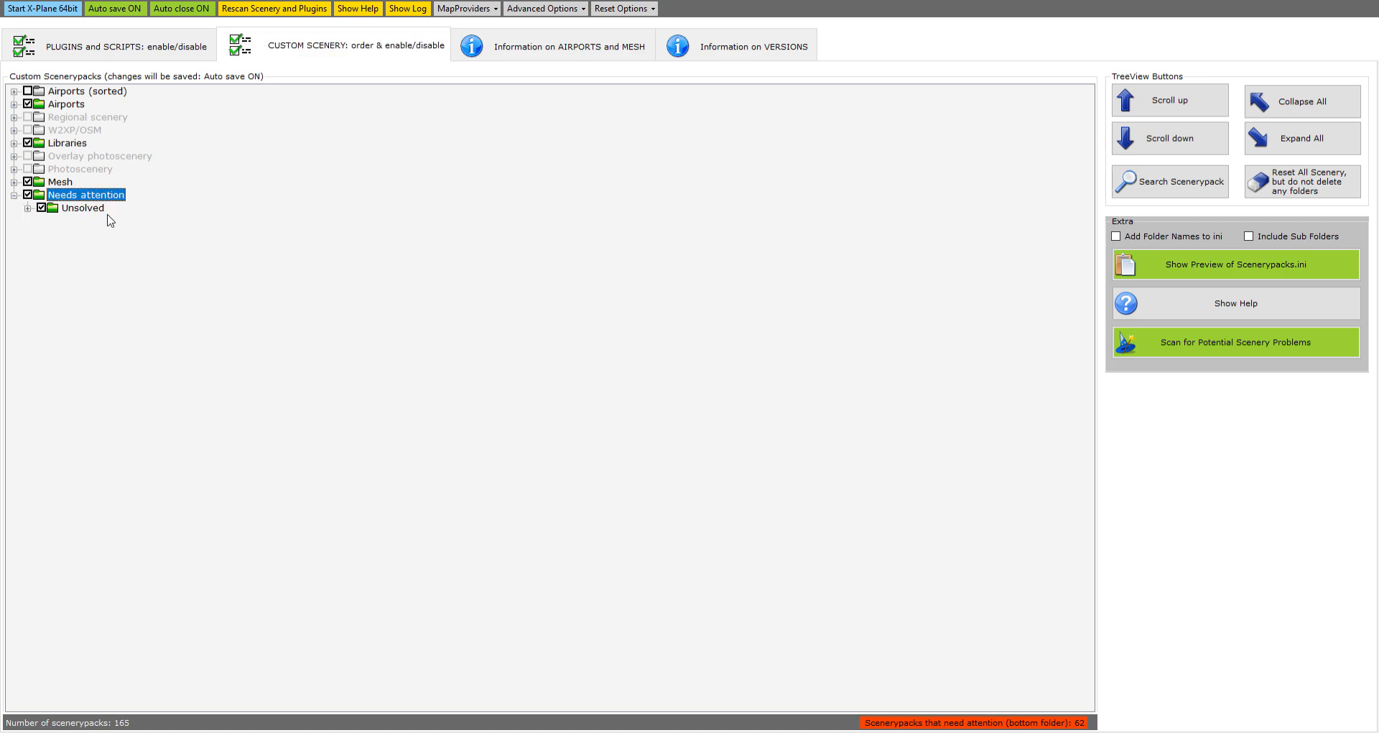
pyautogui.moveTo(75, 222)
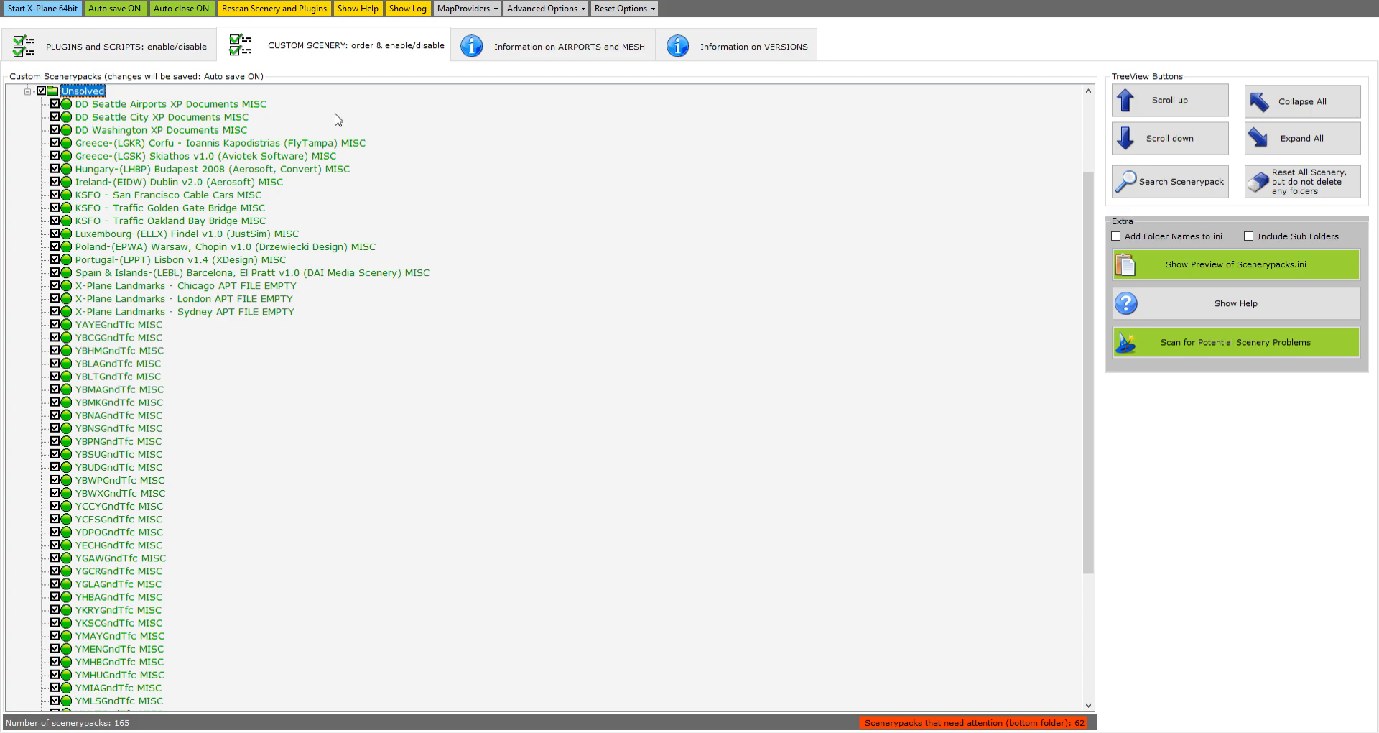
pyautogui.moveTo(168, 224)
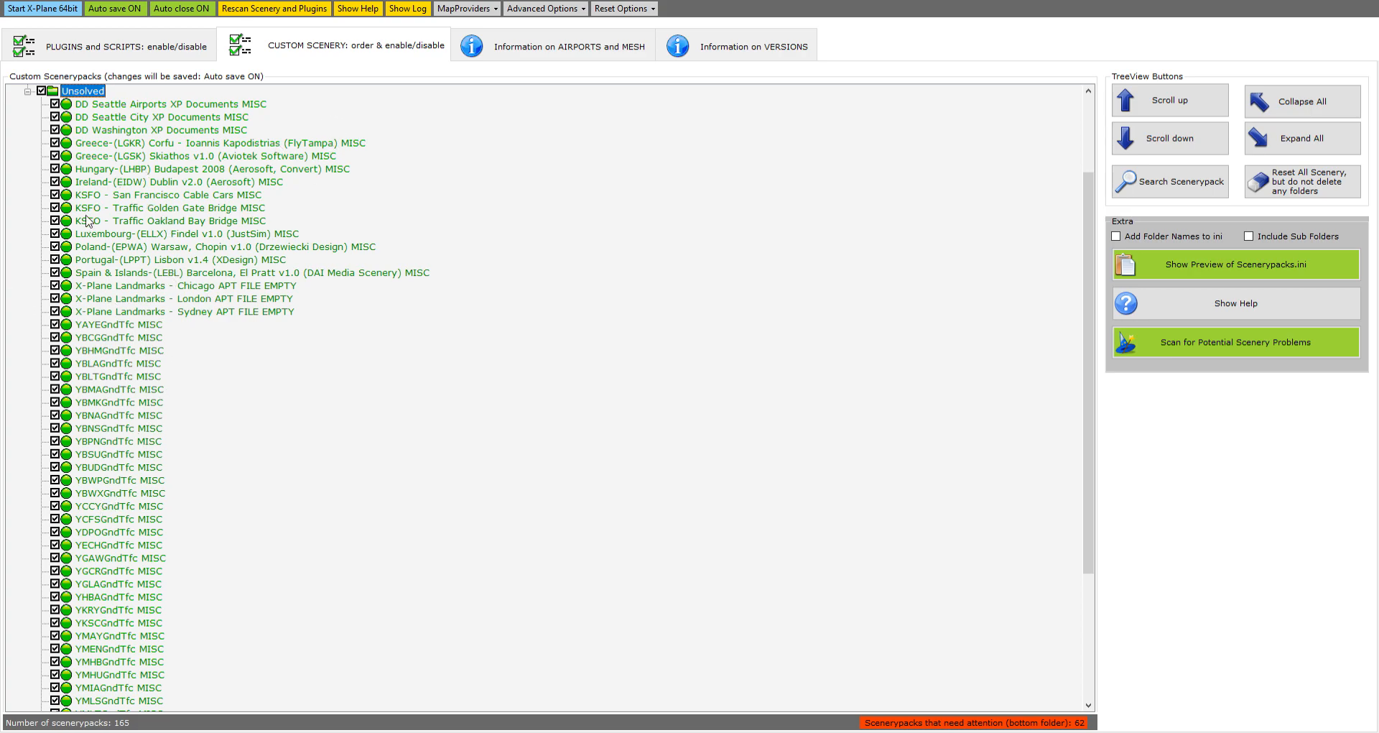
pyautogui.click(169, 207)
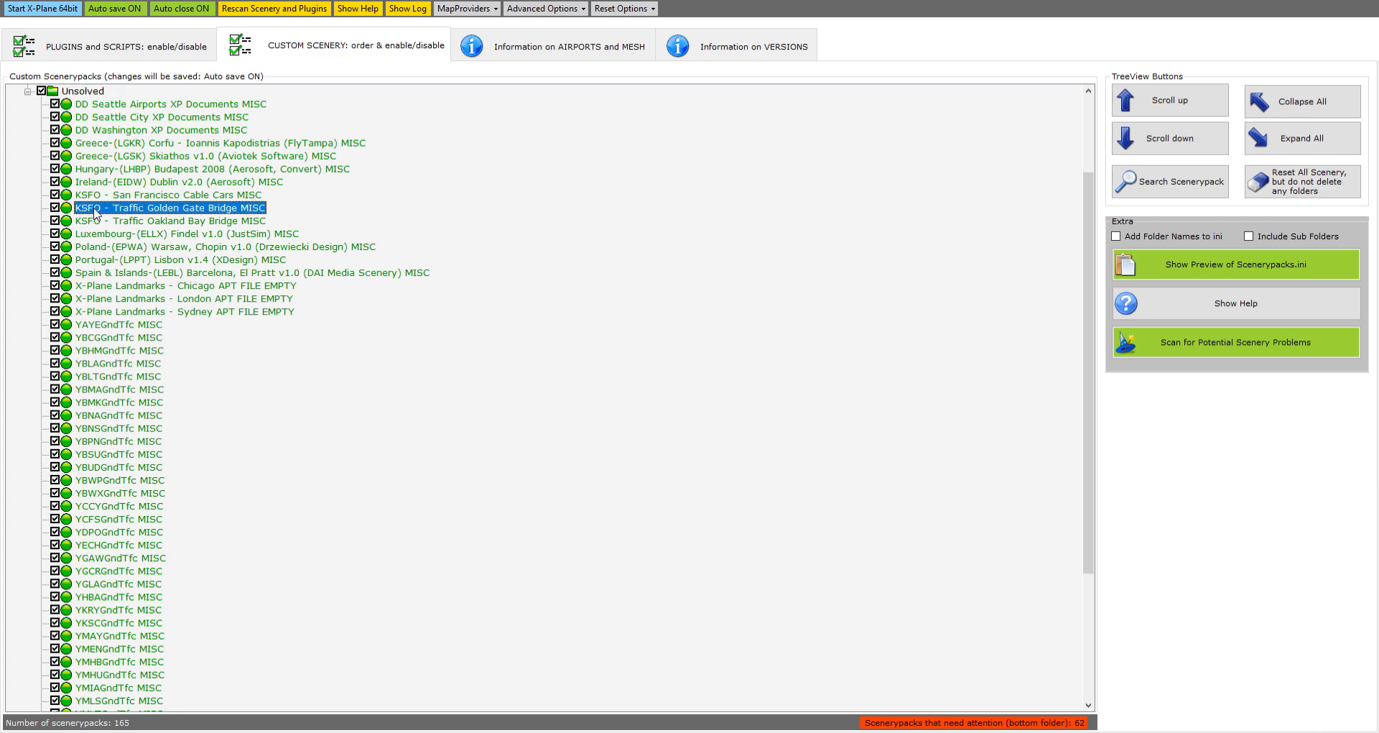
pyautogui.moveTo(151, 246)
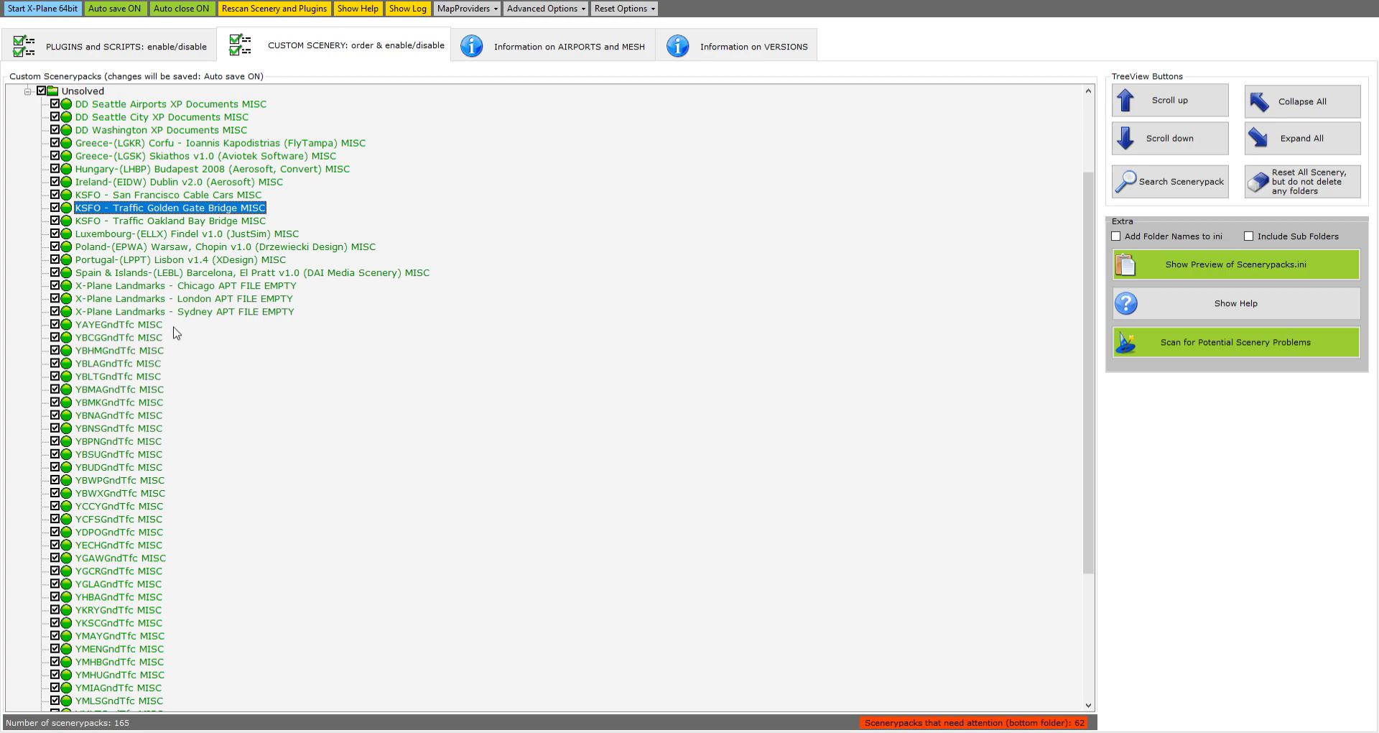
pyautogui.moveTo(194, 343)
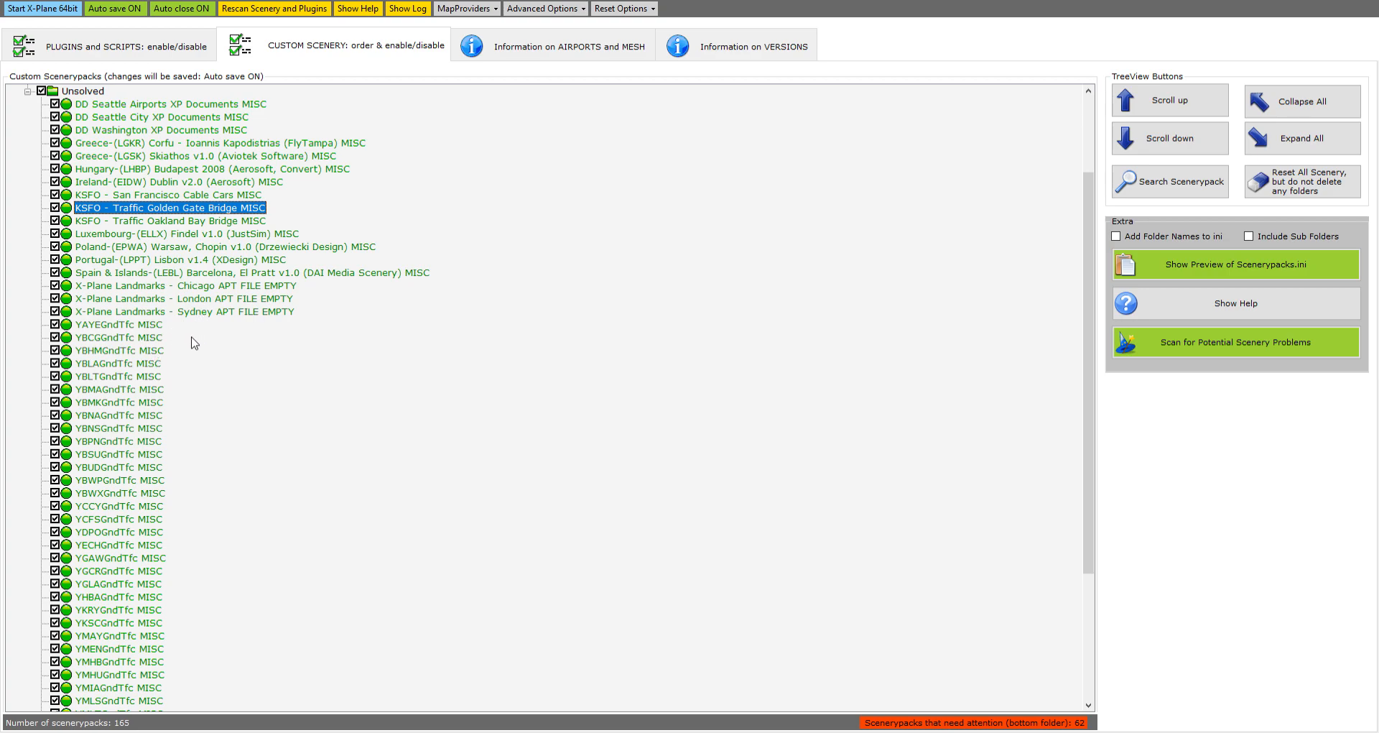
pyautogui.moveTo(207, 319)
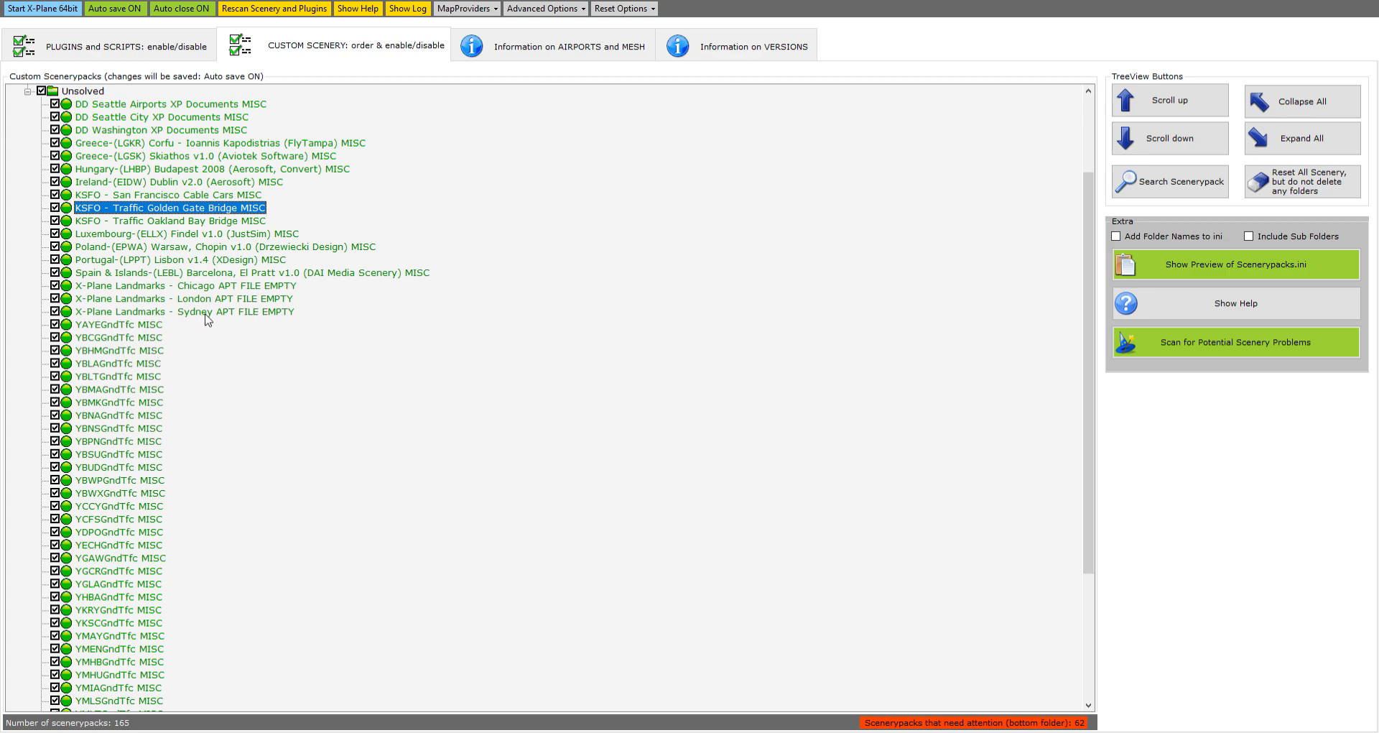
pyautogui.moveTo(159, 326)
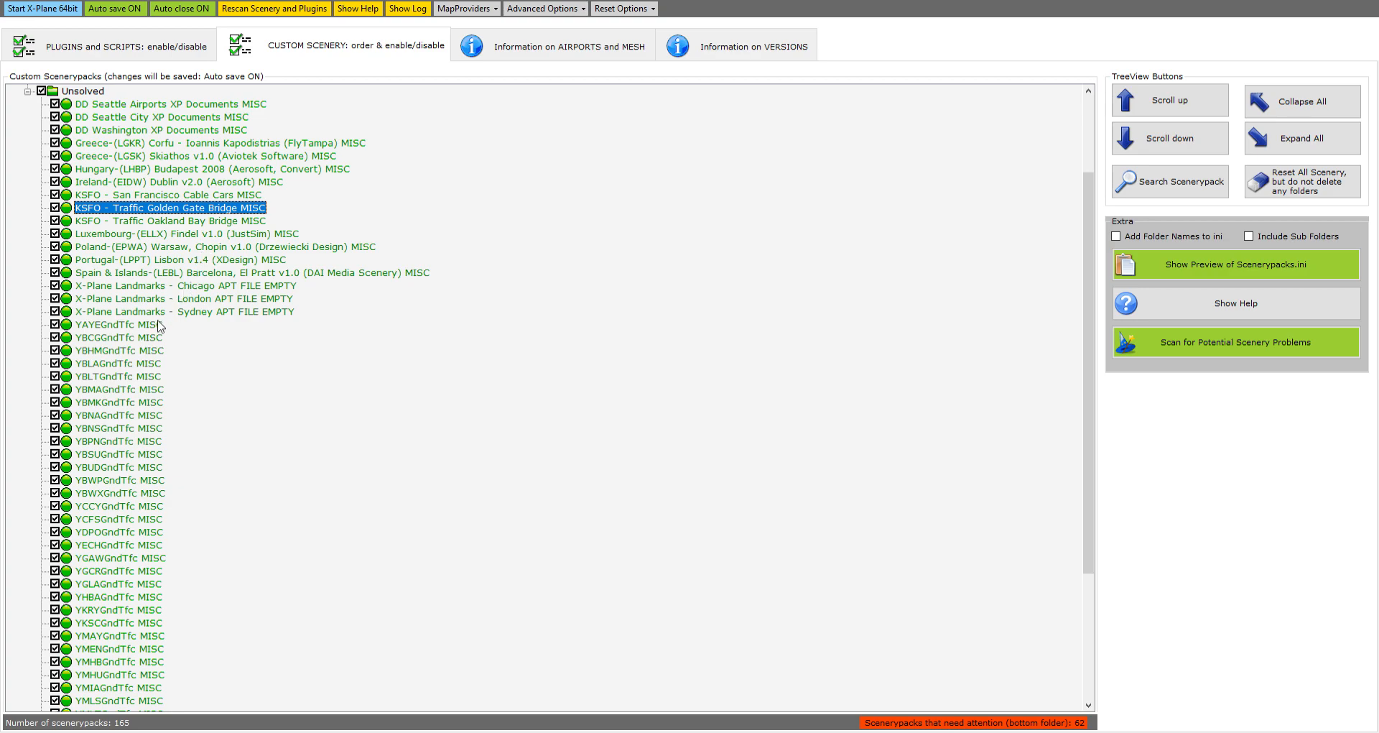
pyautogui.moveTo(227, 305)
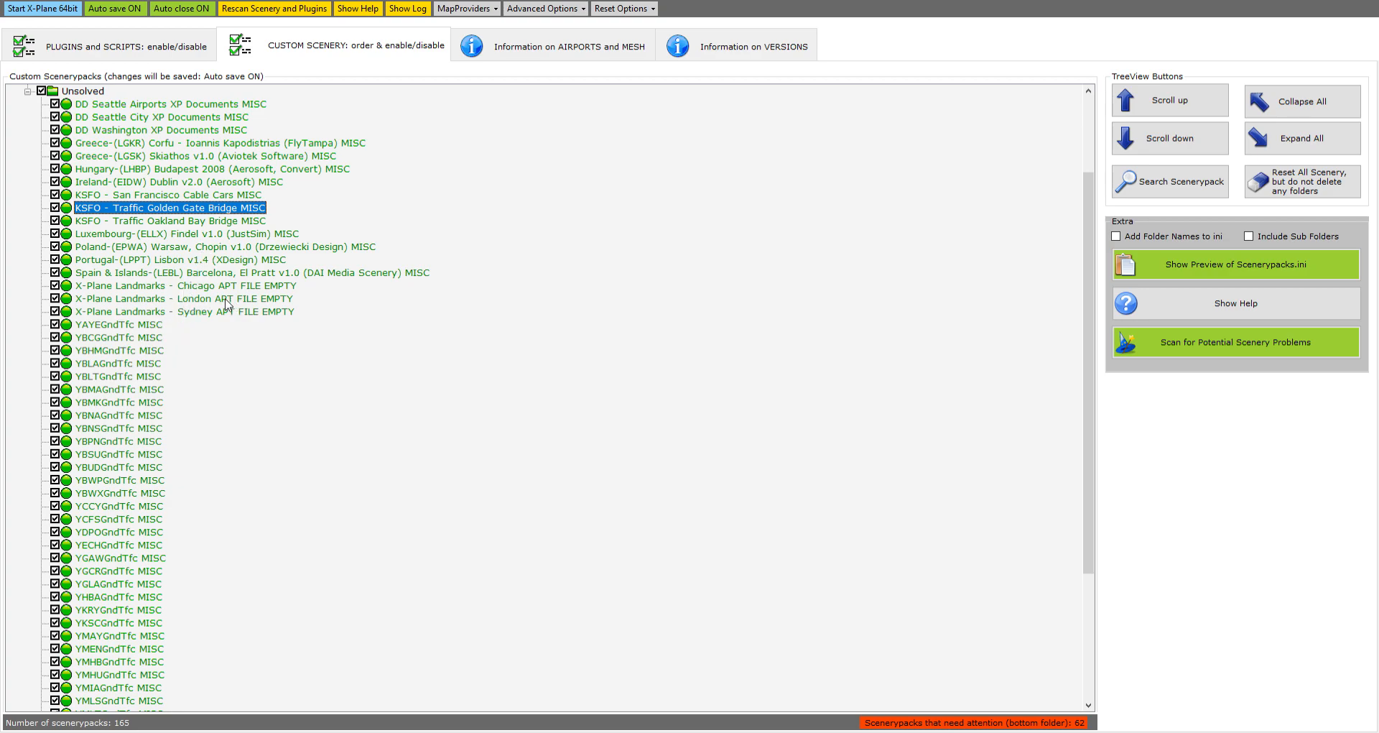
pyautogui.moveTo(161, 139)
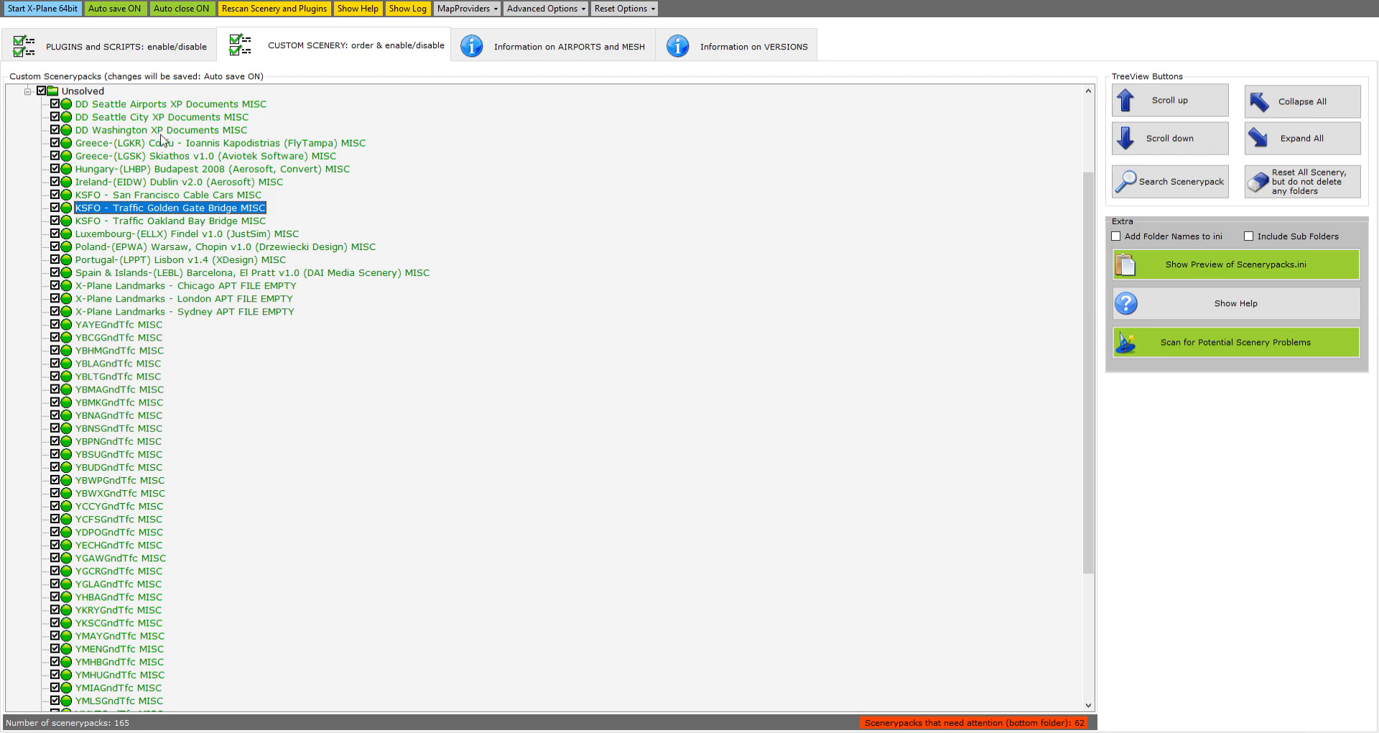
pyautogui.moveTo(136, 477)
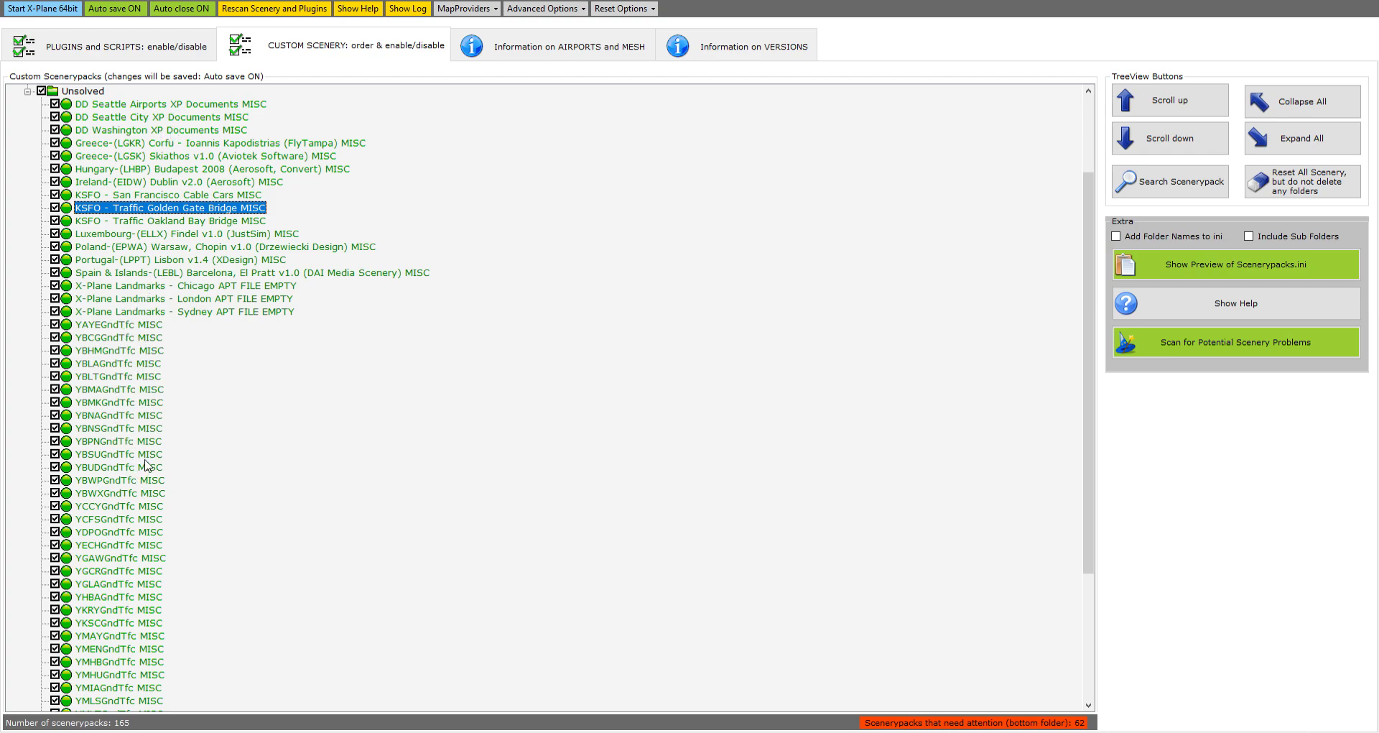
pyautogui.moveTo(157, 437)
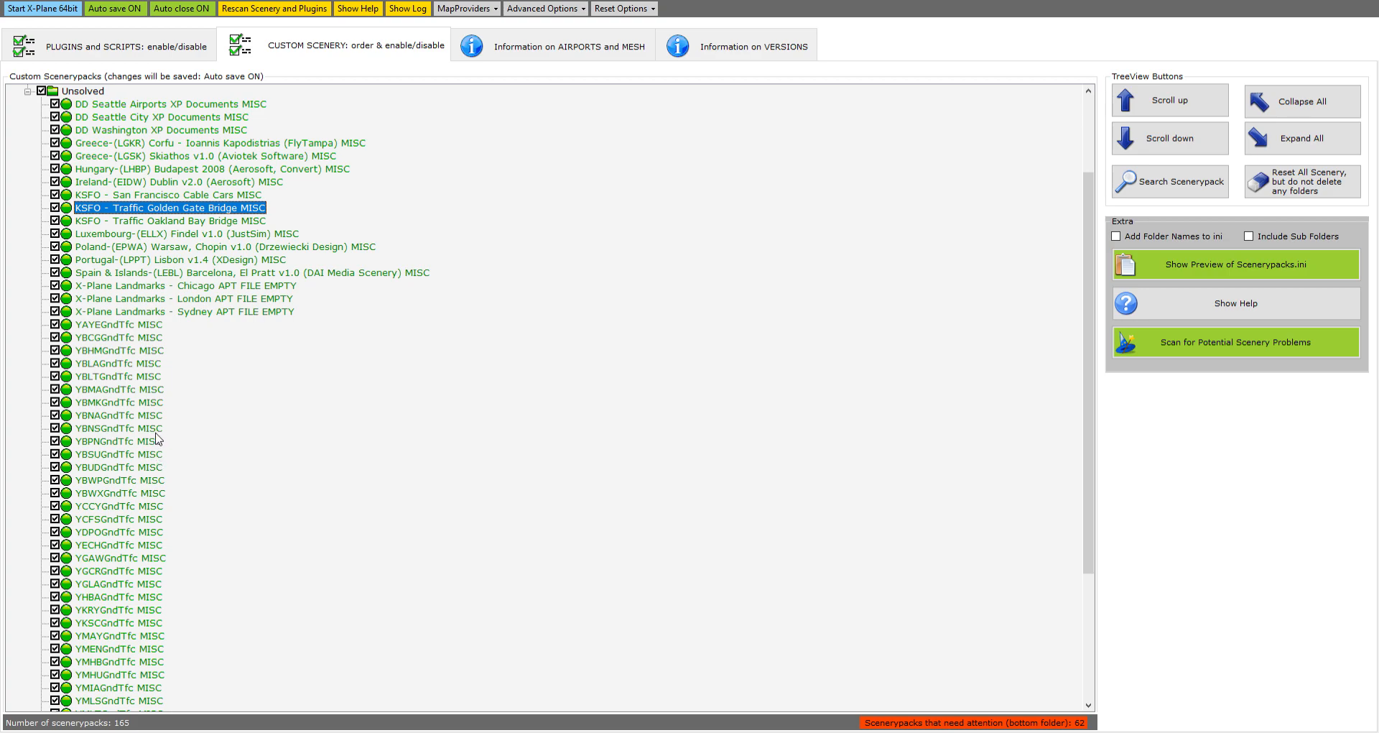
pyautogui.moveTo(262, 296)
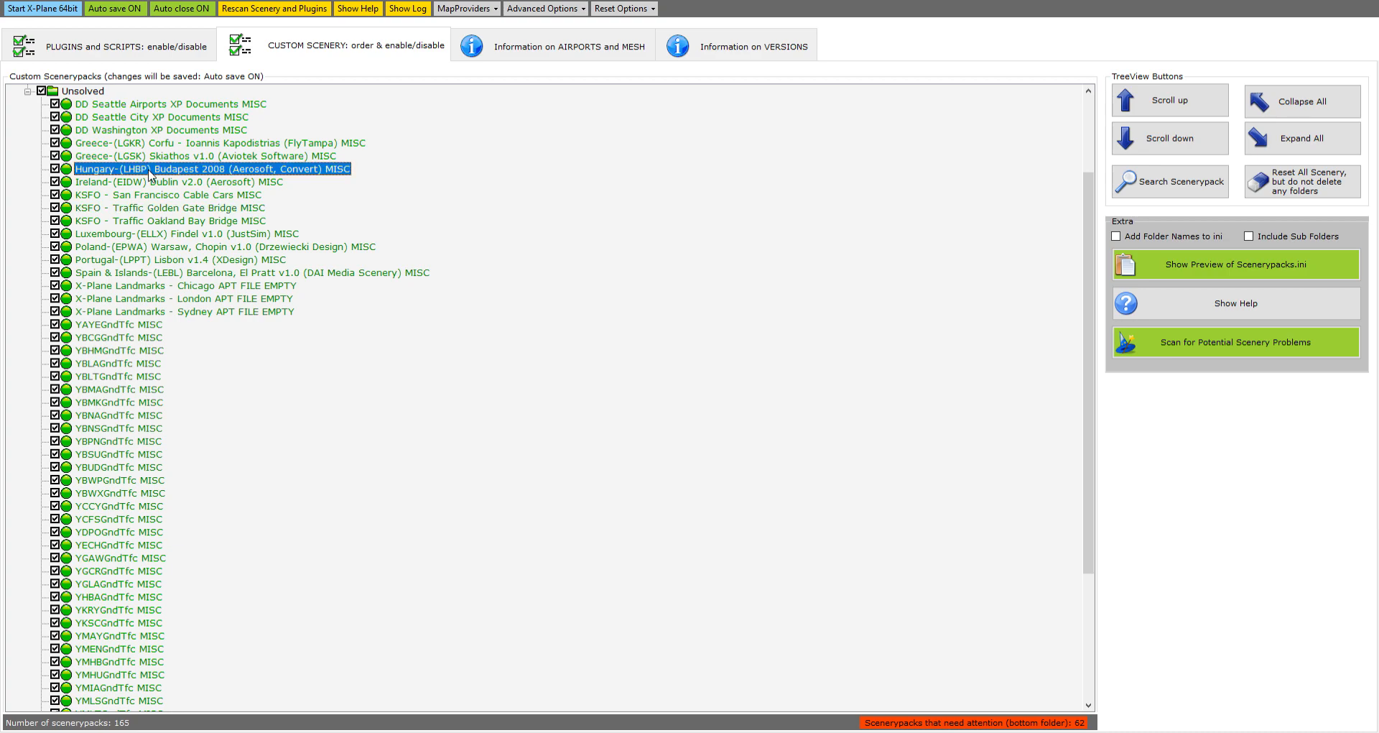
pyautogui.click(217, 142)
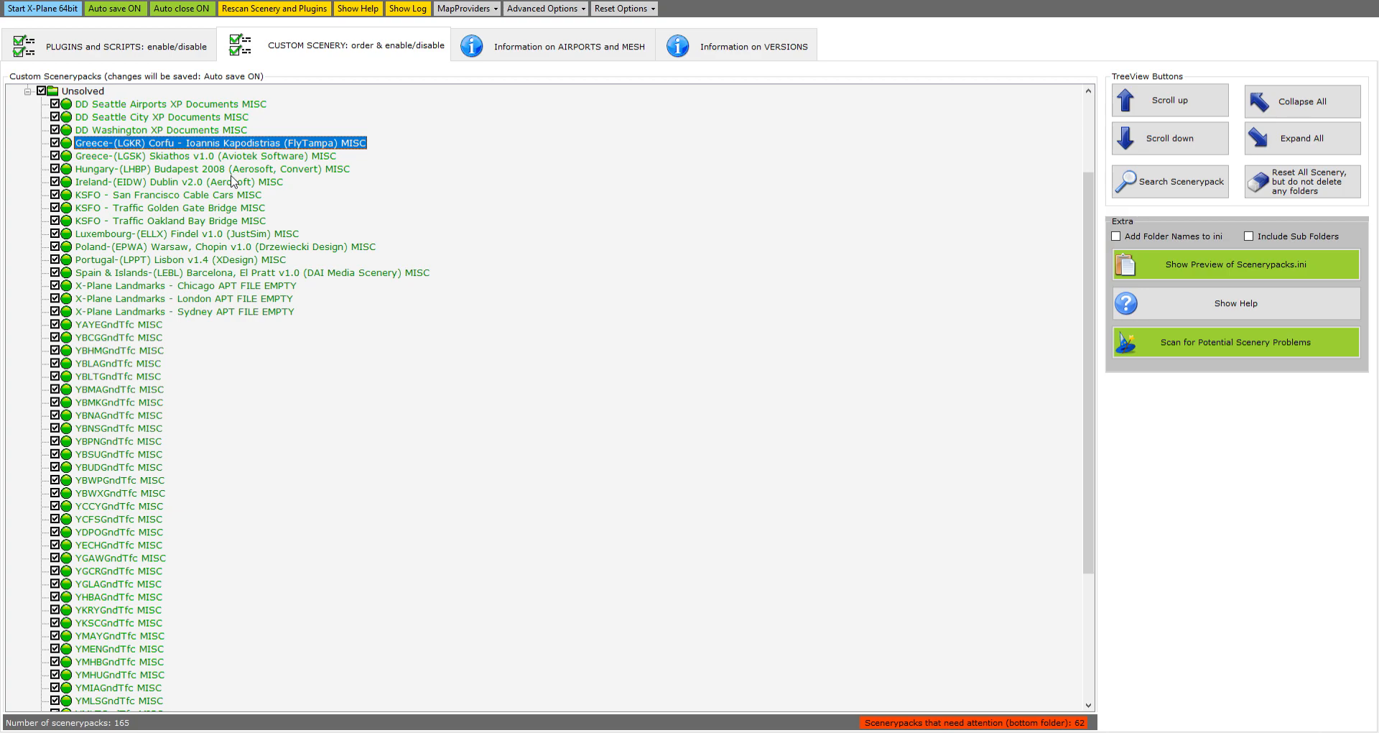
pyautogui.moveTo(422, 120)
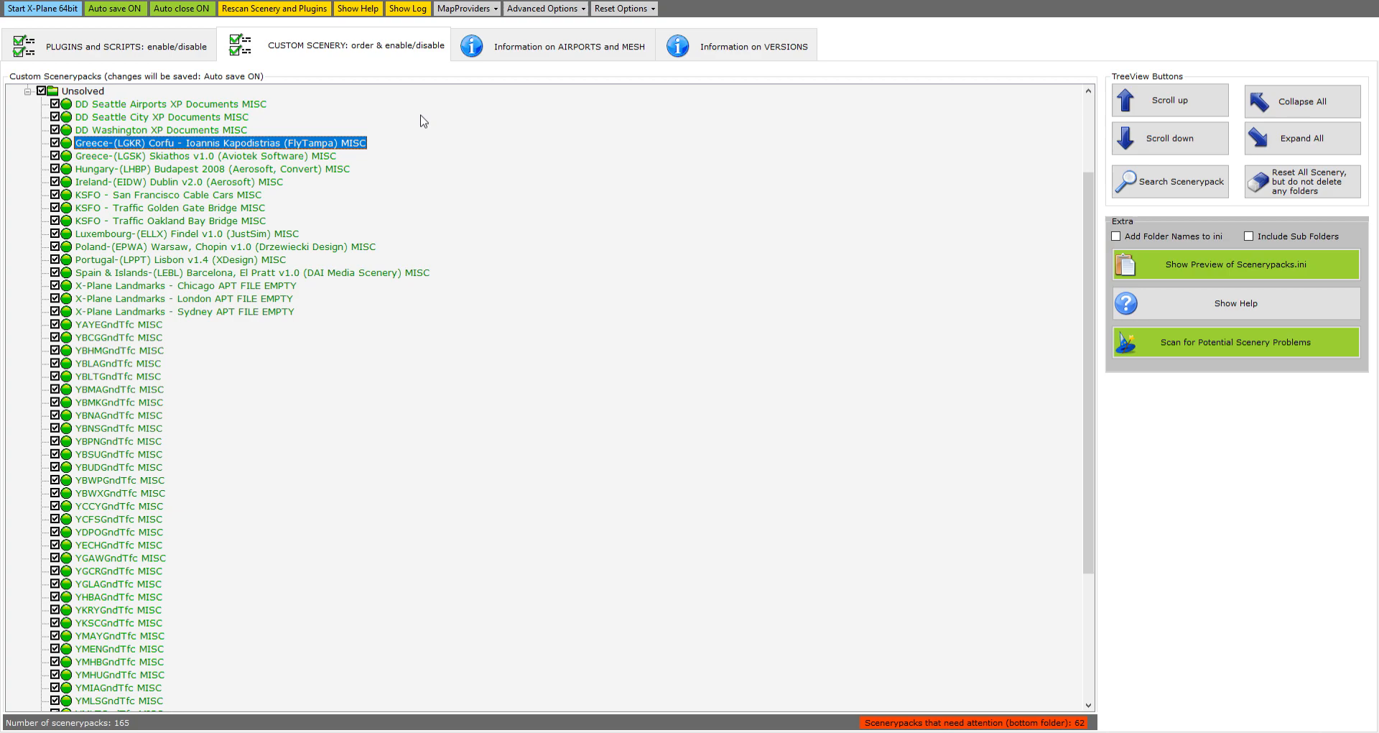
pyautogui.click(170, 220)
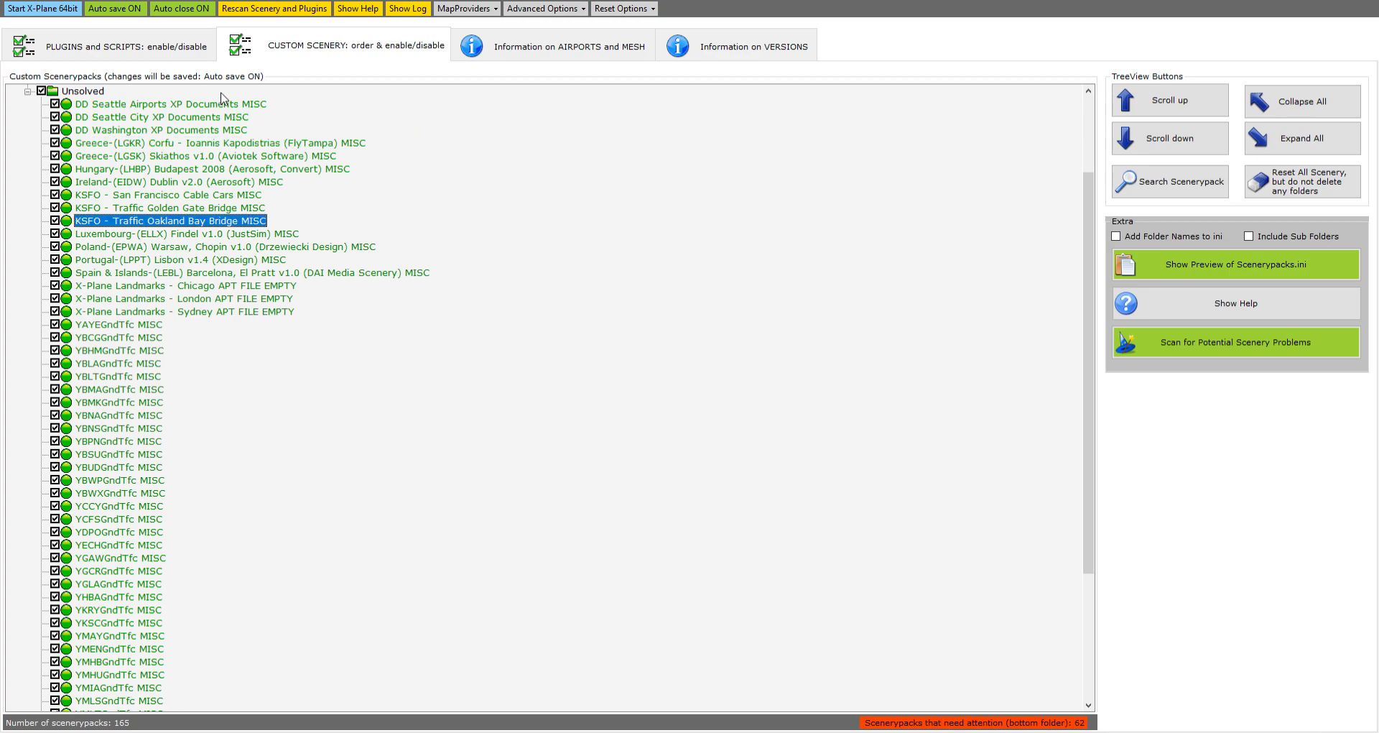
pyautogui.click(1301, 100)
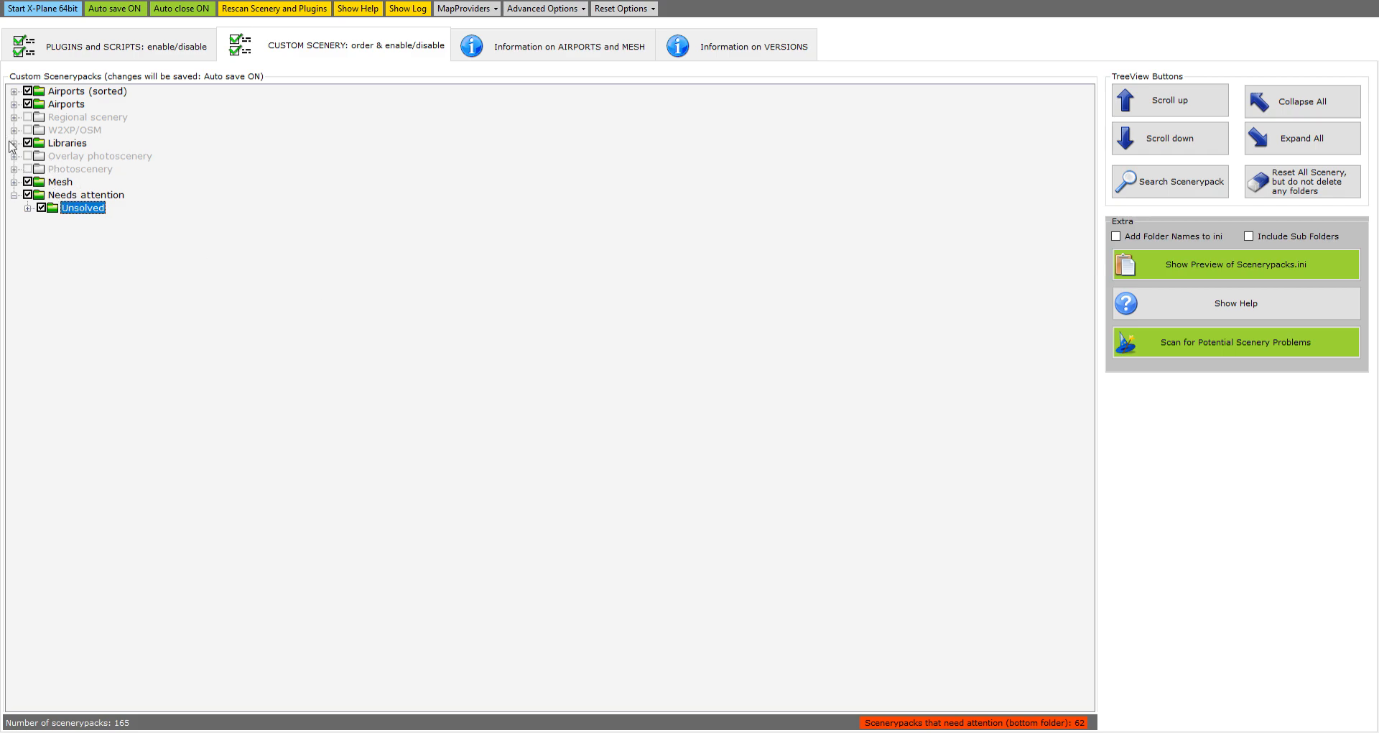
# Review library packs under Libraries > General, then show Global Airports under Airports > Default.
pyautogui.click(14, 142)
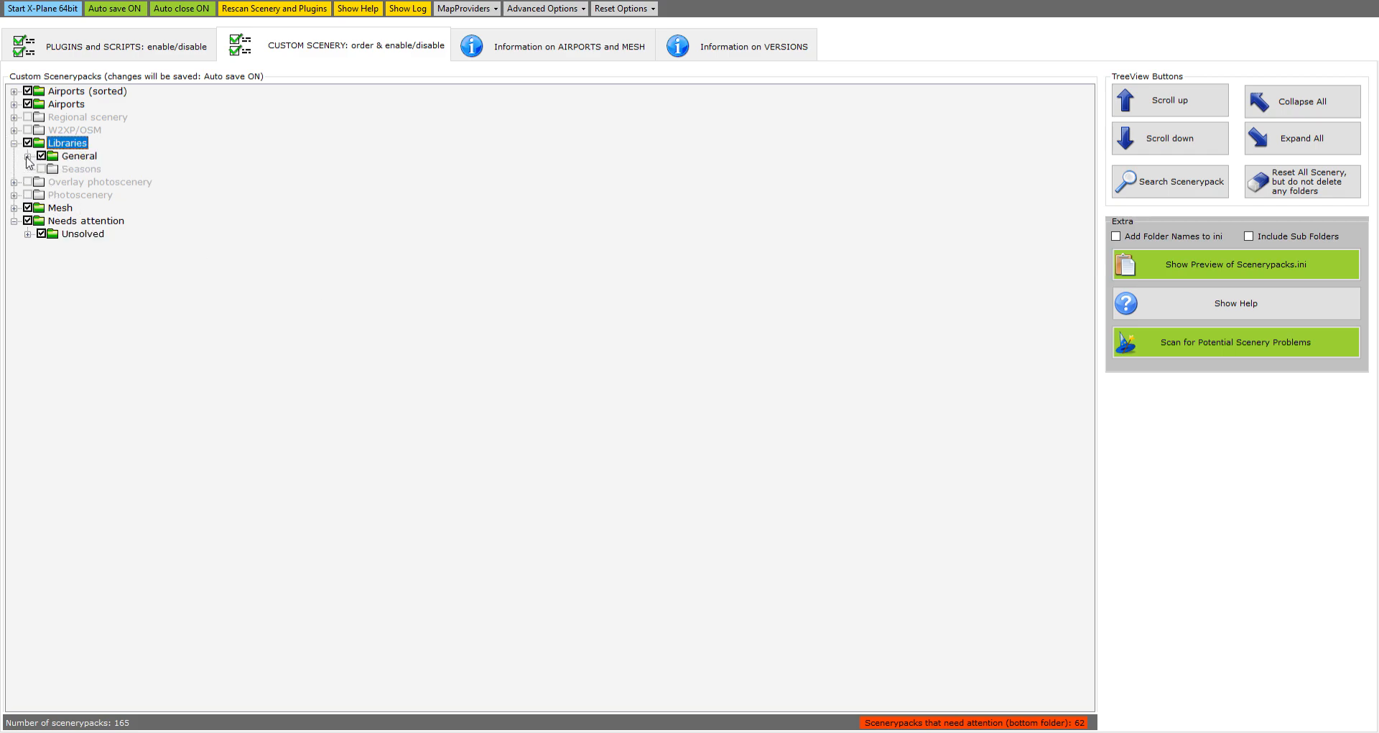
pyautogui.click(29, 155)
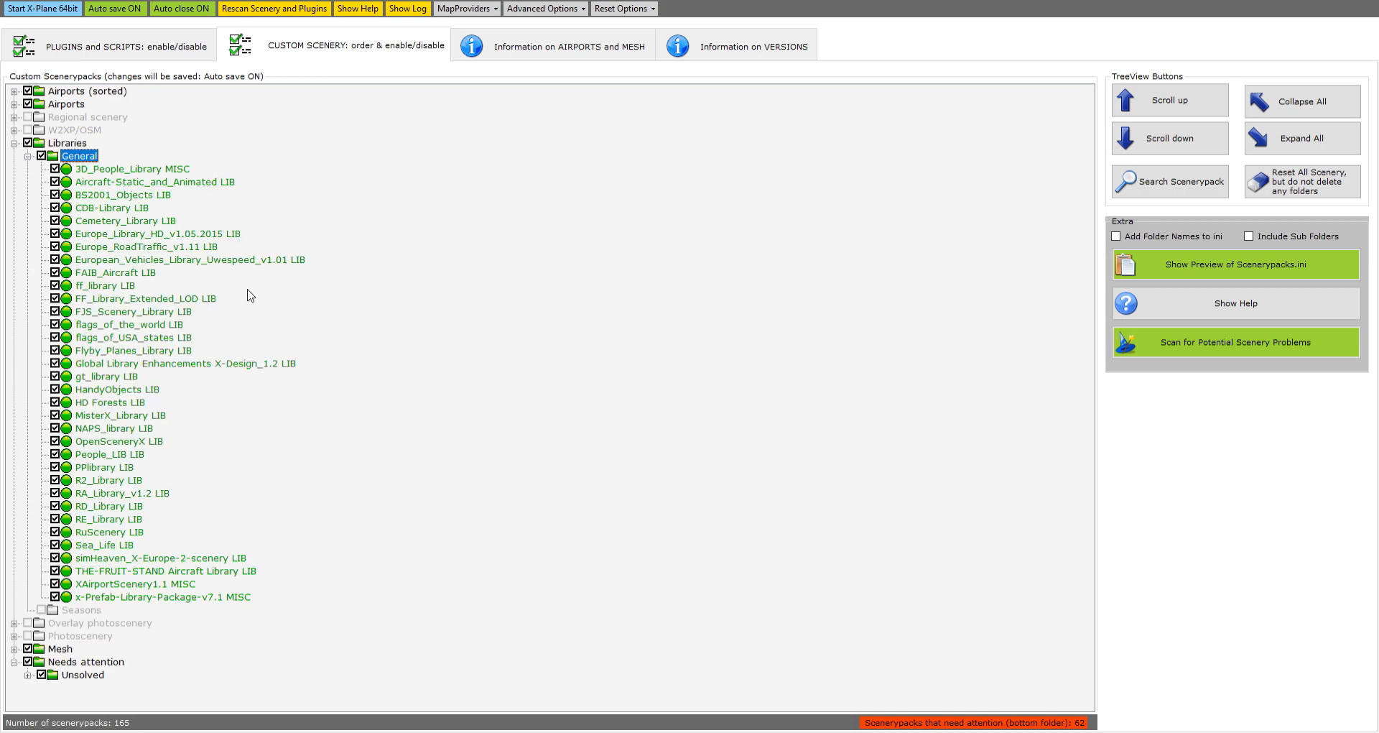
pyautogui.moveTo(225, 416)
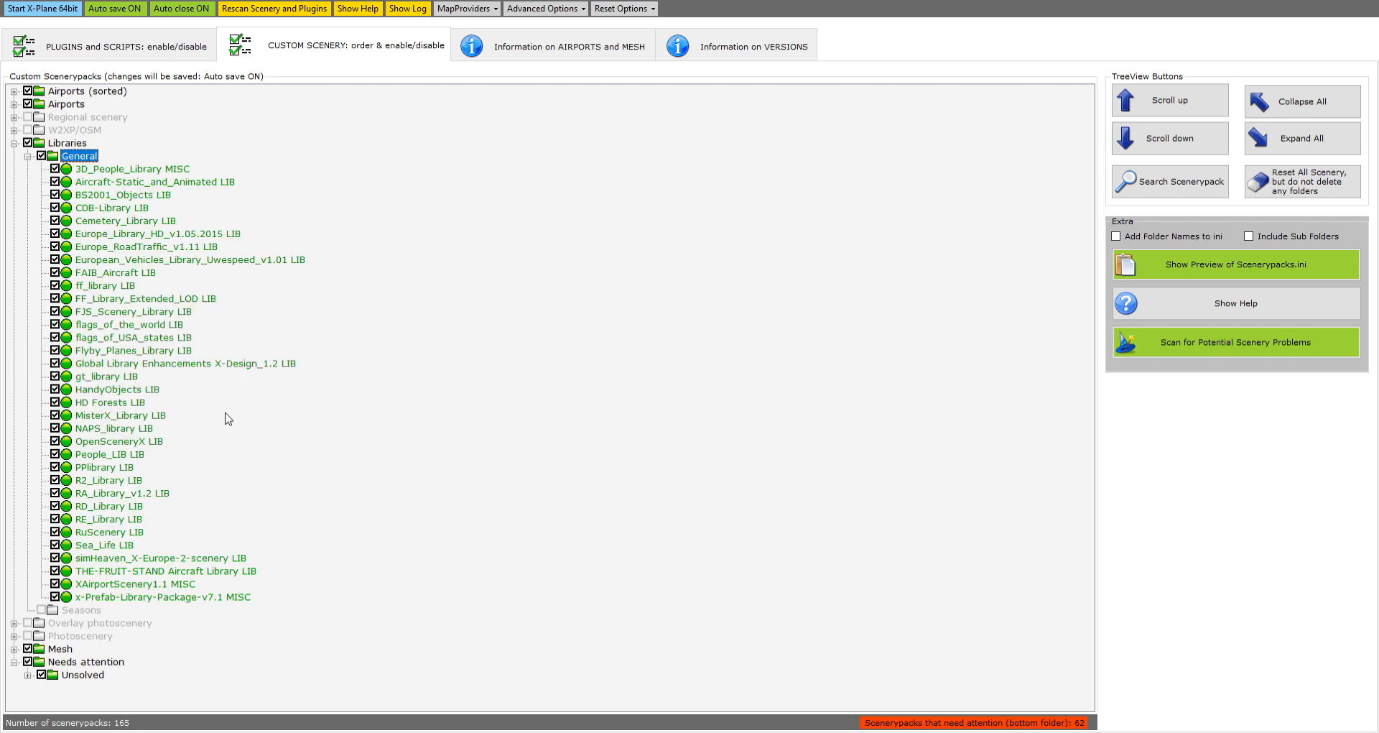
pyautogui.moveTo(222, 538)
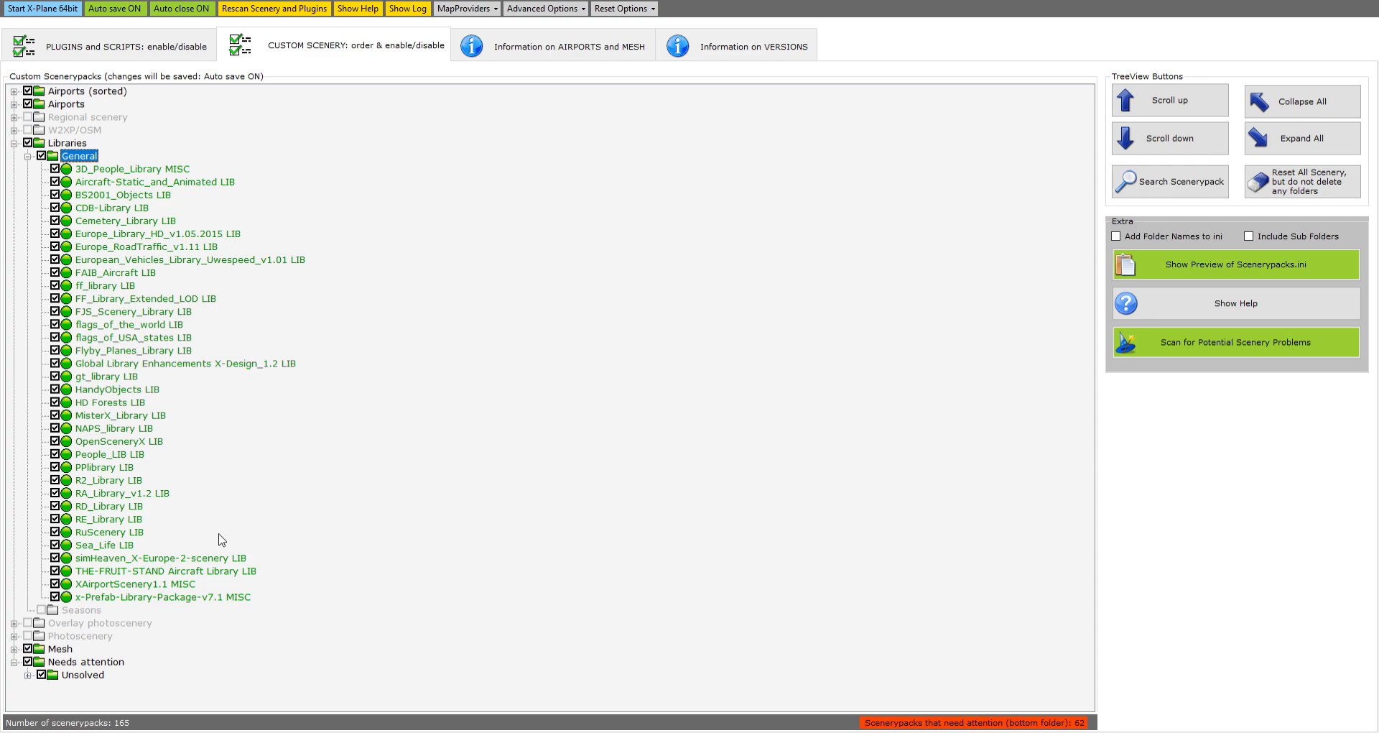
pyautogui.moveTo(191, 400)
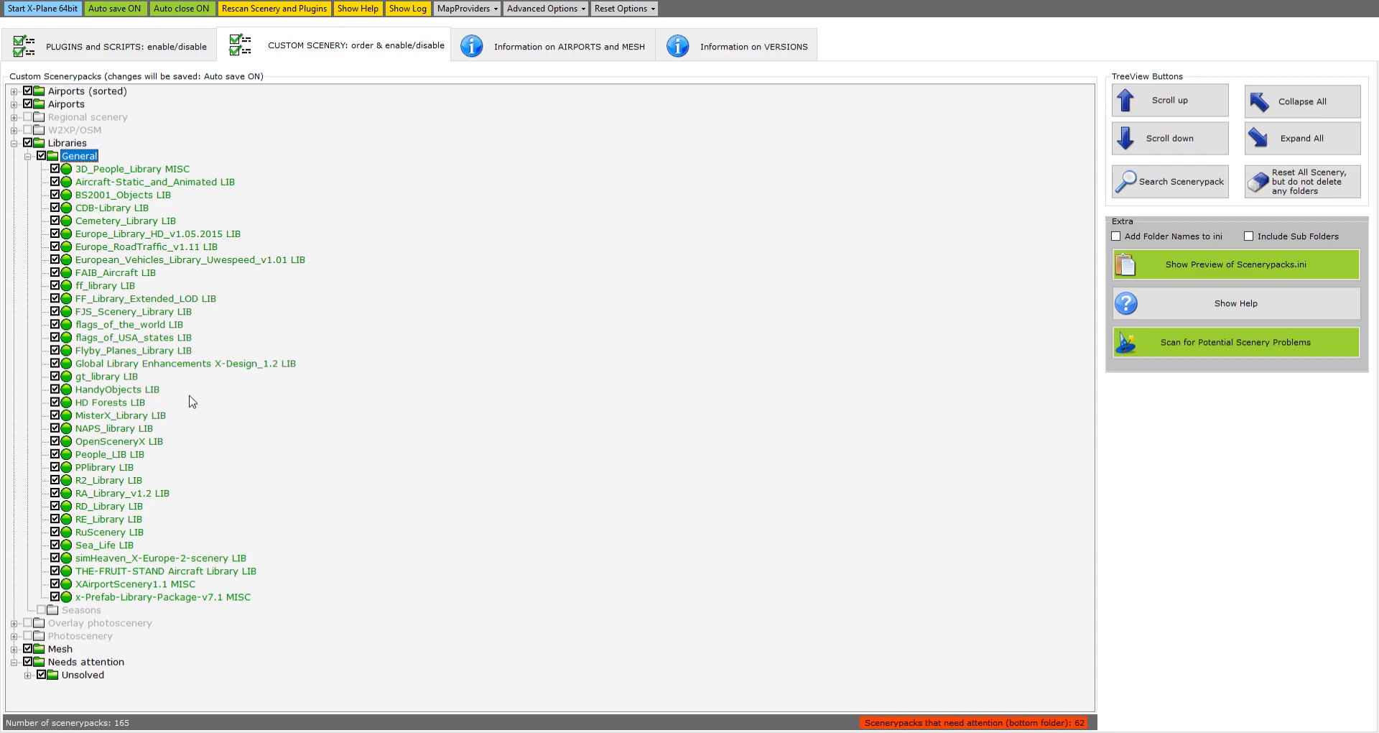
pyautogui.moveTo(181, 349)
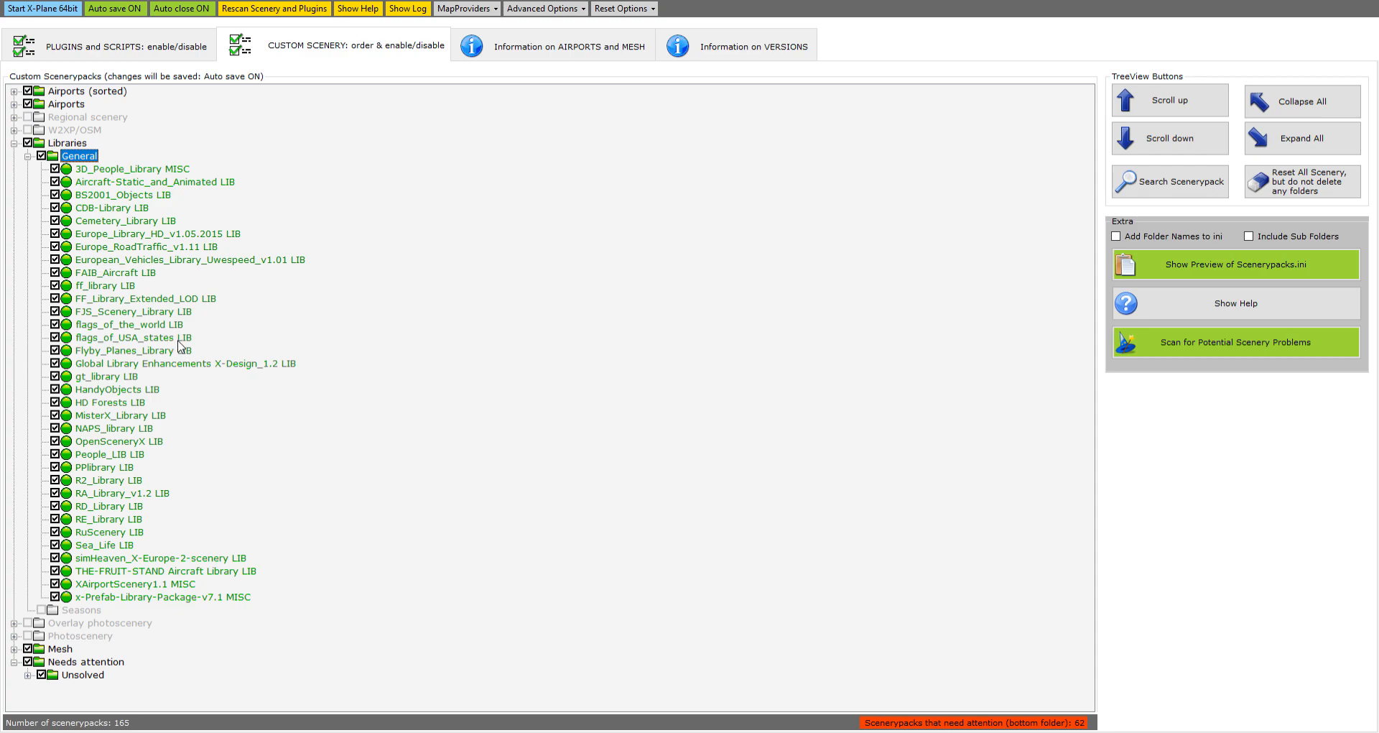
pyautogui.moveTo(156, 293)
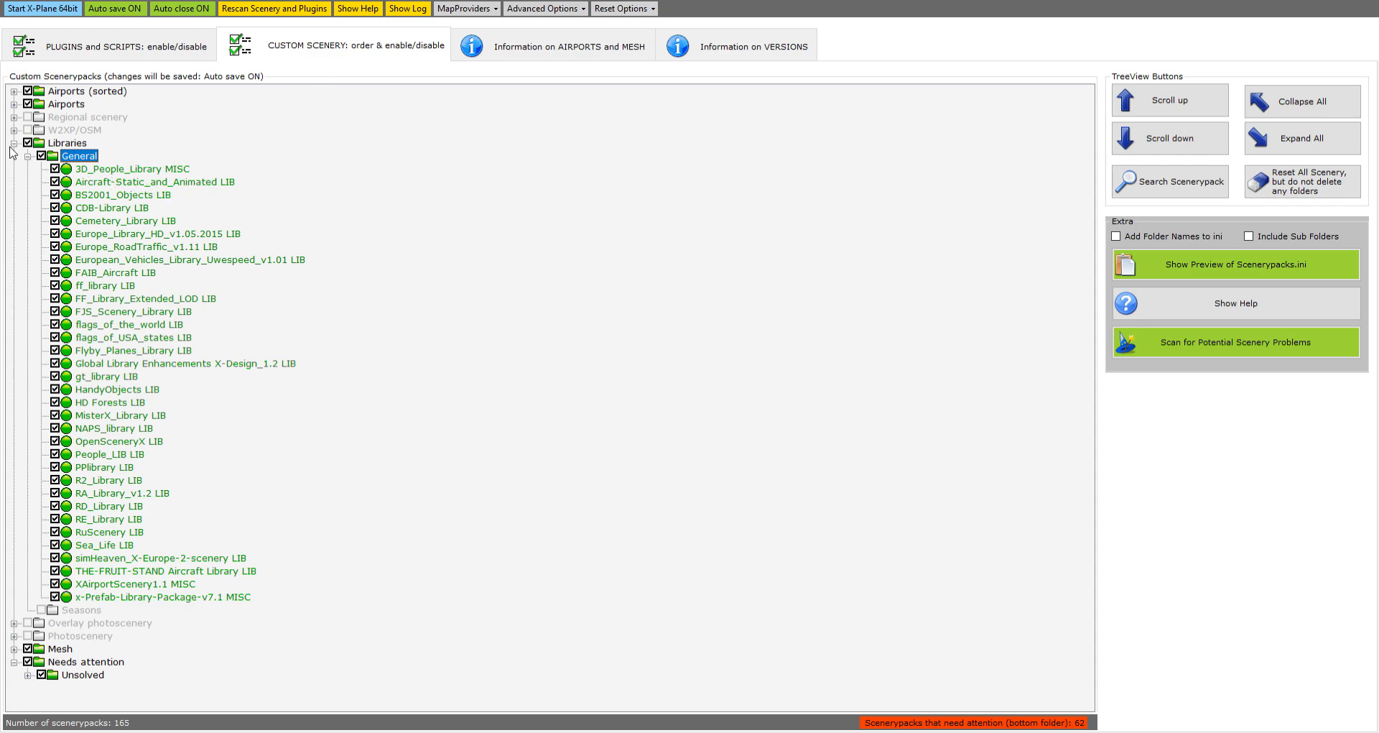
pyautogui.click(14, 142)
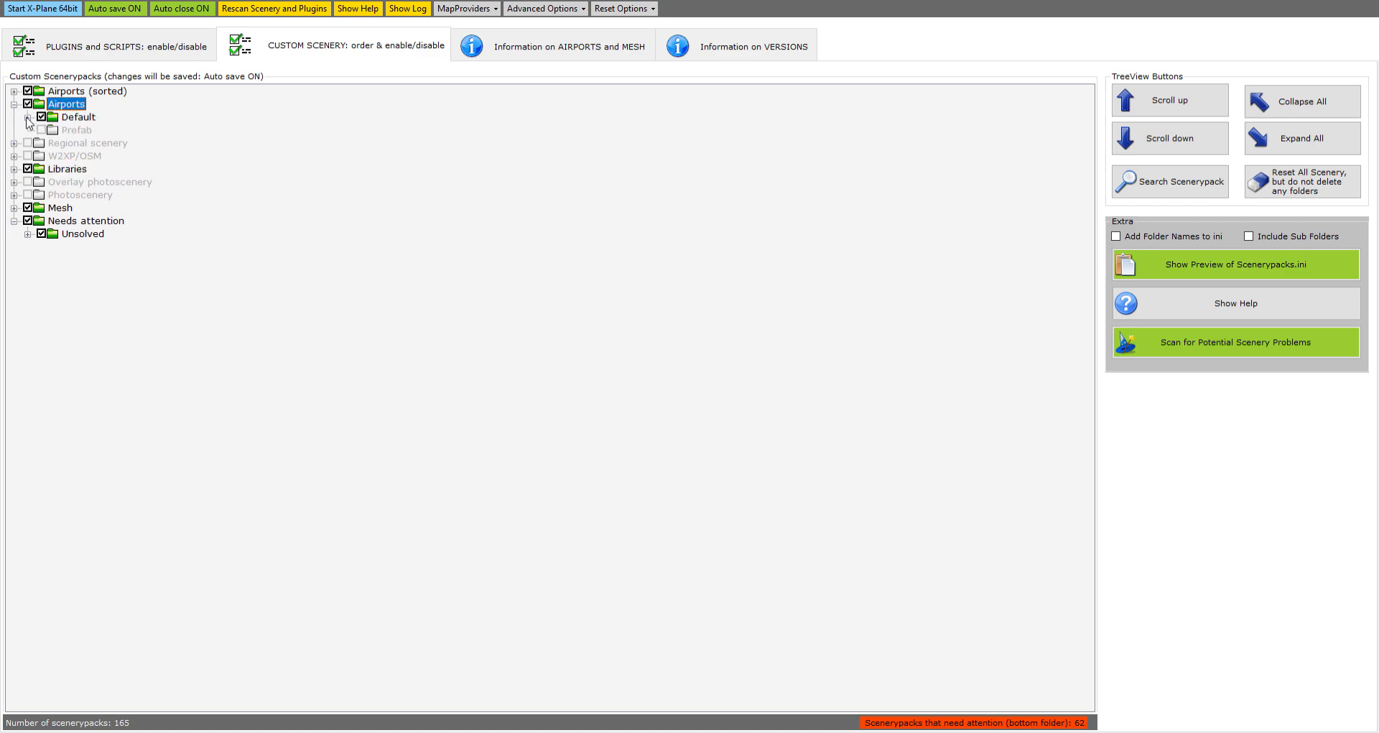
pyautogui.click(29, 117)
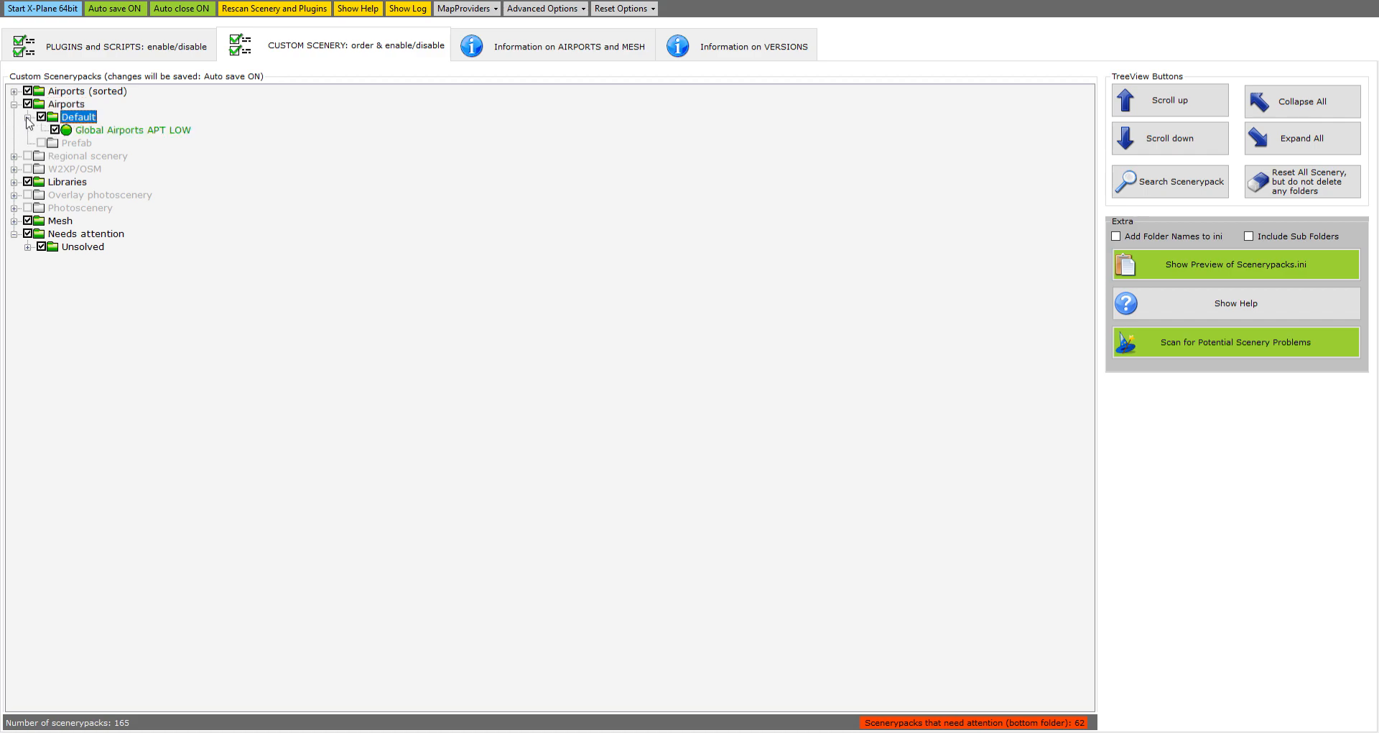
# Collapse Airports back to the top-level scenery category overview.
pyautogui.click(15, 103)
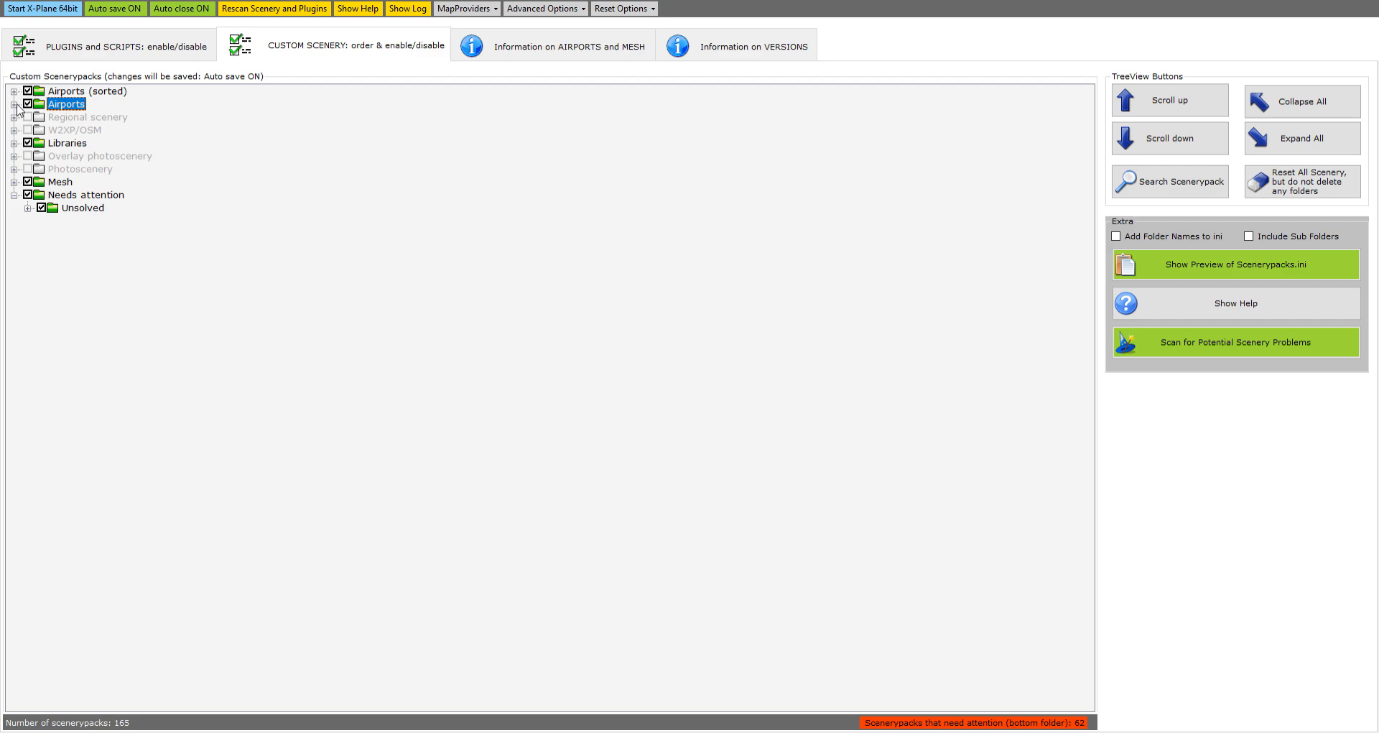
pyautogui.moveTo(19, 108)
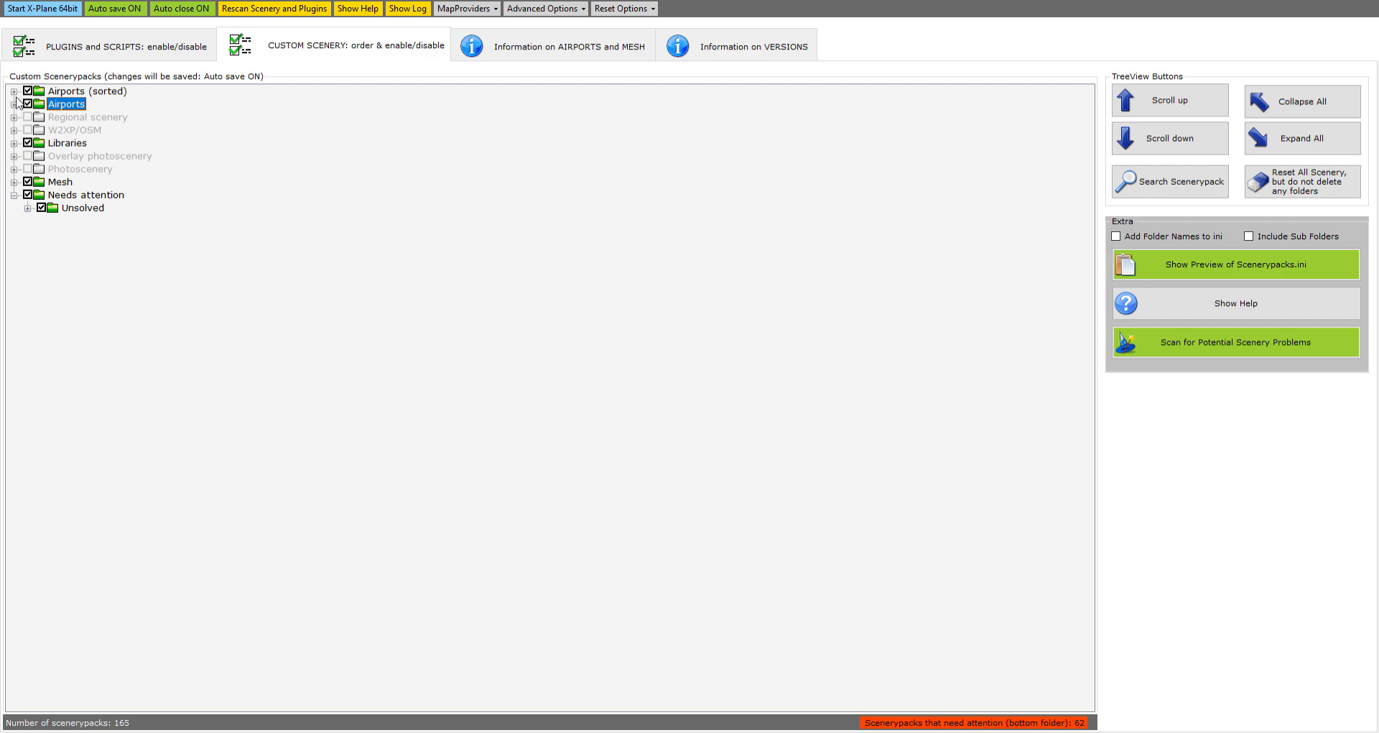
pyautogui.moveTo(16, 96)
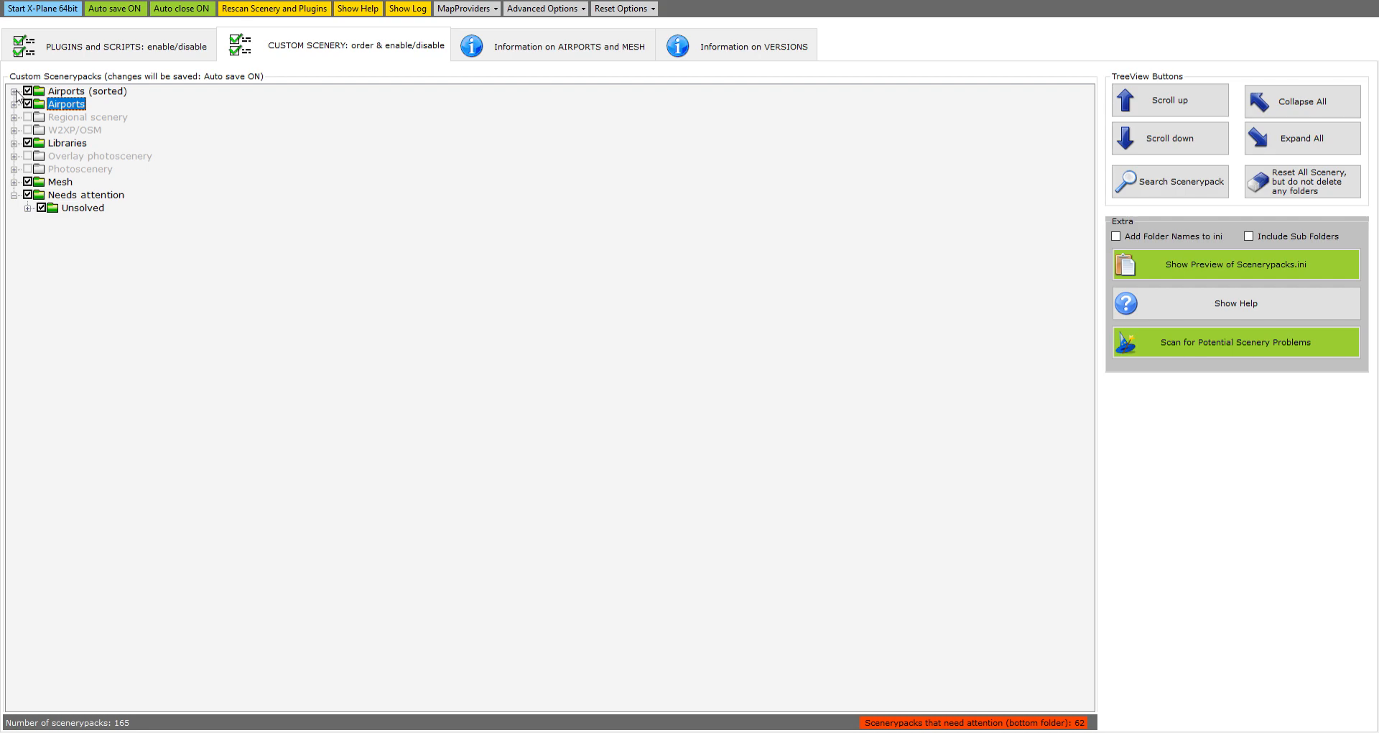
# Expand Airports (sorted) to show Kai Tak under China, briefly opening Hong Kong-China.
pyautogui.click(14, 91)
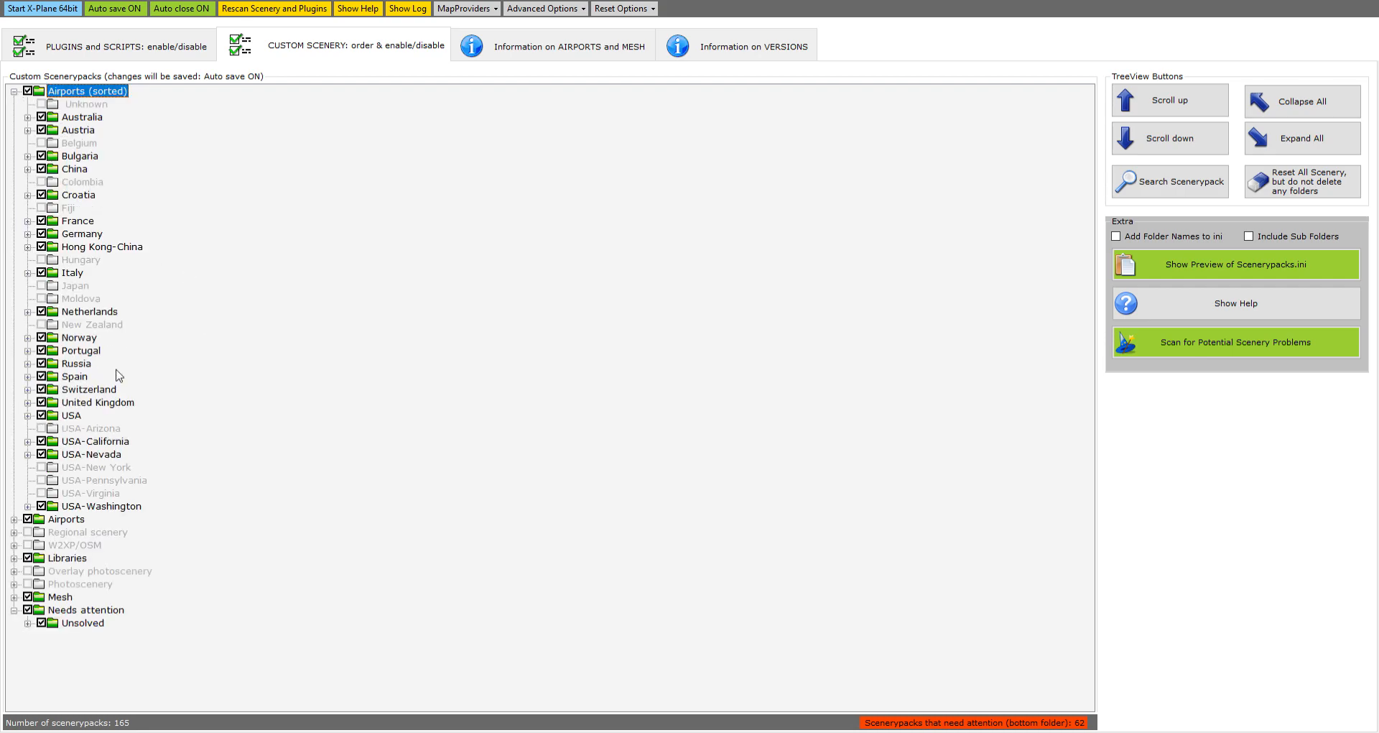
pyautogui.moveTo(29, 546)
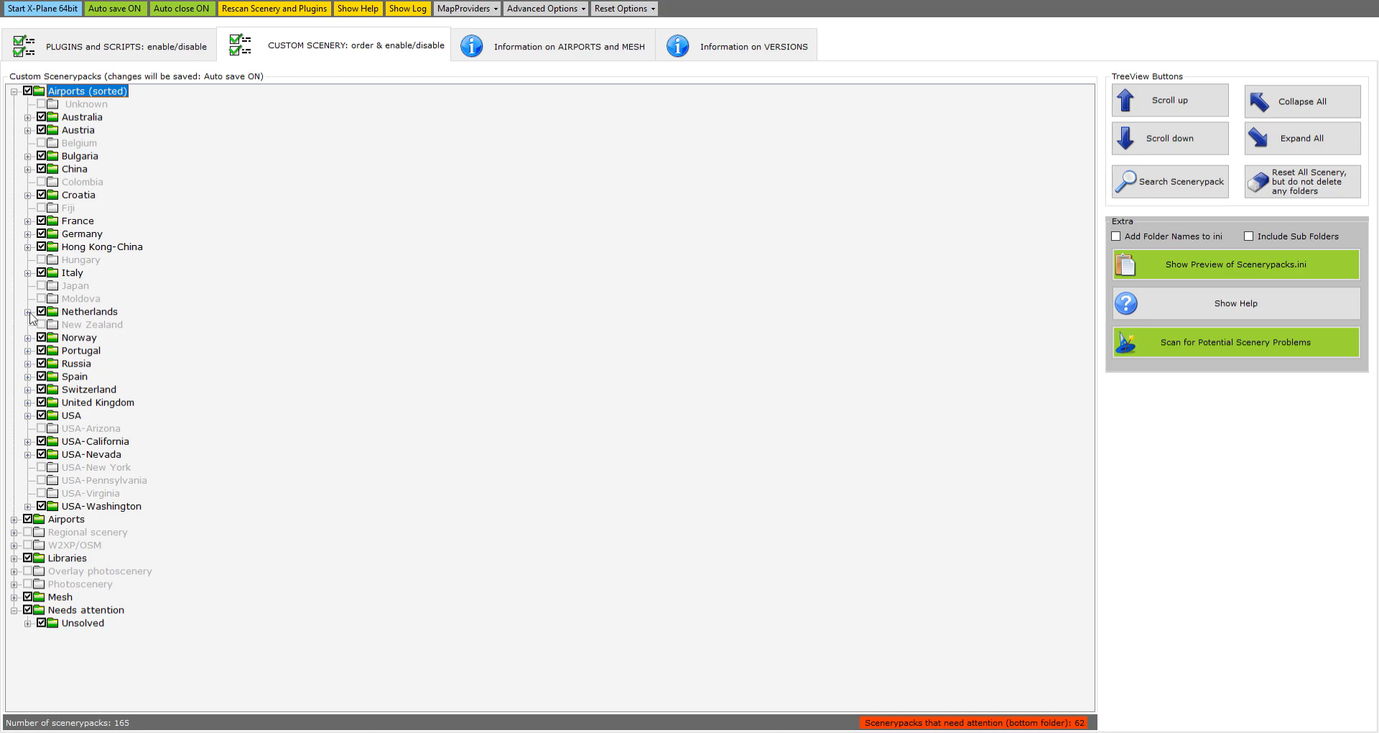
pyautogui.click(29, 170)
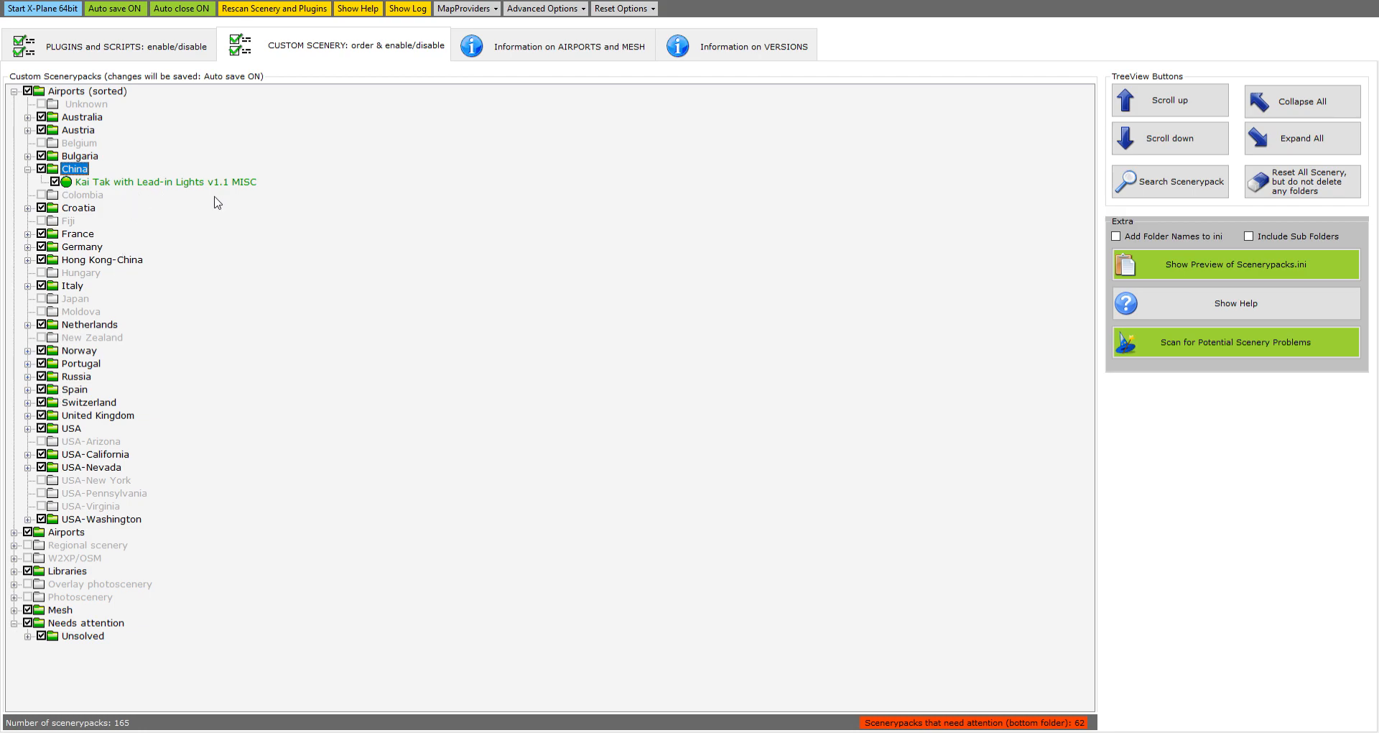
pyautogui.moveTo(74, 417)
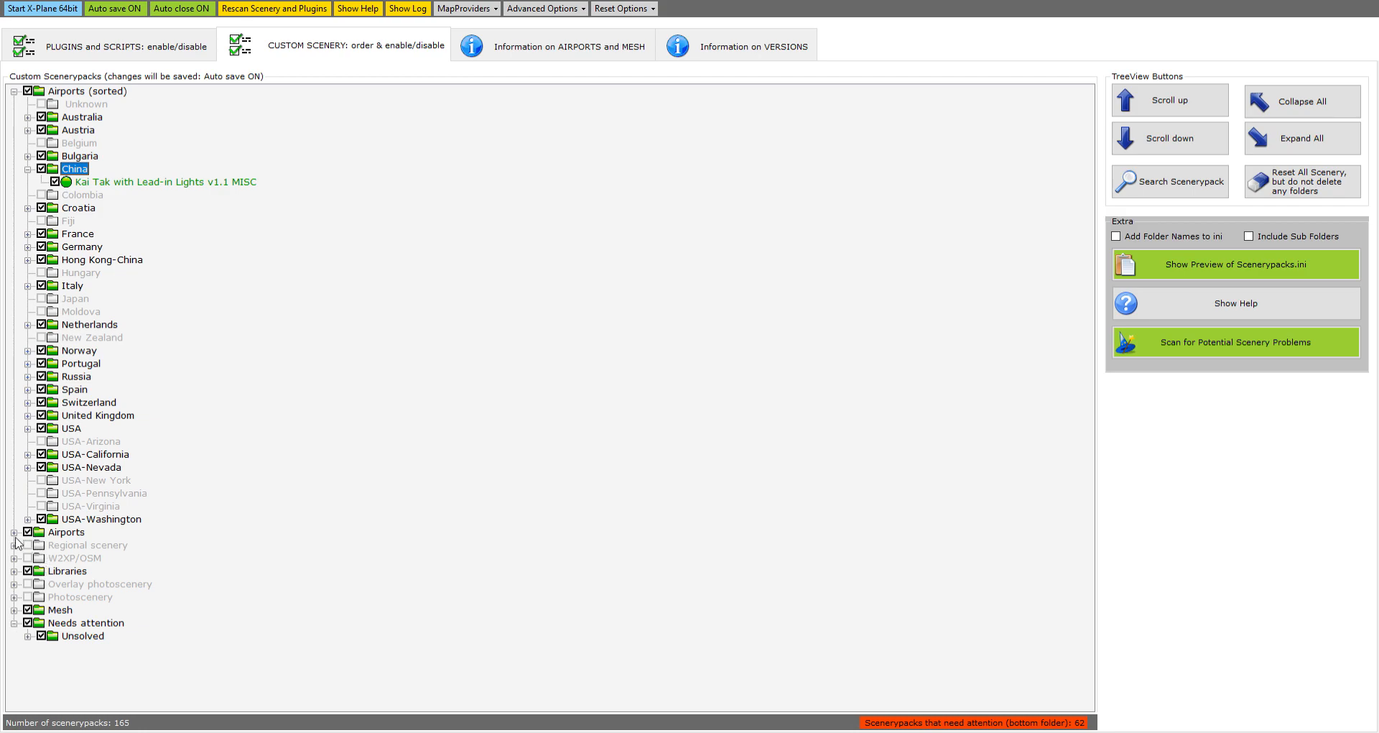
pyautogui.click(66, 532)
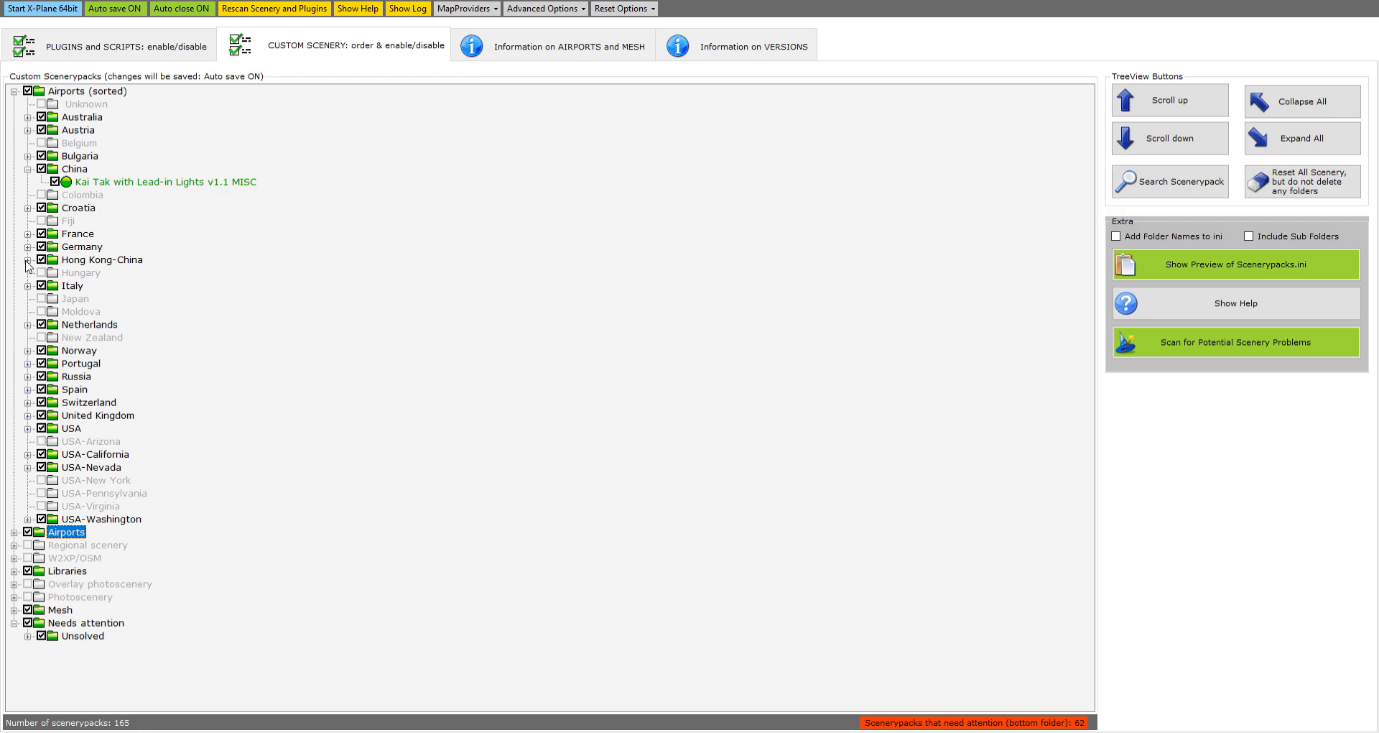
pyautogui.click(29, 260)
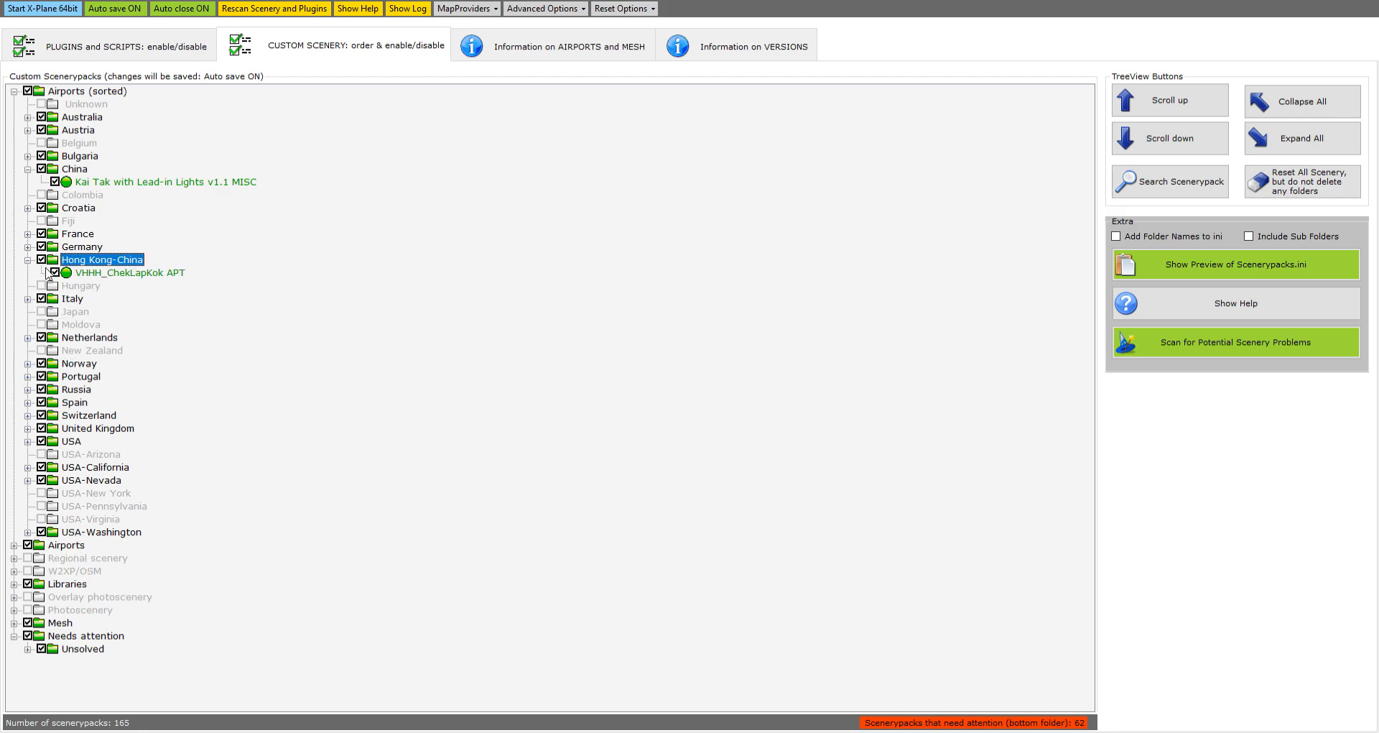
pyautogui.moveTo(147, 281)
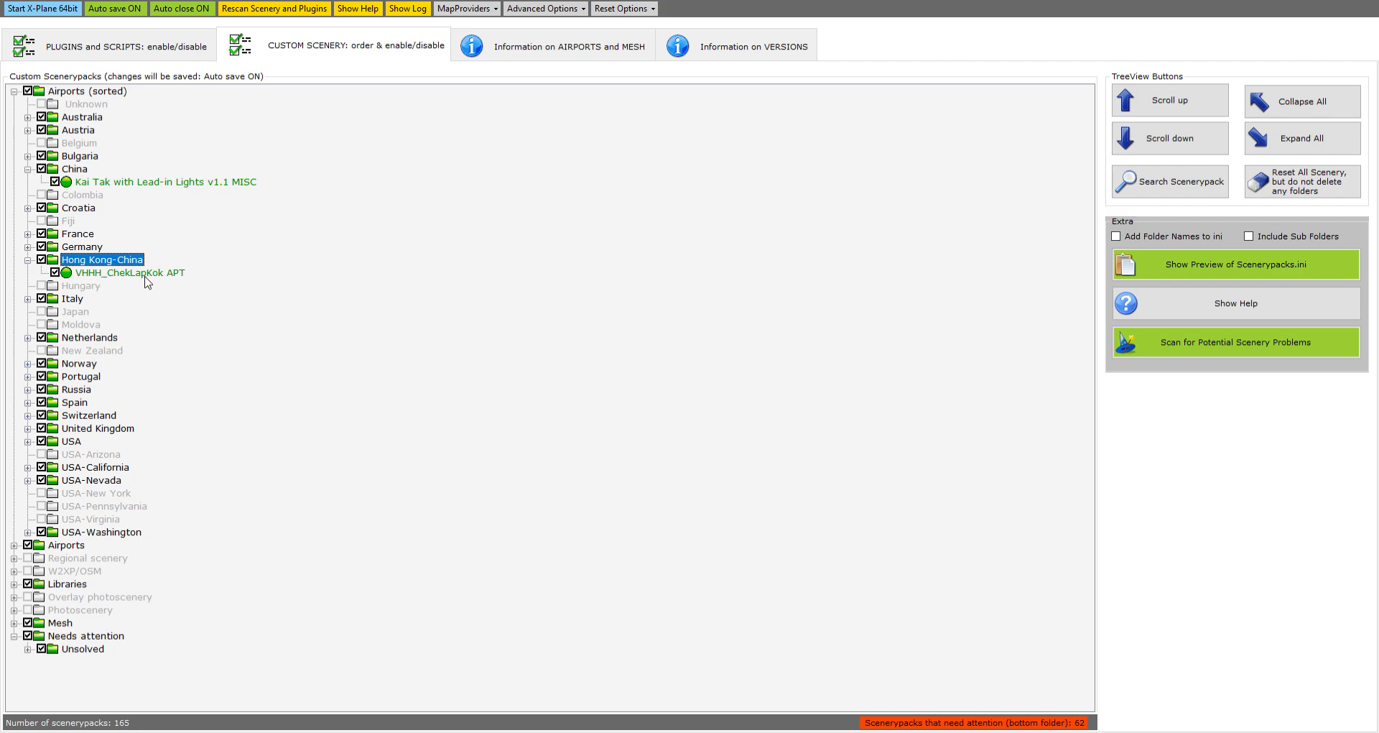
pyautogui.moveTo(130, 273)
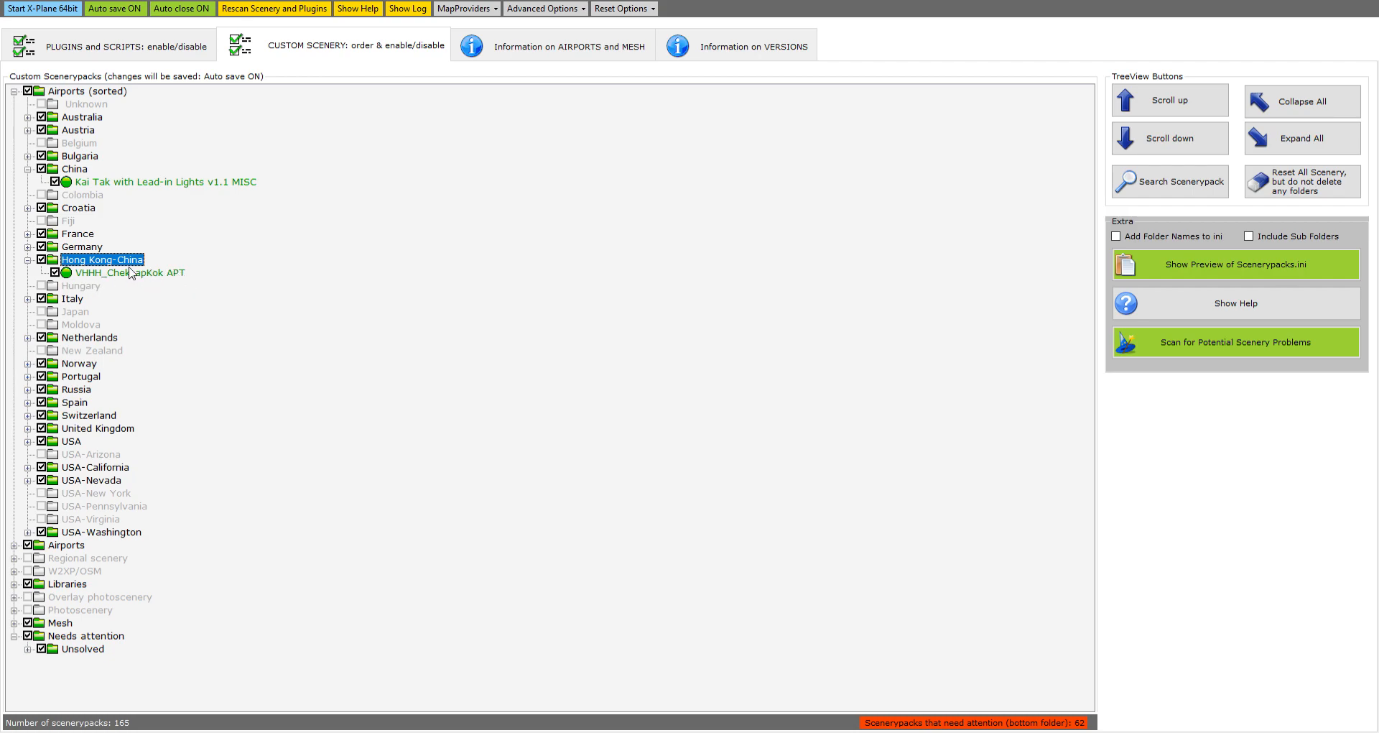
pyautogui.click(28, 260)
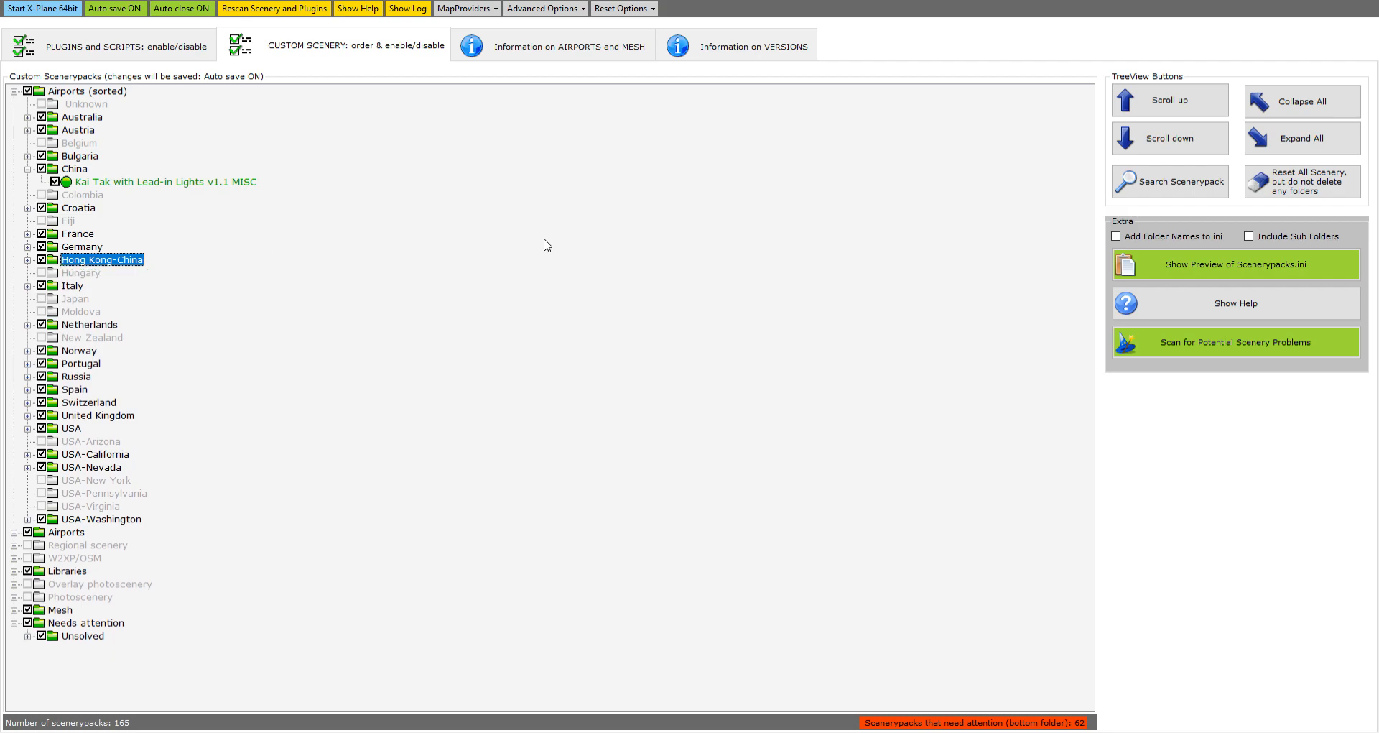
pyautogui.moveTo(477, 67)
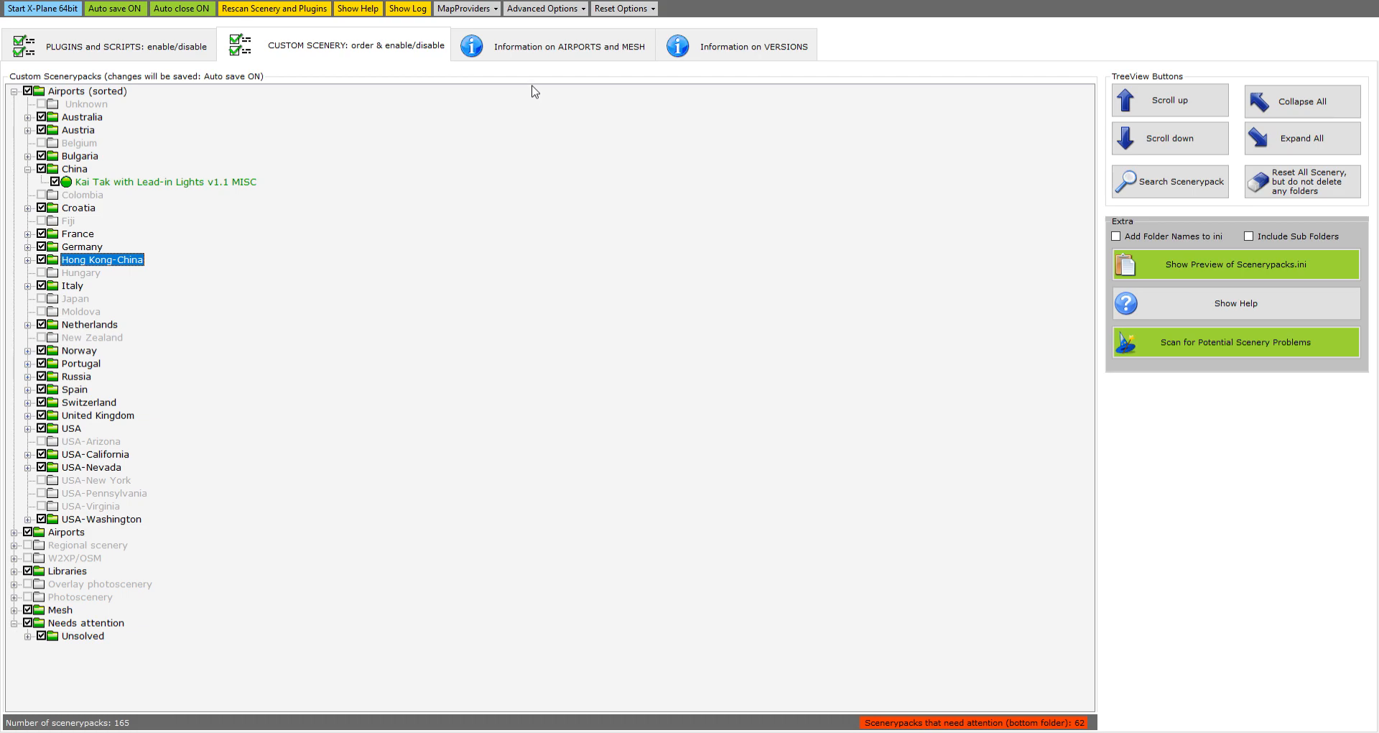
pyautogui.moveTo(1219, 402)
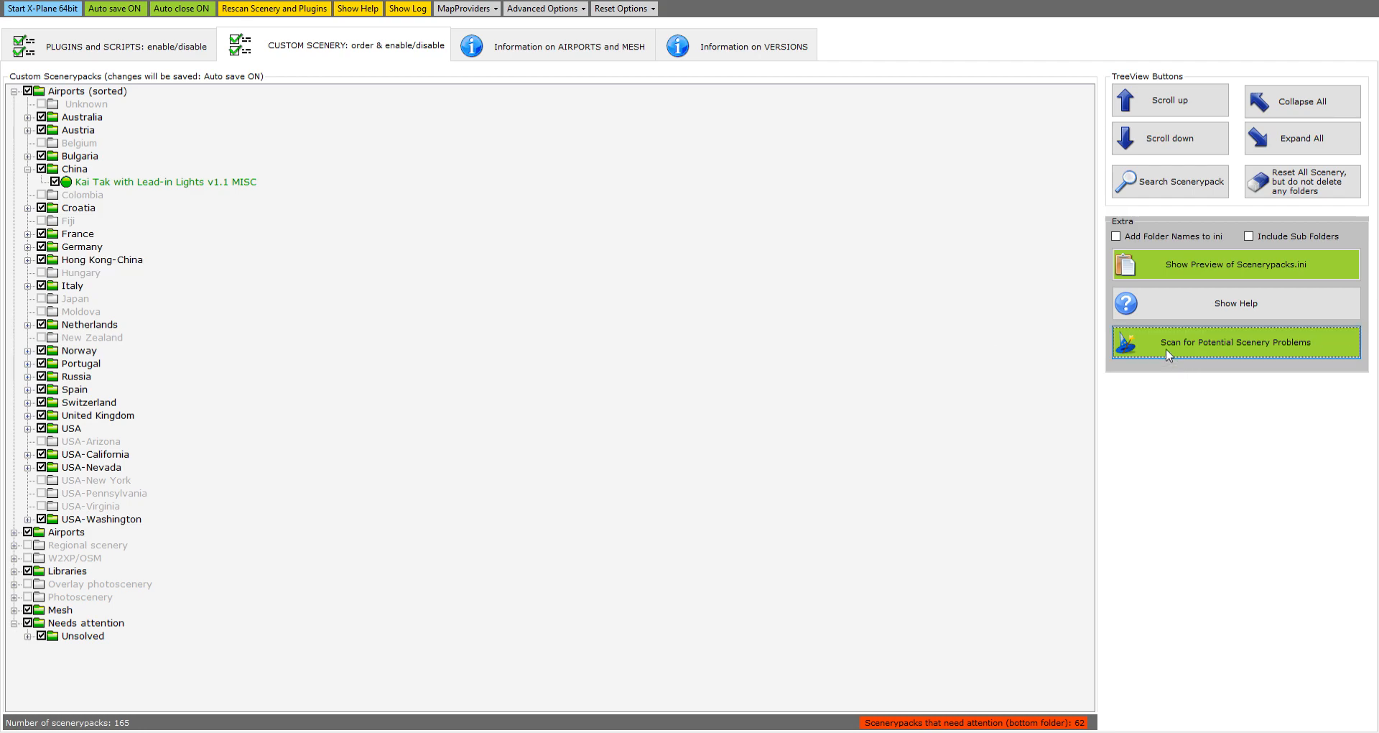
# Run the scenery problem scan, review its airport conflict log and hide it again.
pyautogui.click(1235, 342)
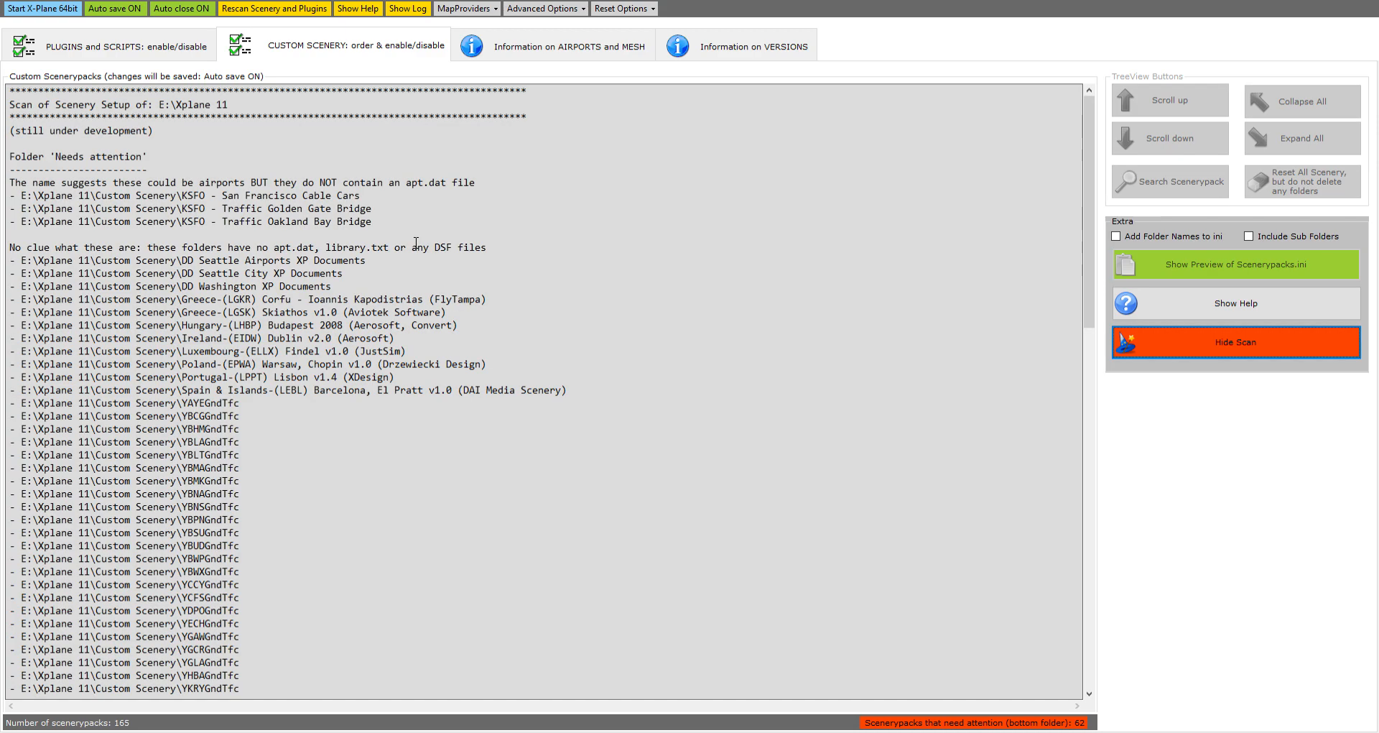
pyautogui.scroll(-3)
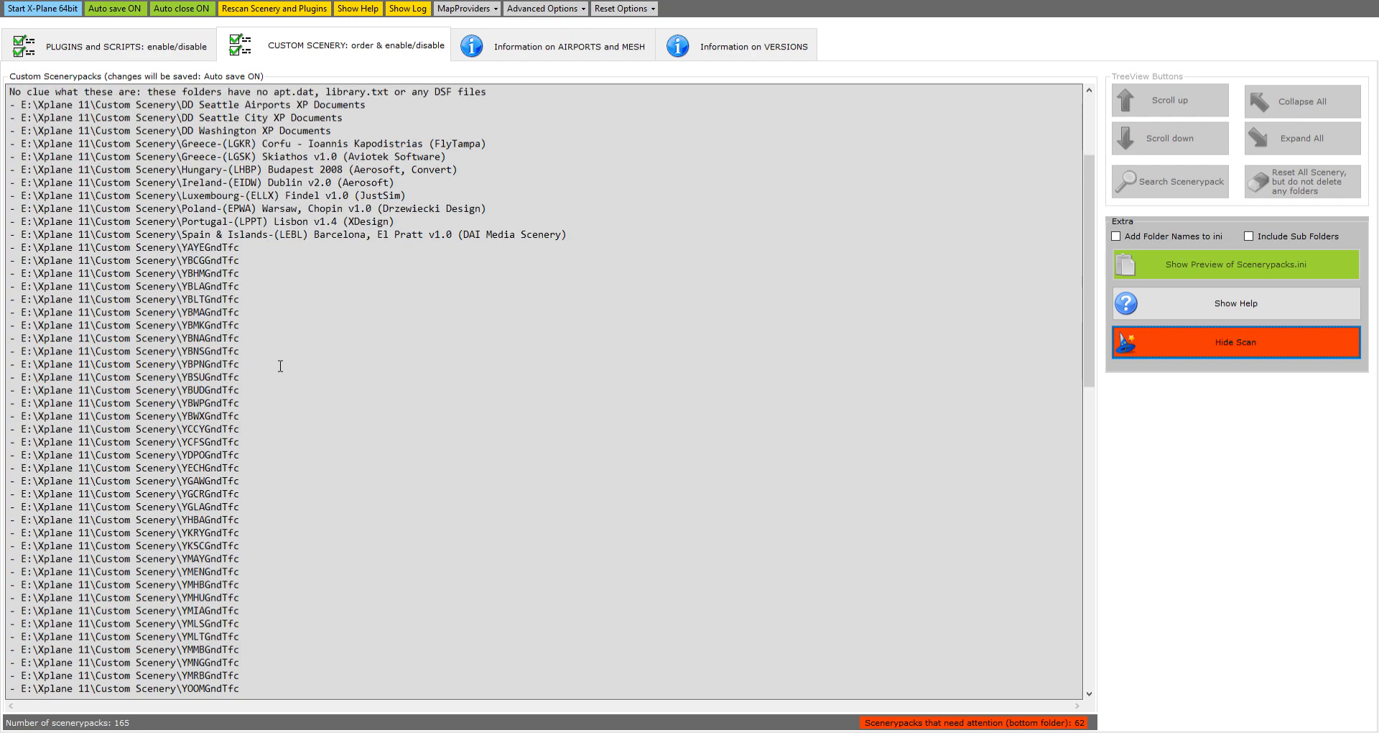
pyautogui.scroll(-3)
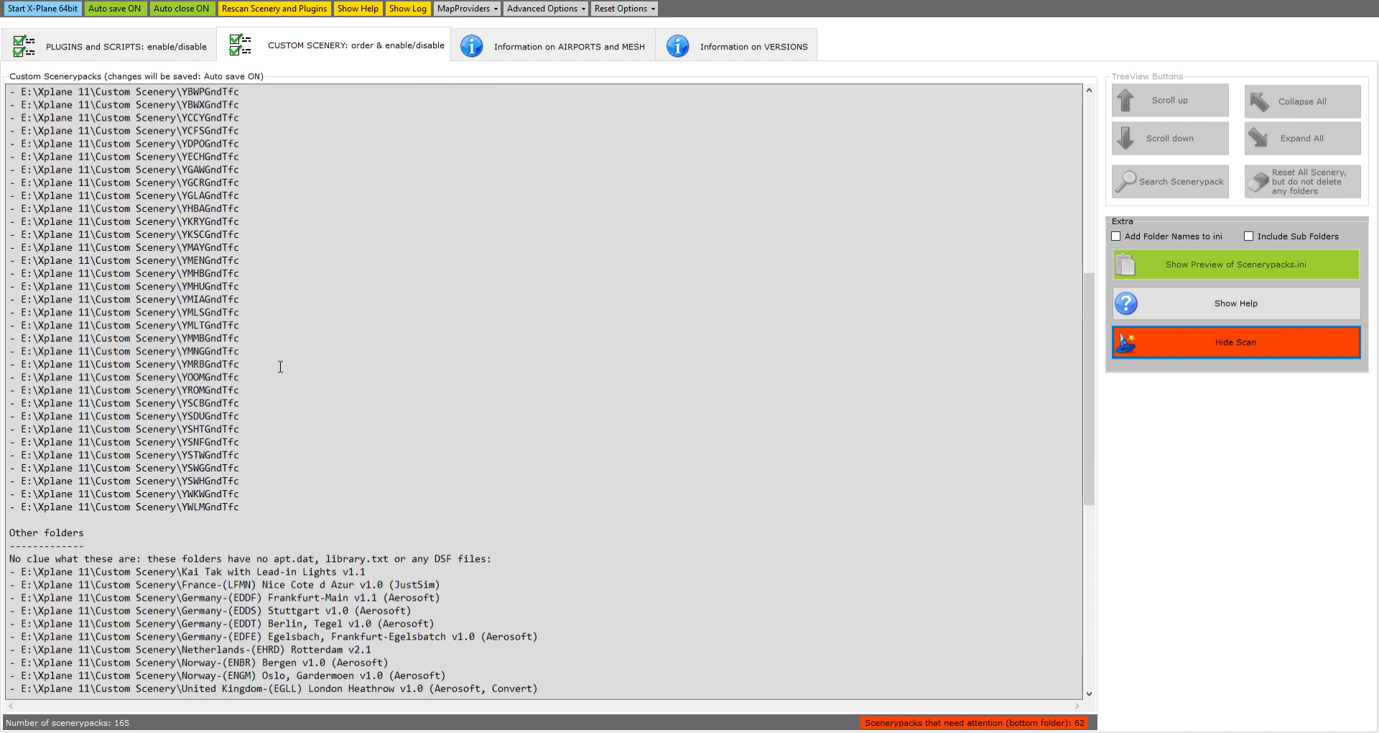
pyautogui.scroll(-3)
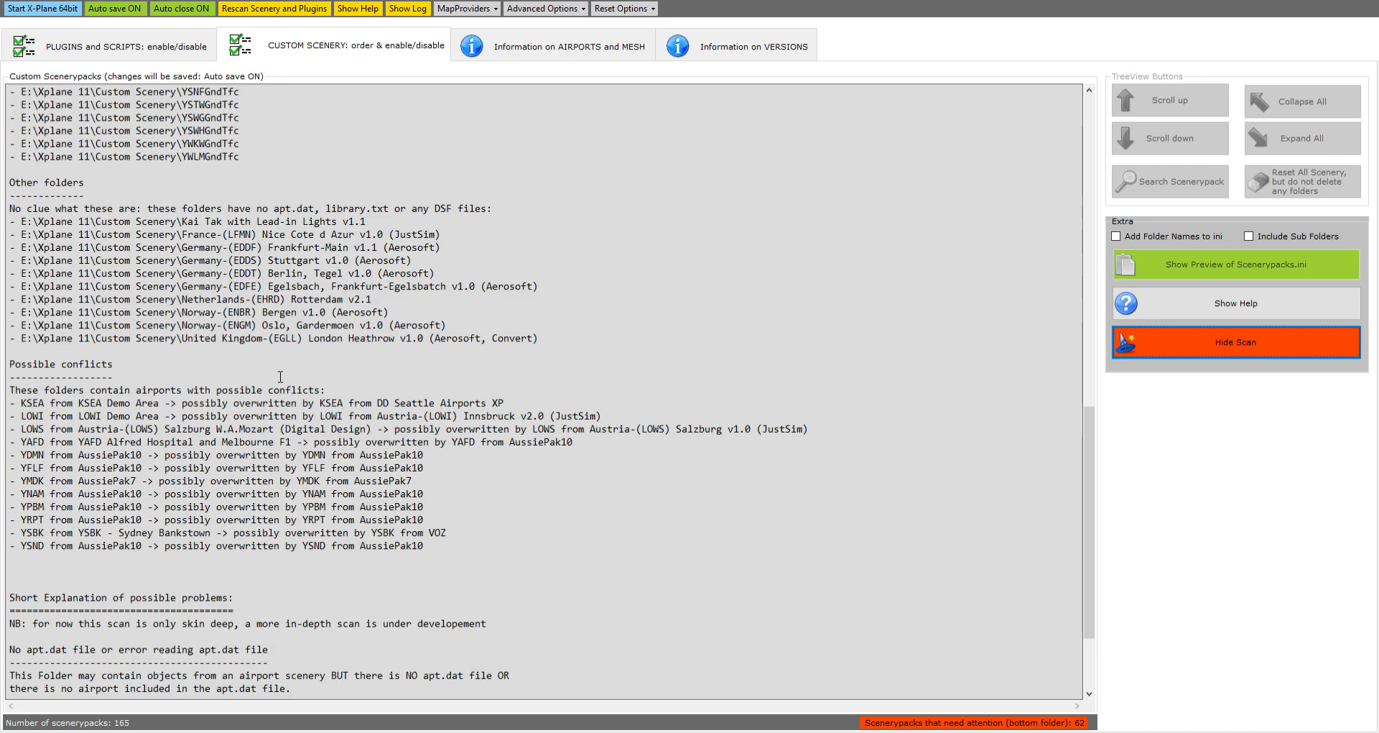
pyautogui.scroll(-3)
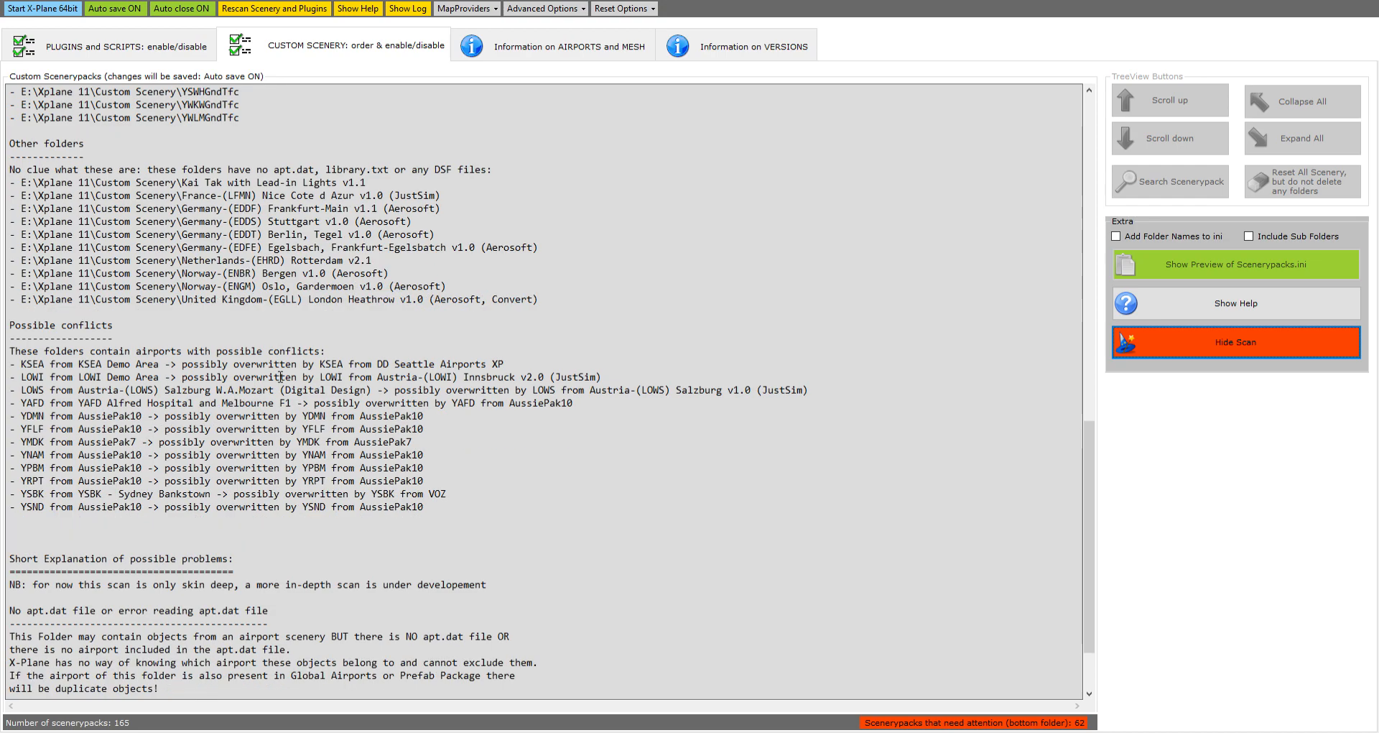
pyautogui.scroll(-3)
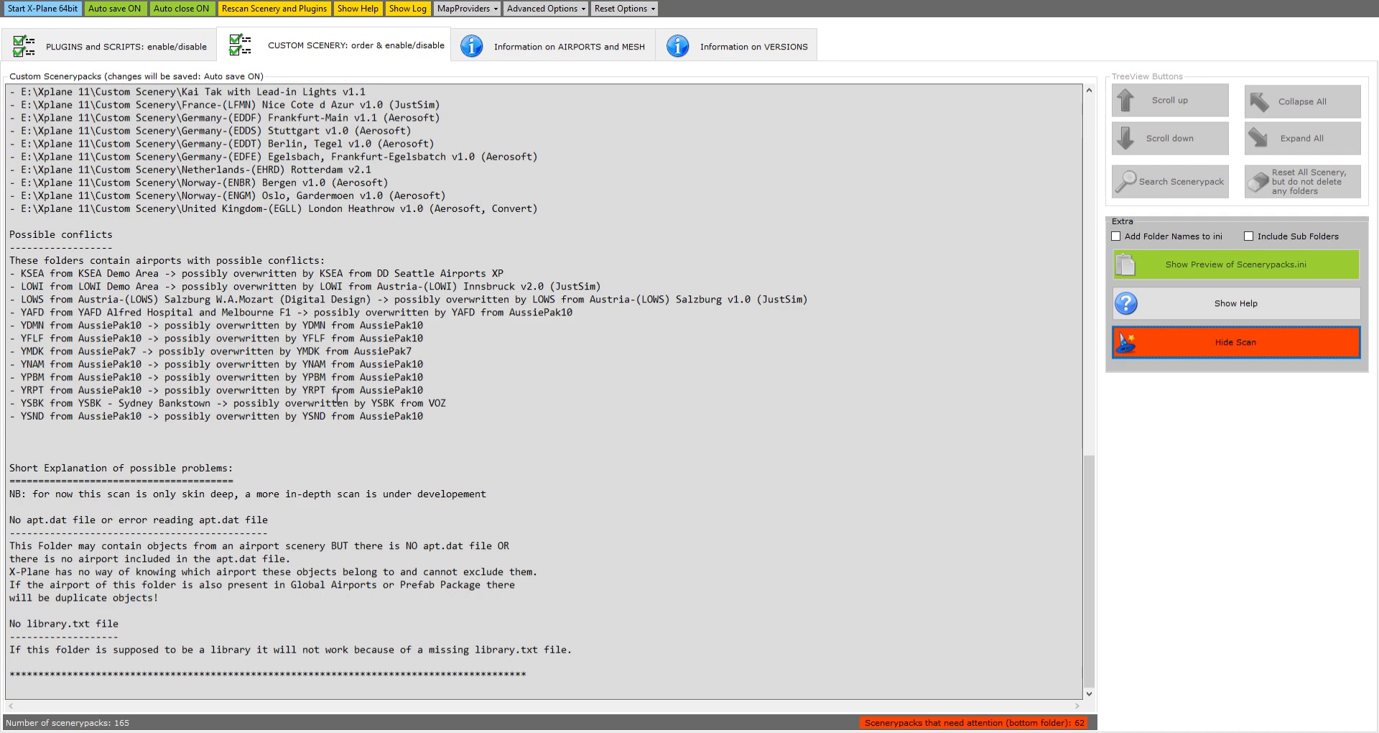
pyautogui.moveTo(428, 393)
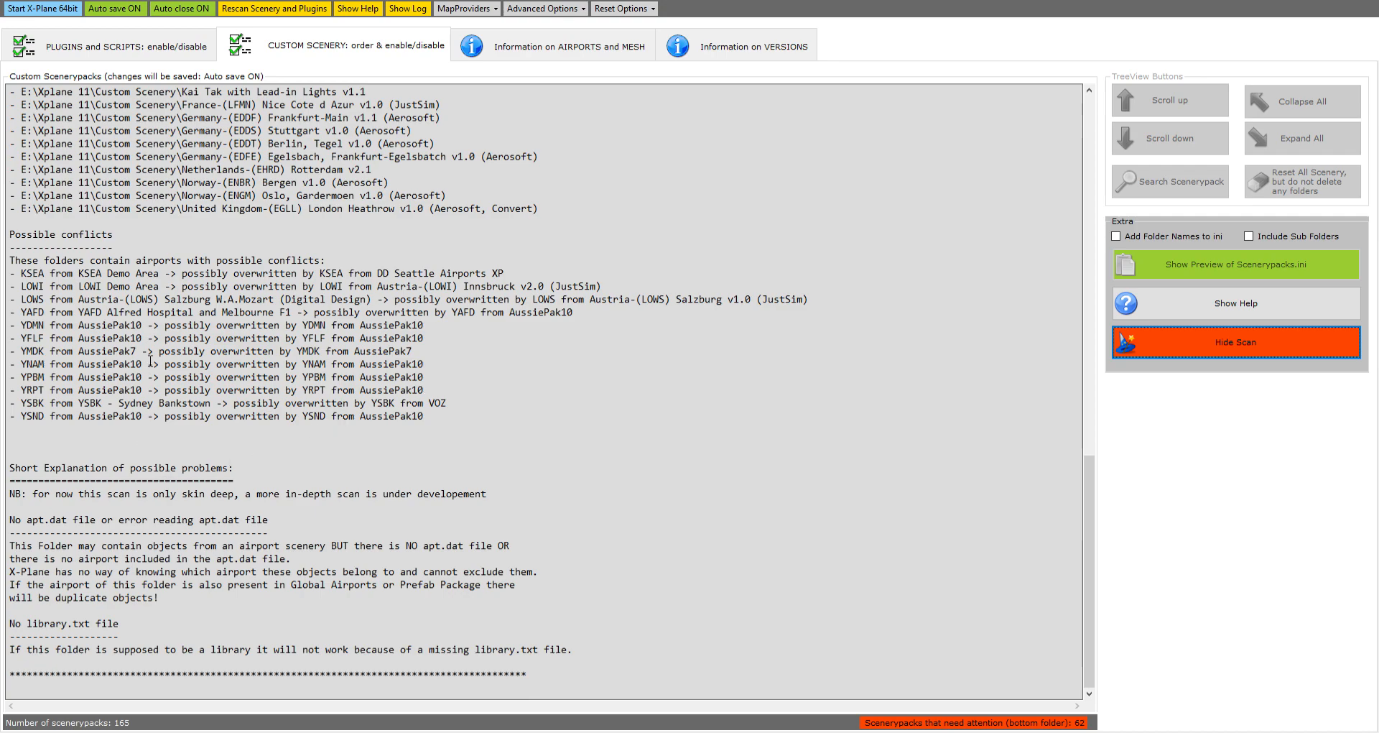
pyautogui.moveTo(336, 409)
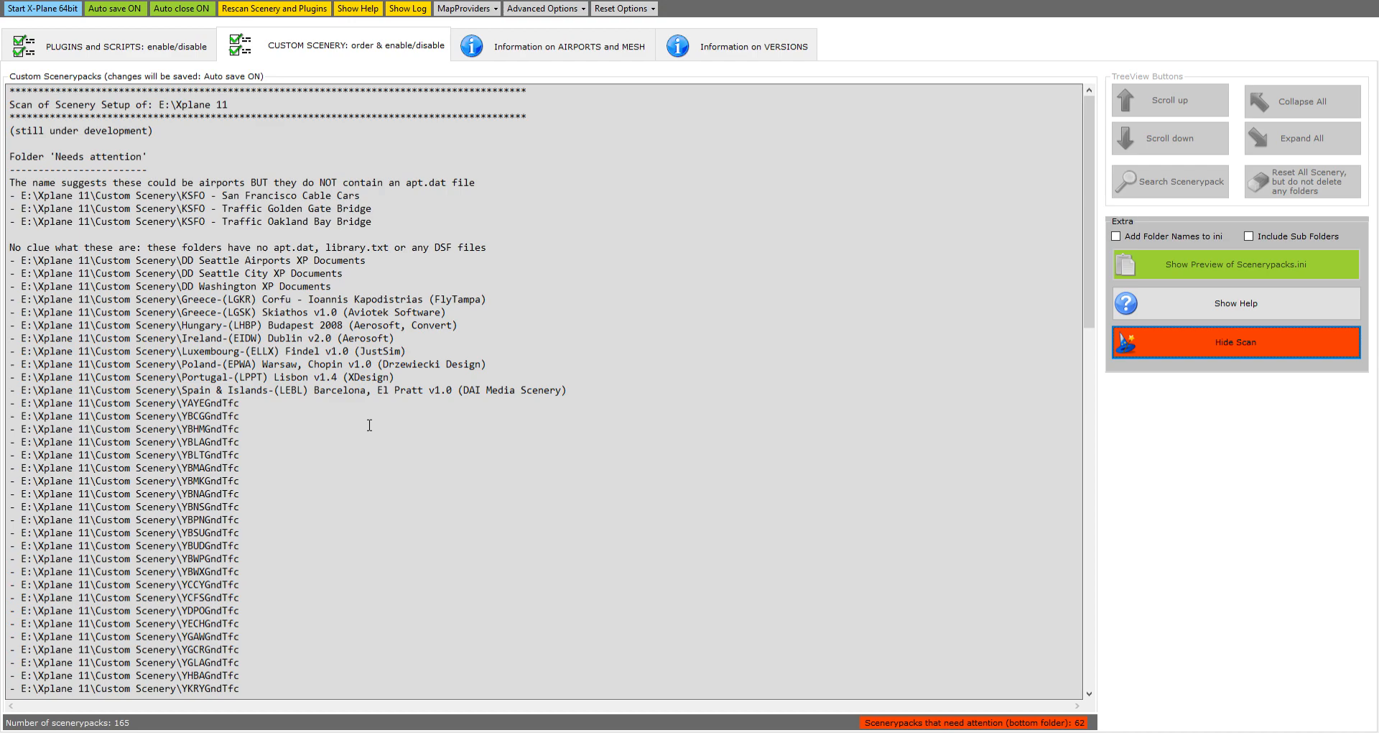
pyautogui.moveTo(576, 200)
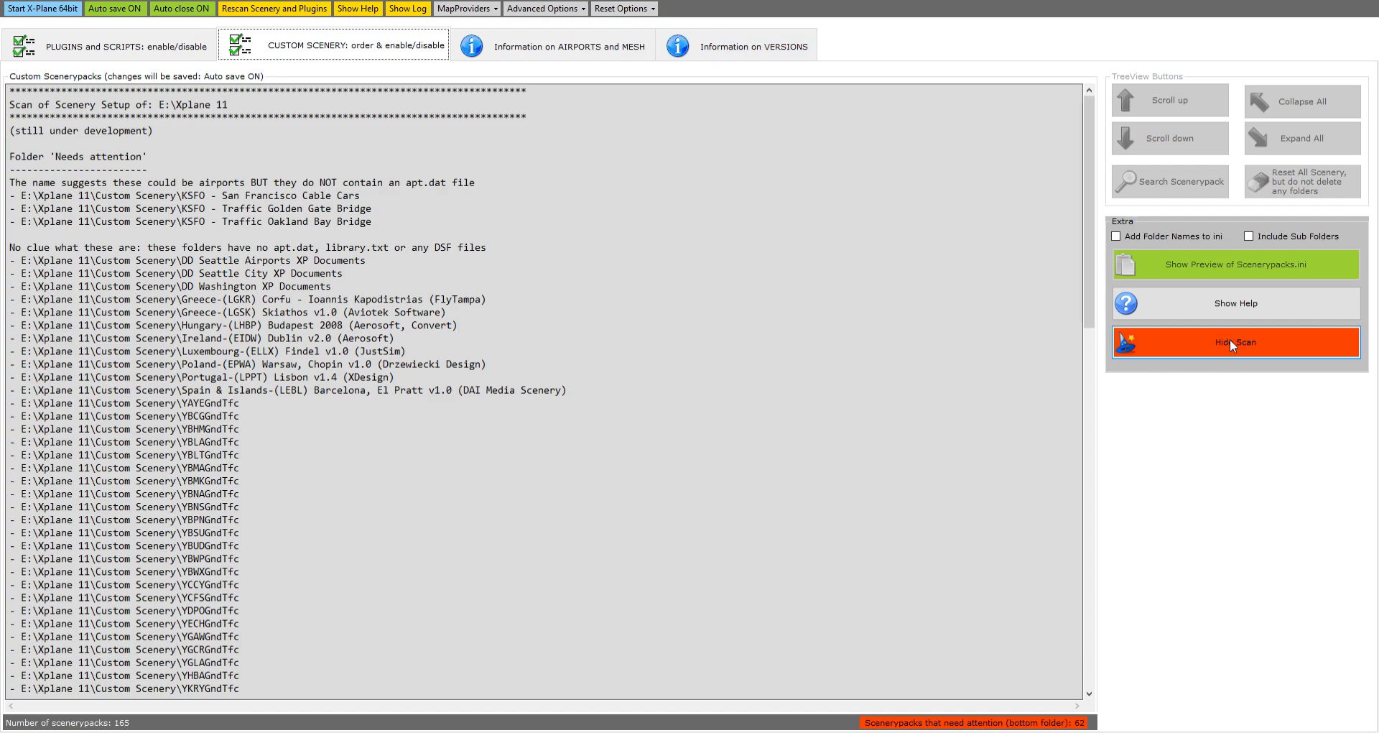
pyautogui.click(1235, 342)
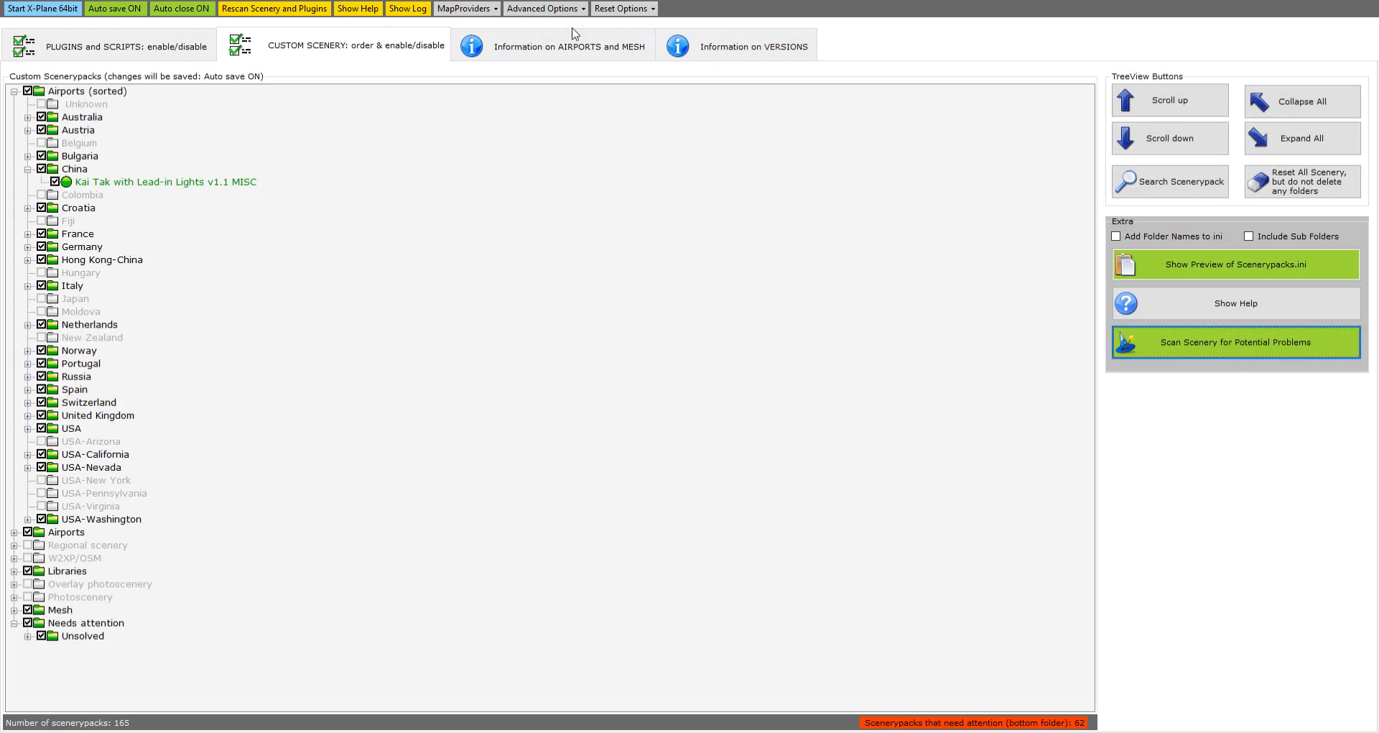
# Move through Information on AIRPORTS and MESH to the Information on VERSIONS view.
pyautogui.click(568, 44)
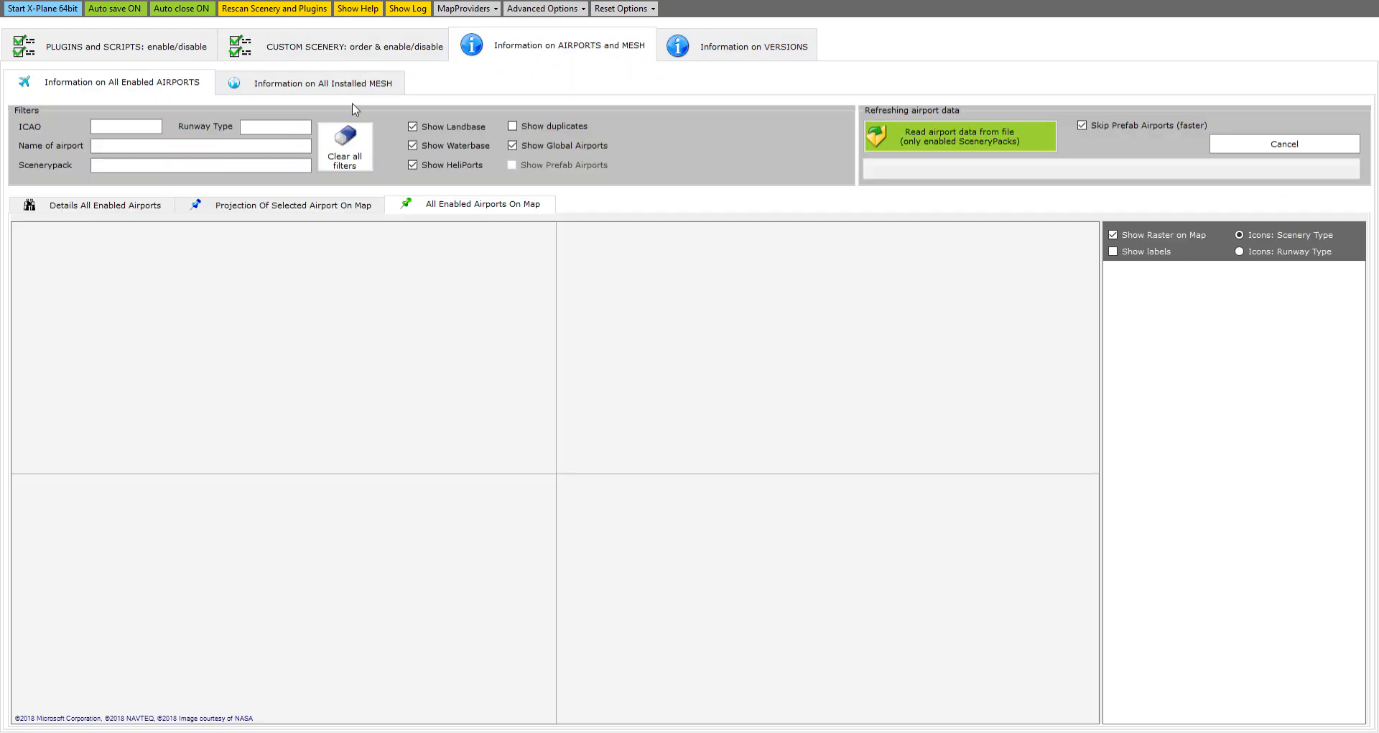
pyautogui.click(751, 45)
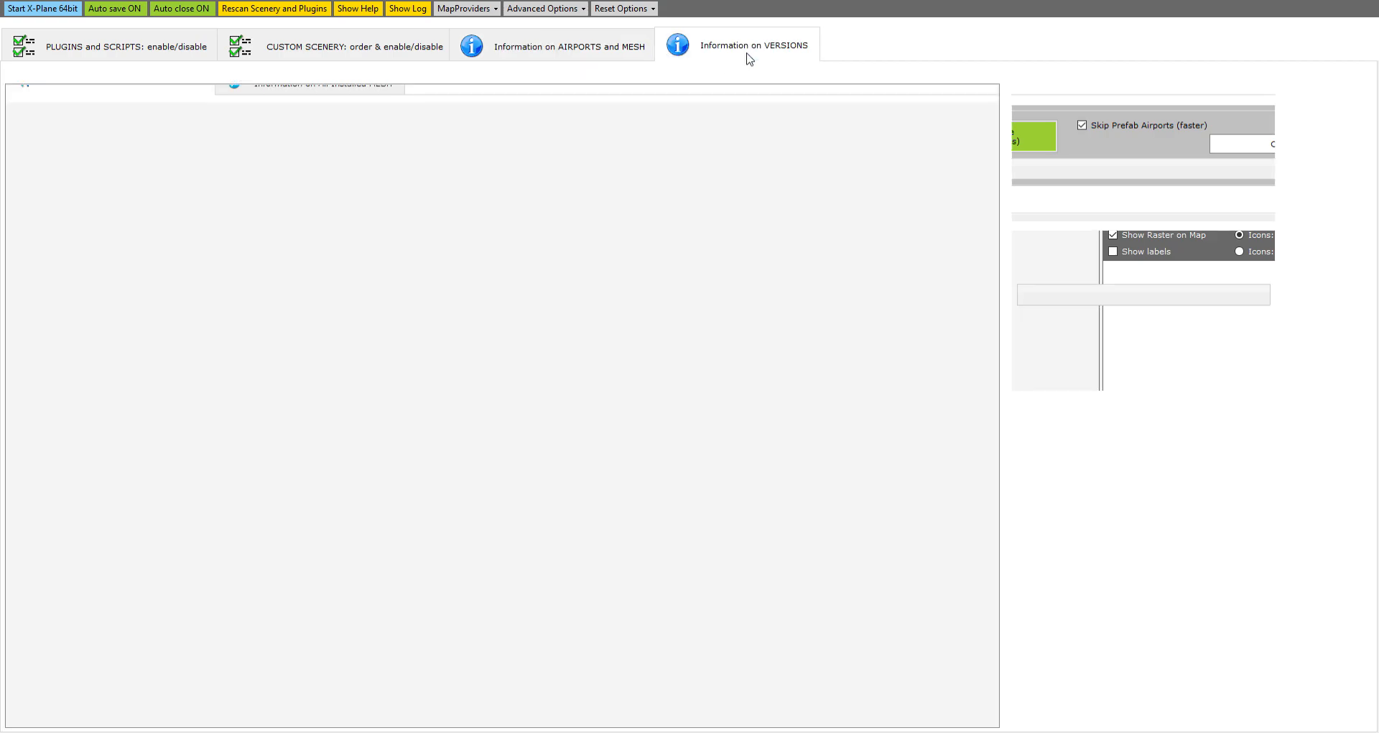
pyautogui.click(753, 45)
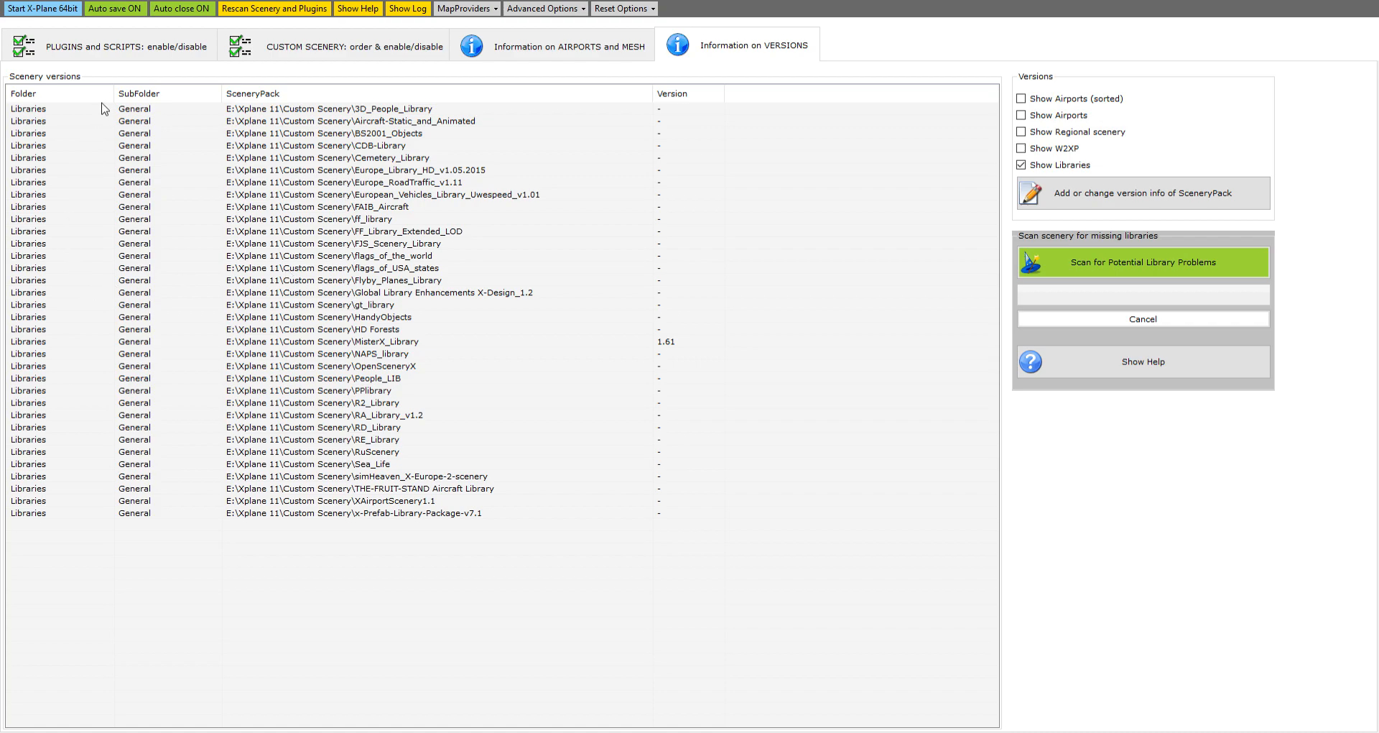
pyautogui.moveTo(69, 208)
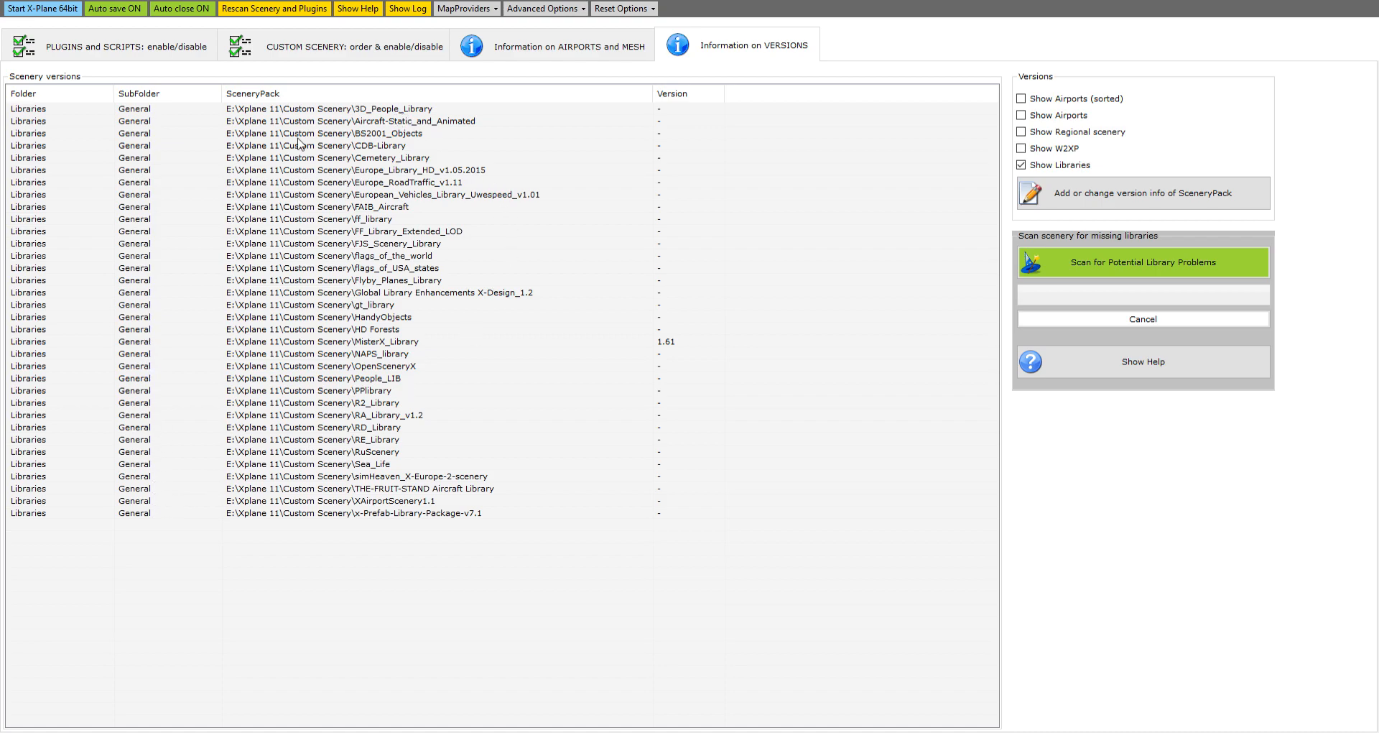
pyautogui.moveTo(328, 121)
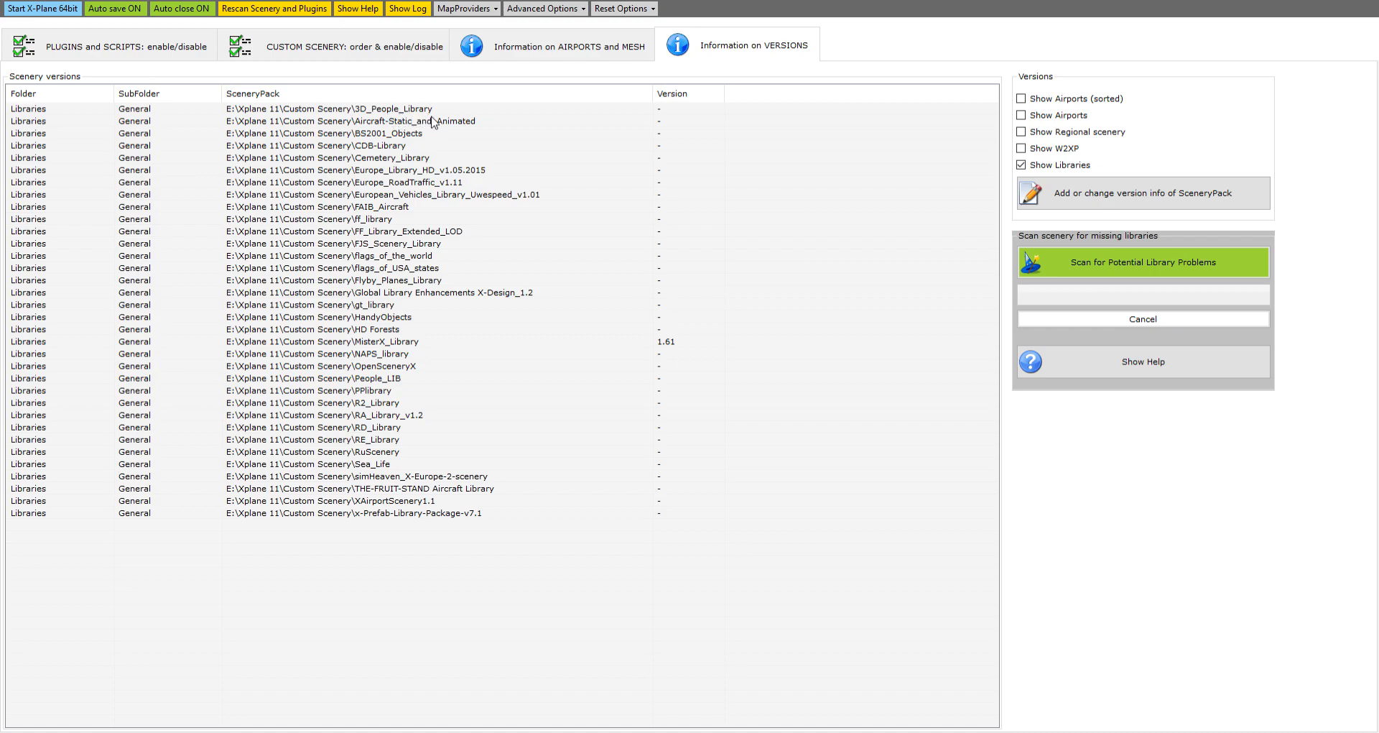
pyautogui.moveTo(415, 135)
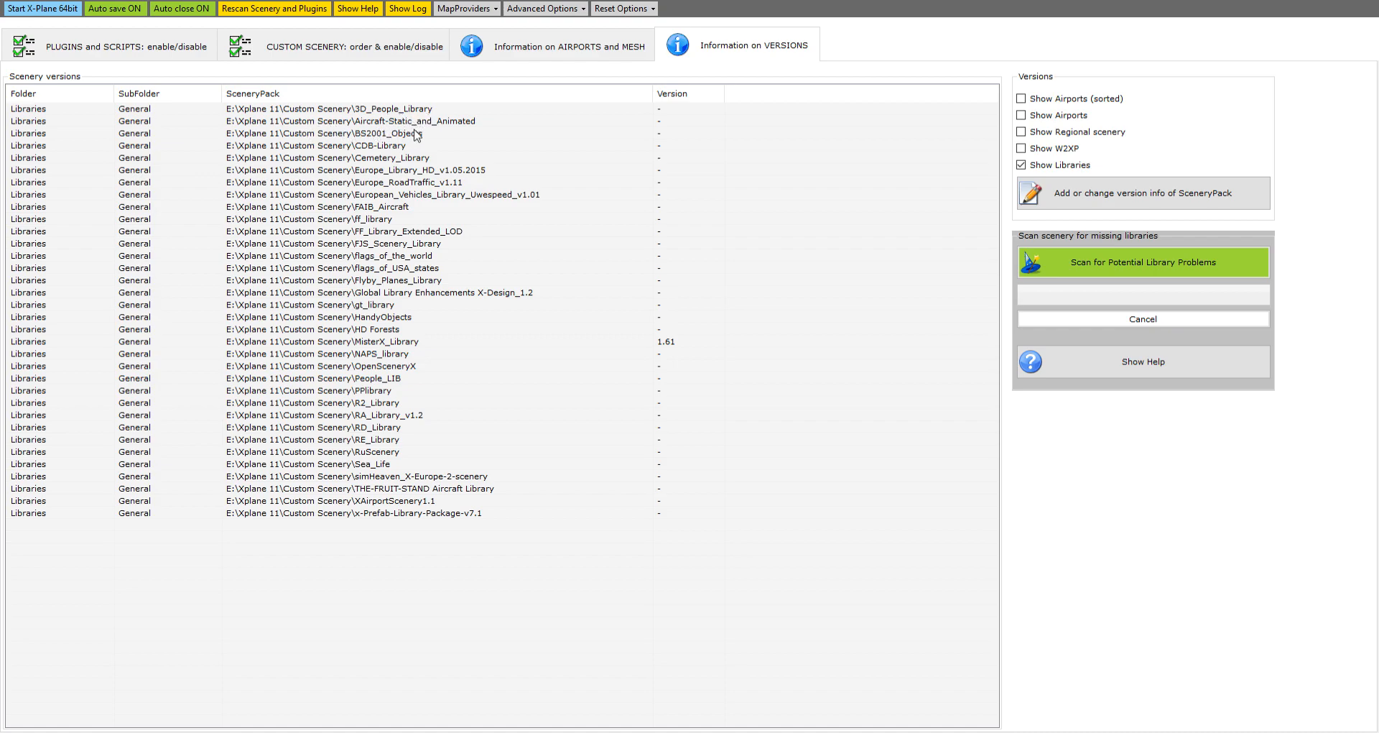
pyautogui.moveTo(308, 142)
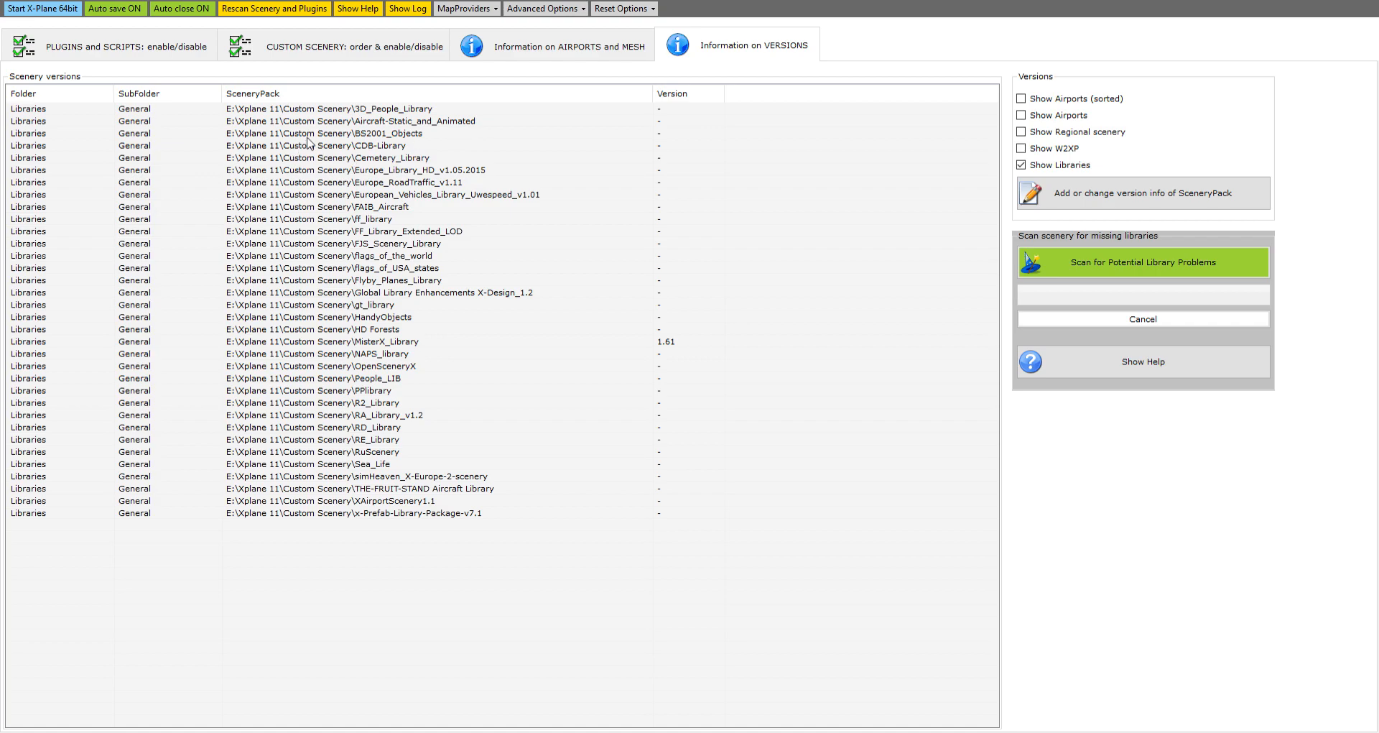
pyautogui.moveTo(366, 165)
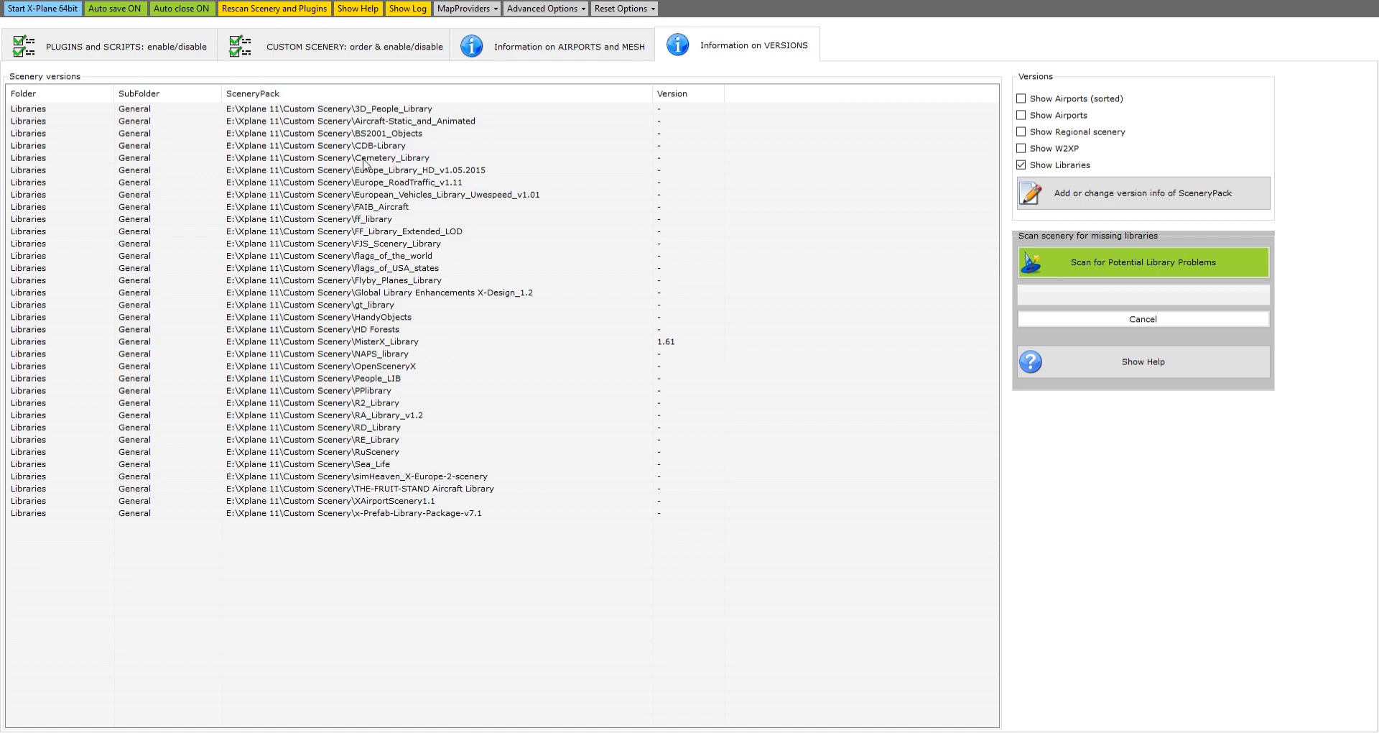
pyautogui.moveTo(369, 162)
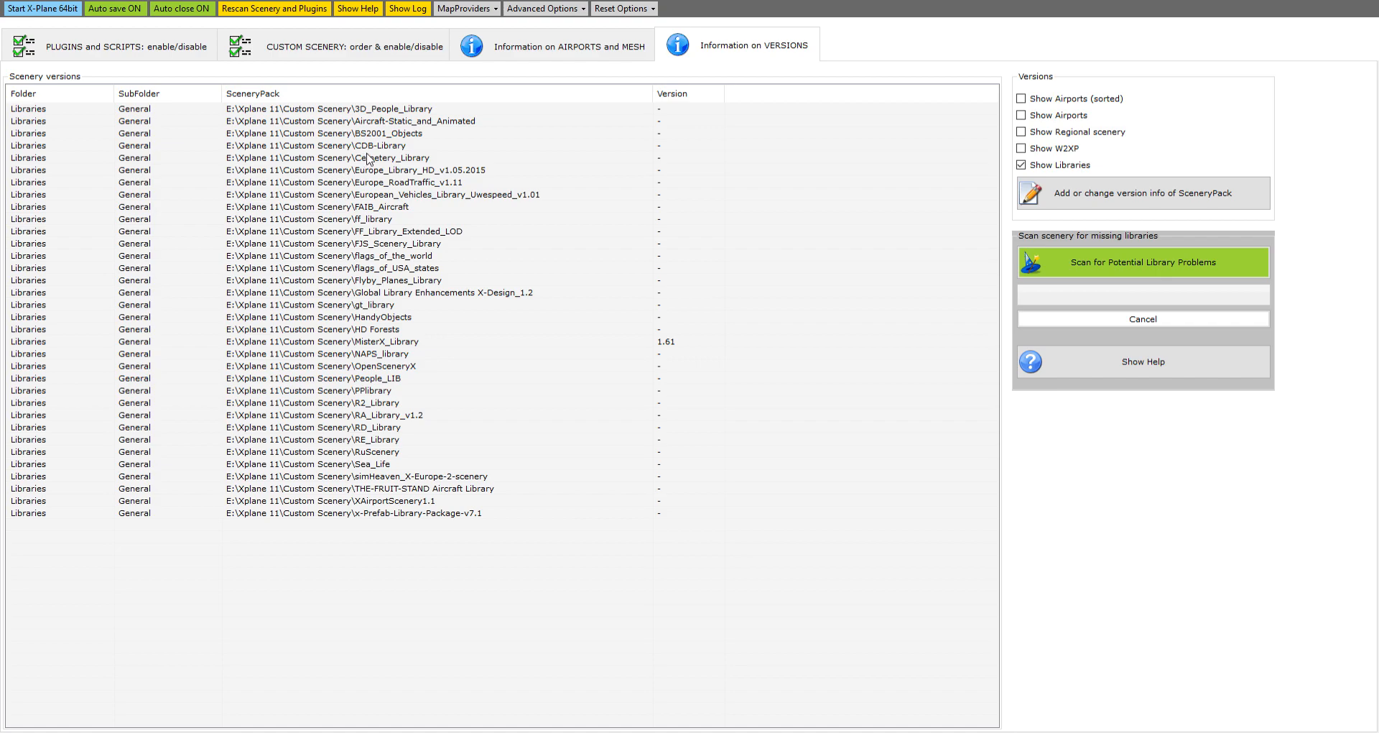
pyautogui.moveTo(373, 154)
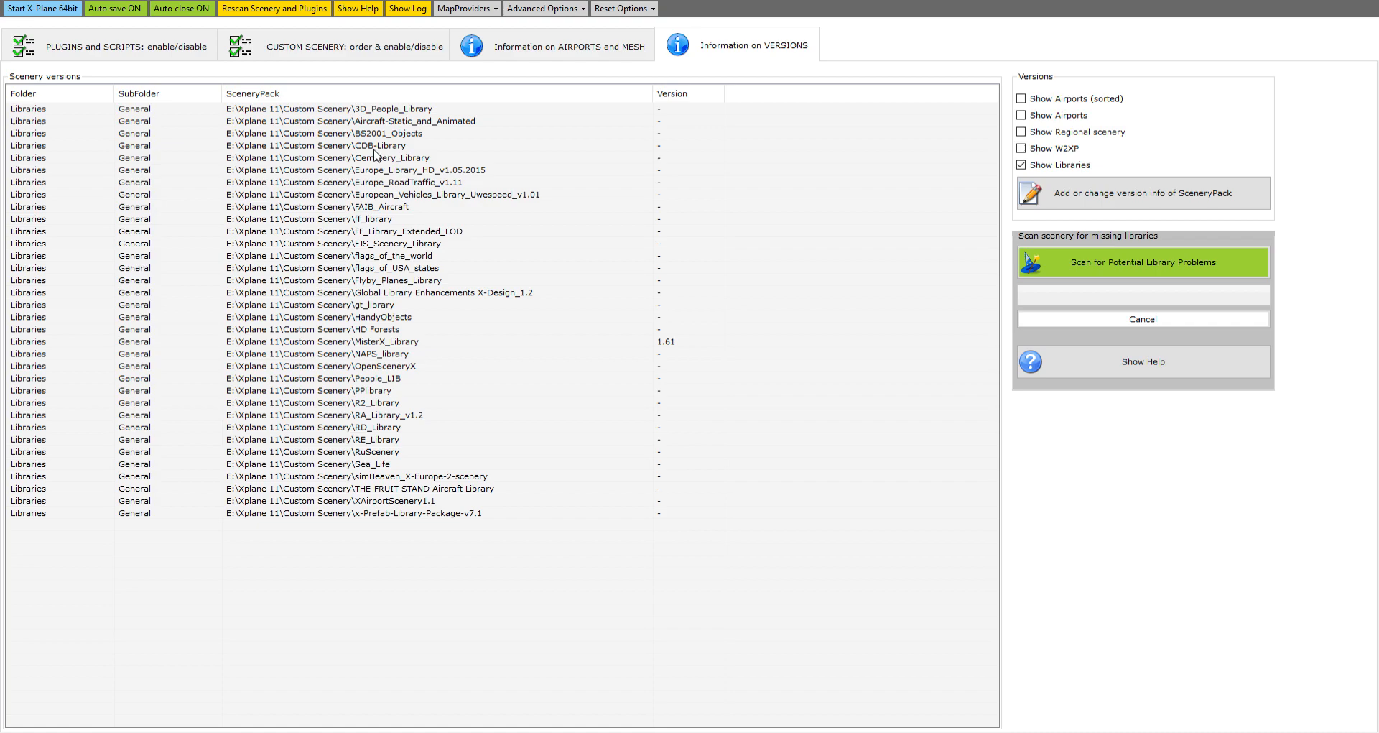
pyautogui.moveTo(376, 144)
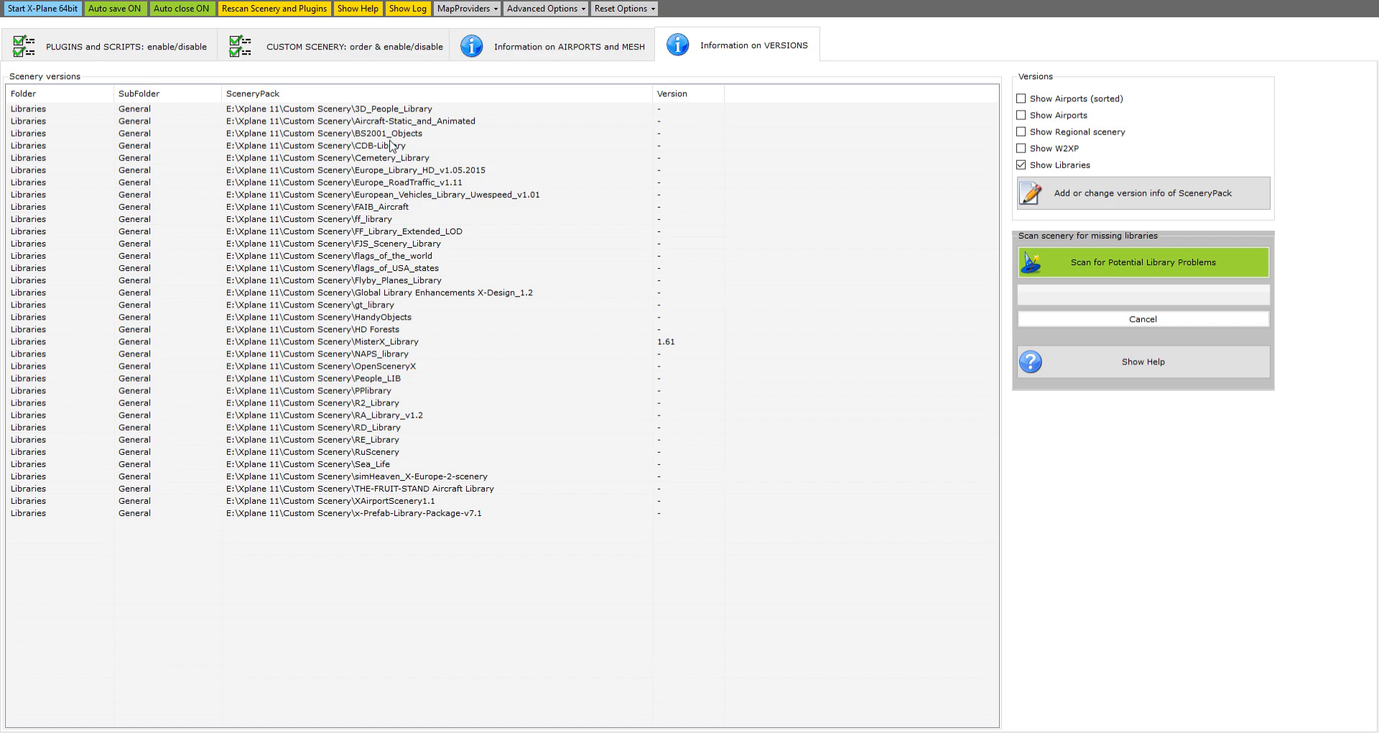
pyautogui.moveTo(391, 146)
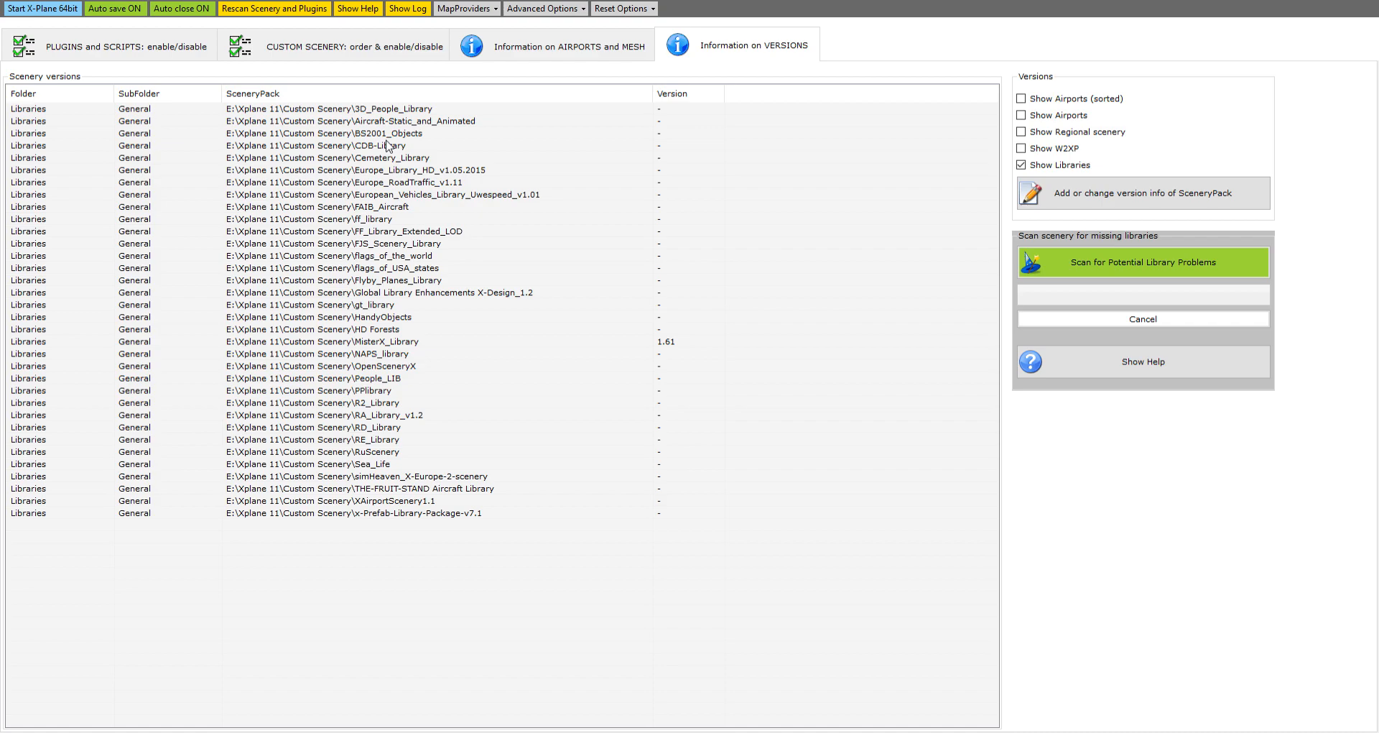
pyautogui.moveTo(390, 129)
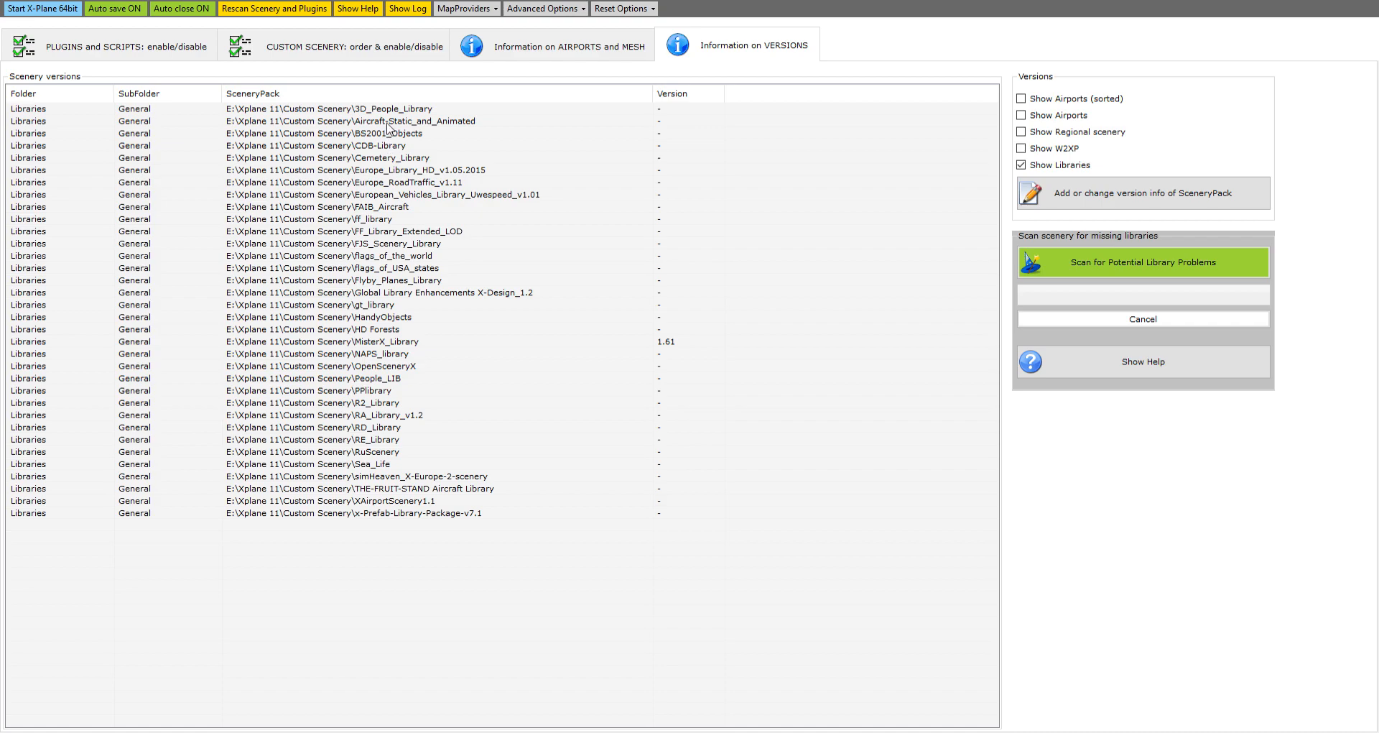
pyautogui.moveTo(388, 131)
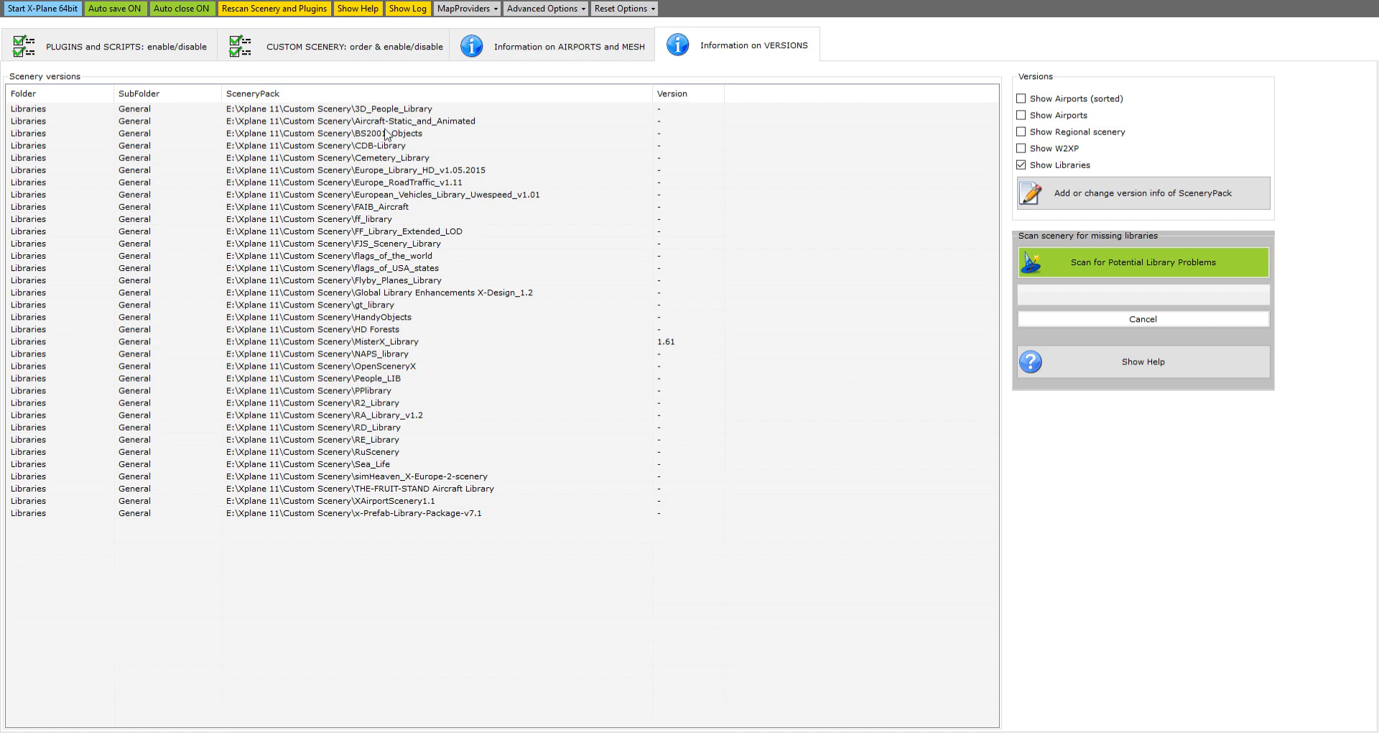
pyautogui.moveTo(385, 131)
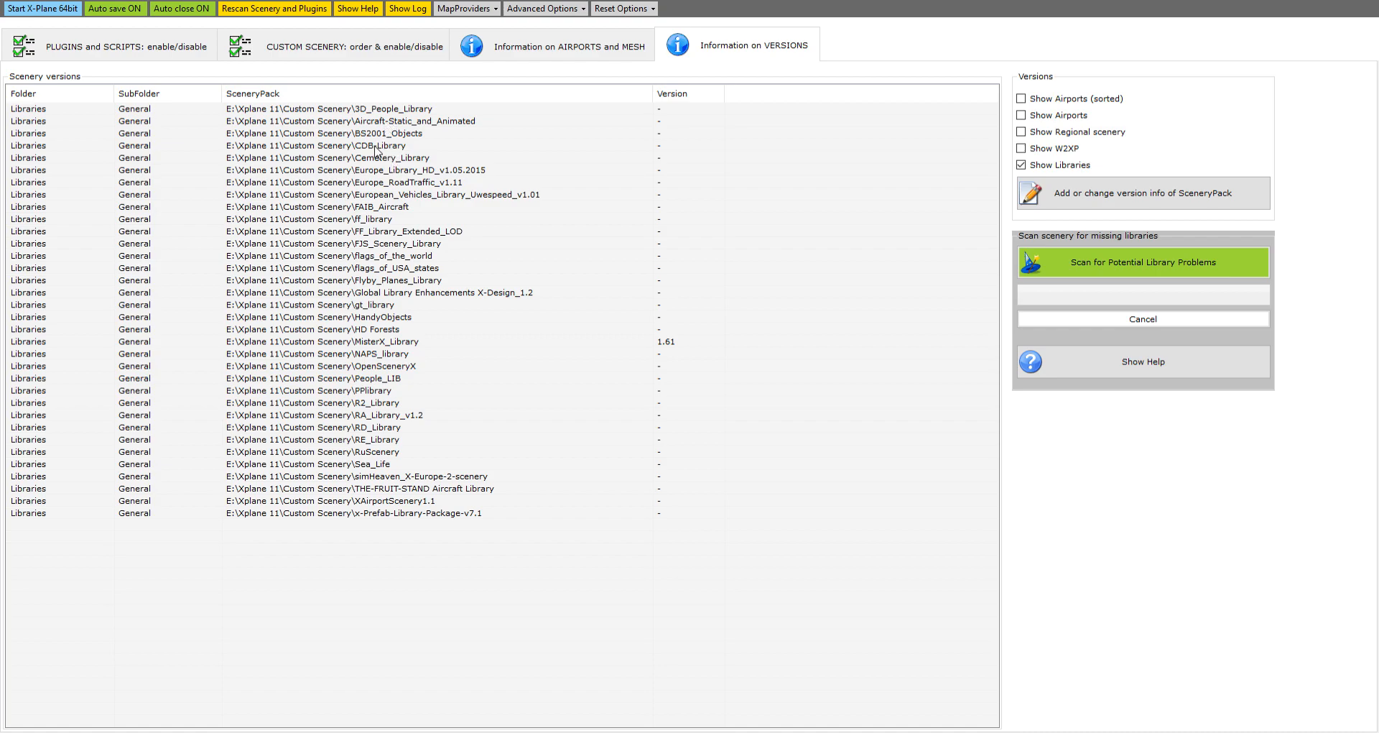
pyautogui.moveTo(394, 234)
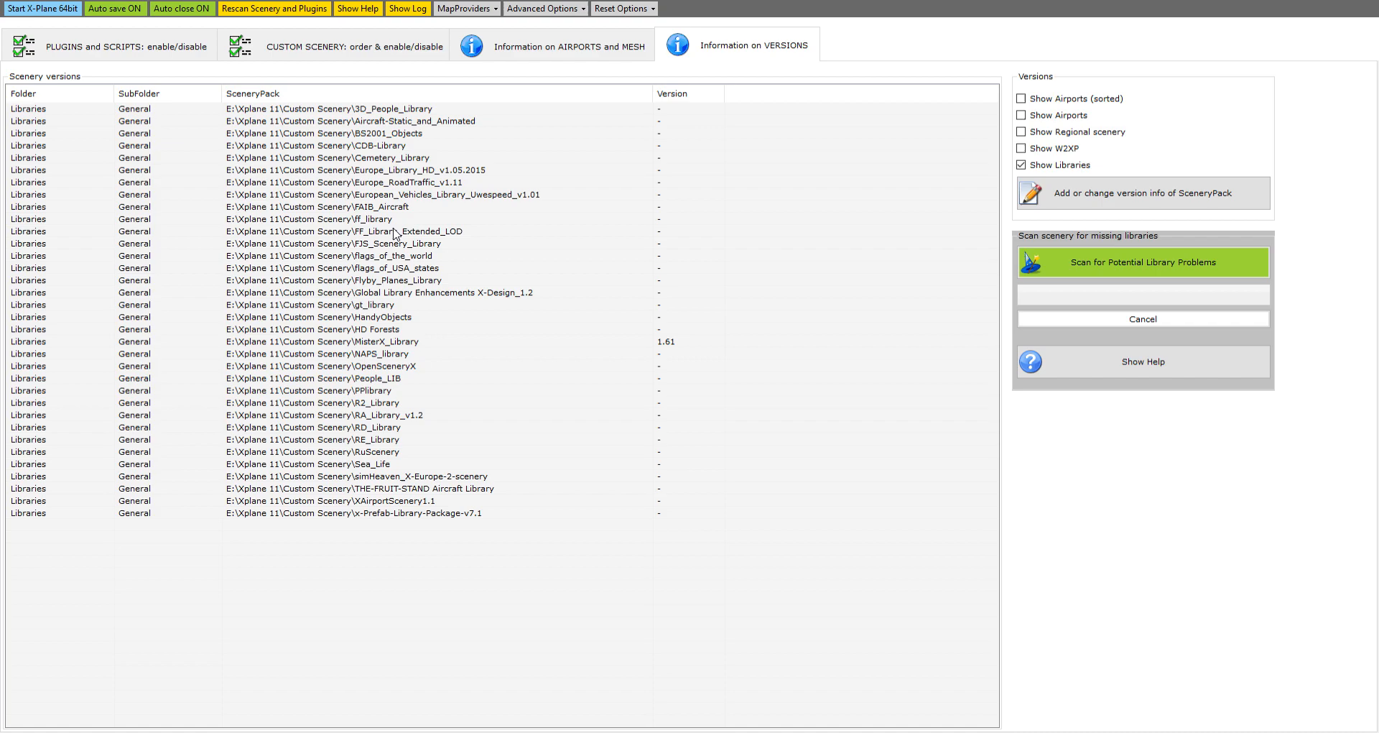
pyautogui.moveTo(427, 246)
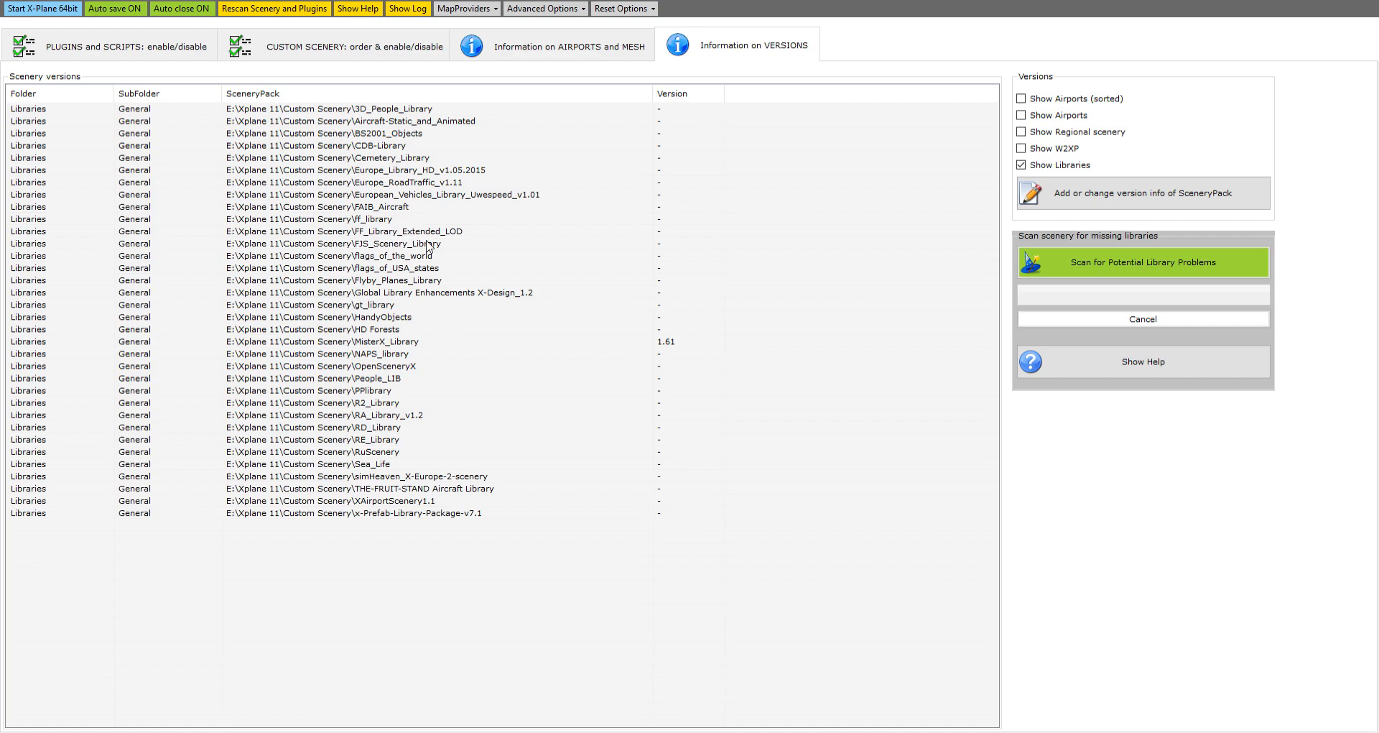
pyautogui.moveTo(431, 244)
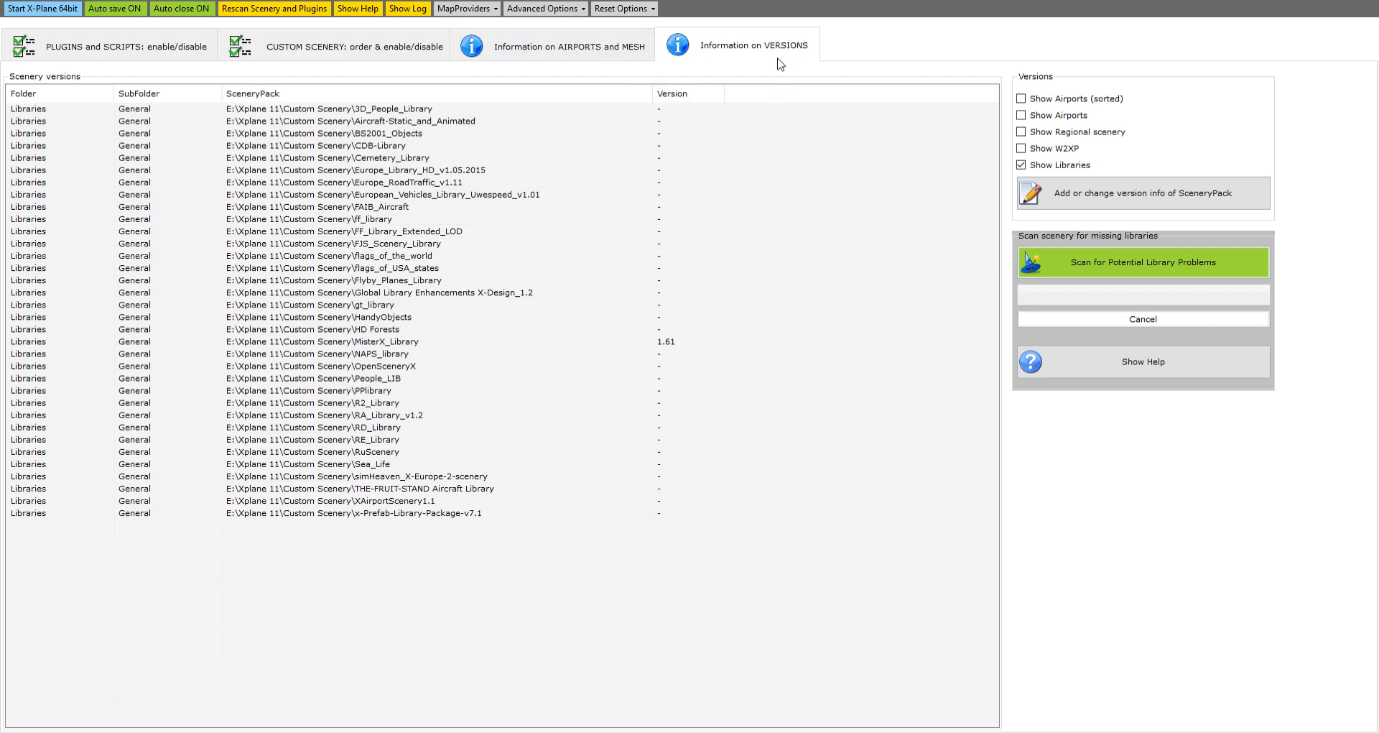
pyautogui.moveTo(899, 181)
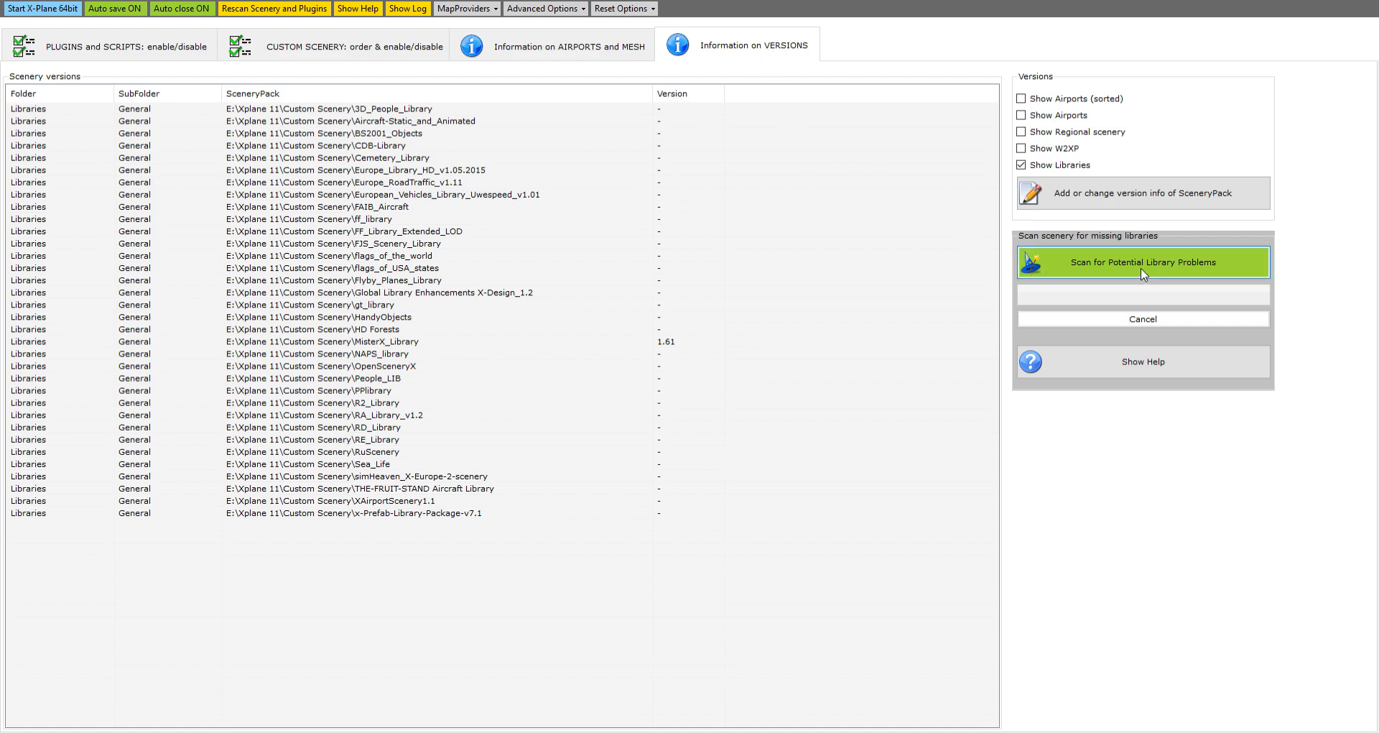
pyautogui.click(1142, 262)
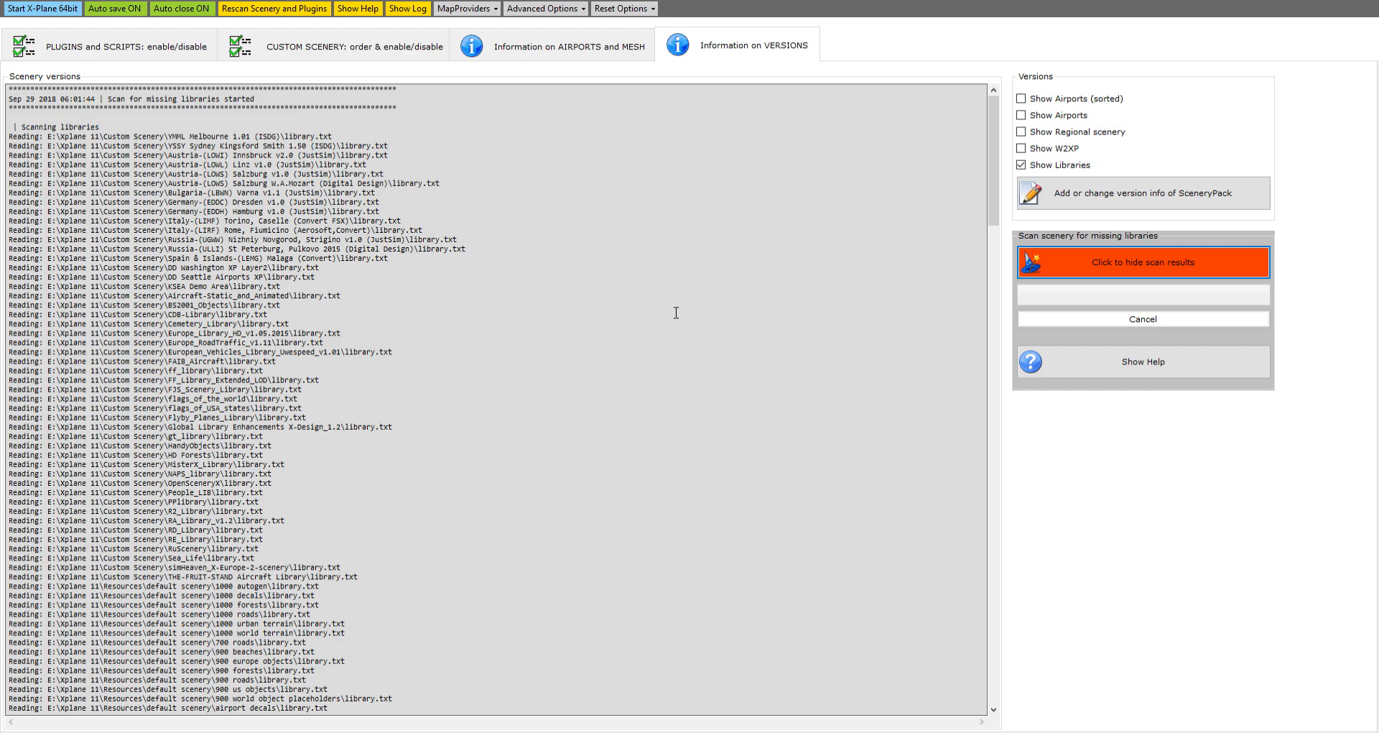
pyautogui.moveTo(490, 300)
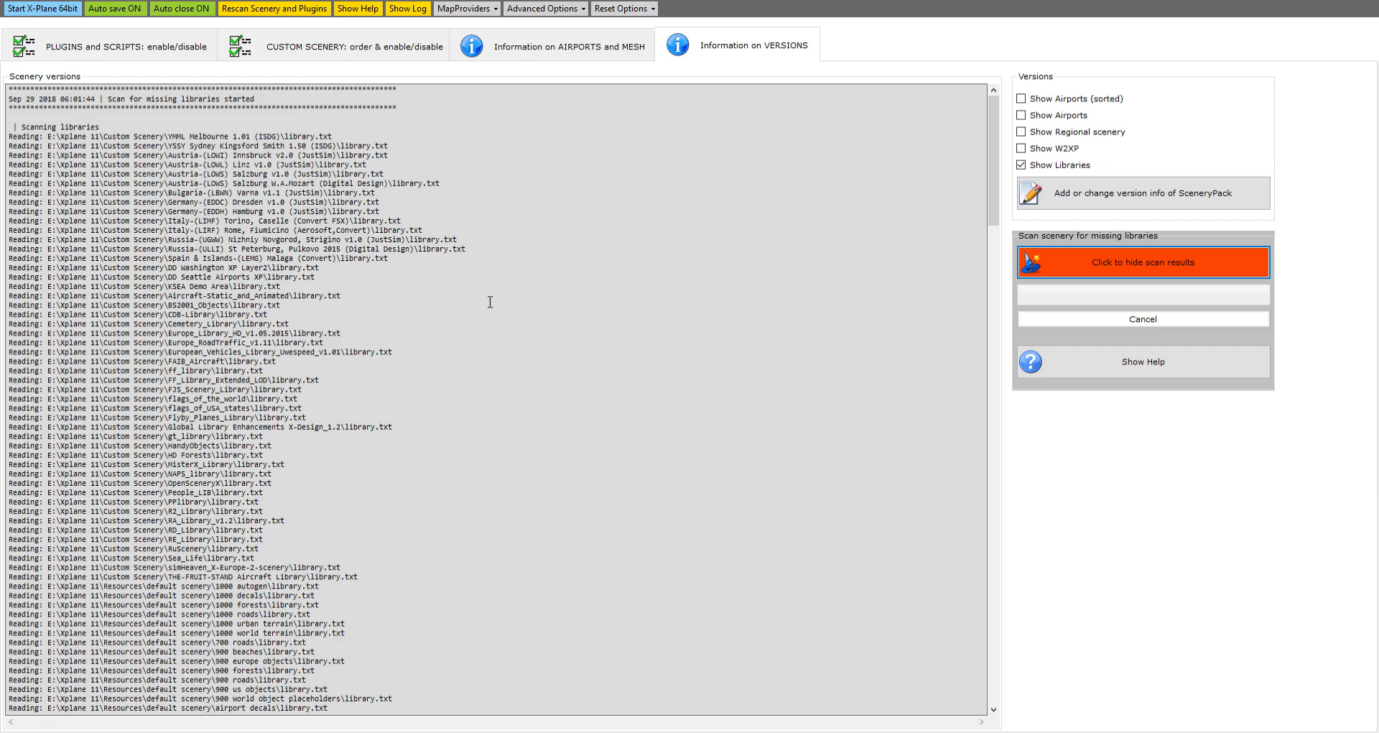
pyautogui.moveTo(1182, 293)
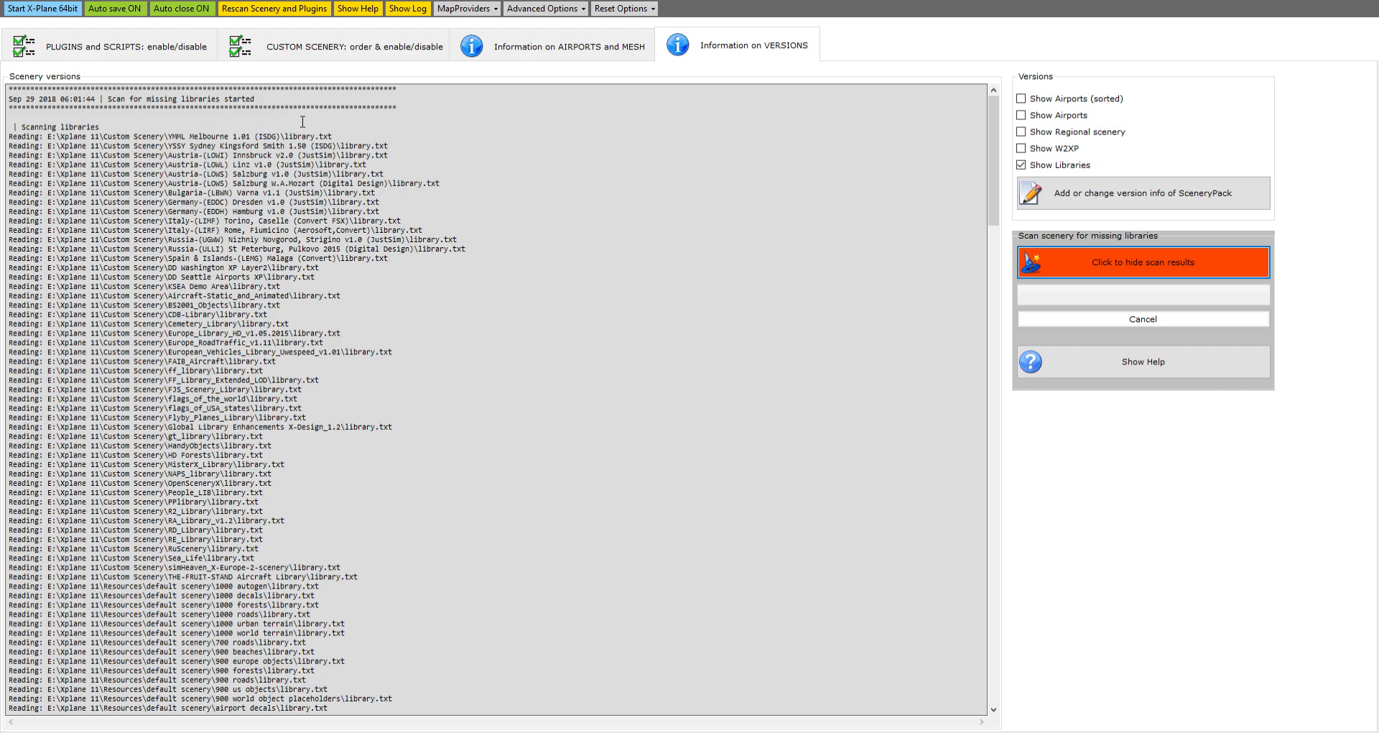
pyautogui.moveTo(363, 277)
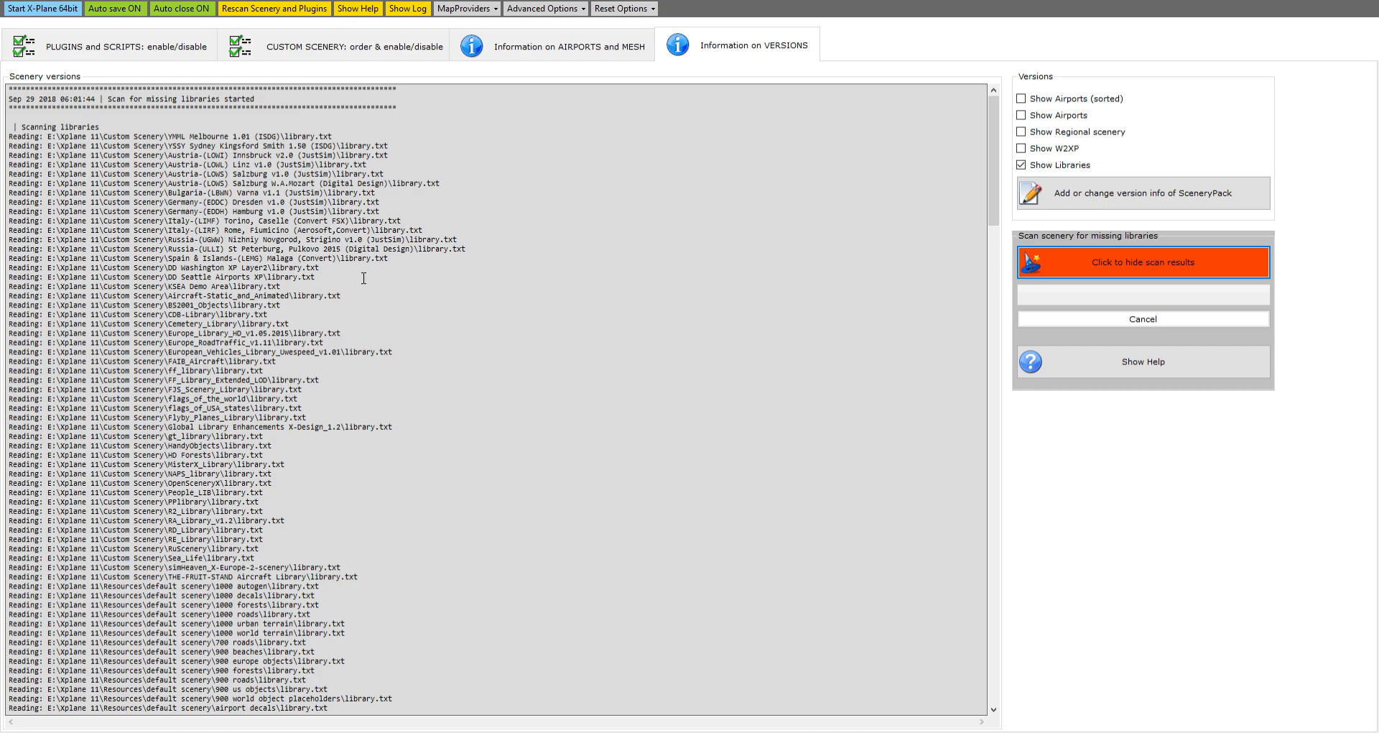
pyautogui.moveTo(224, 362)
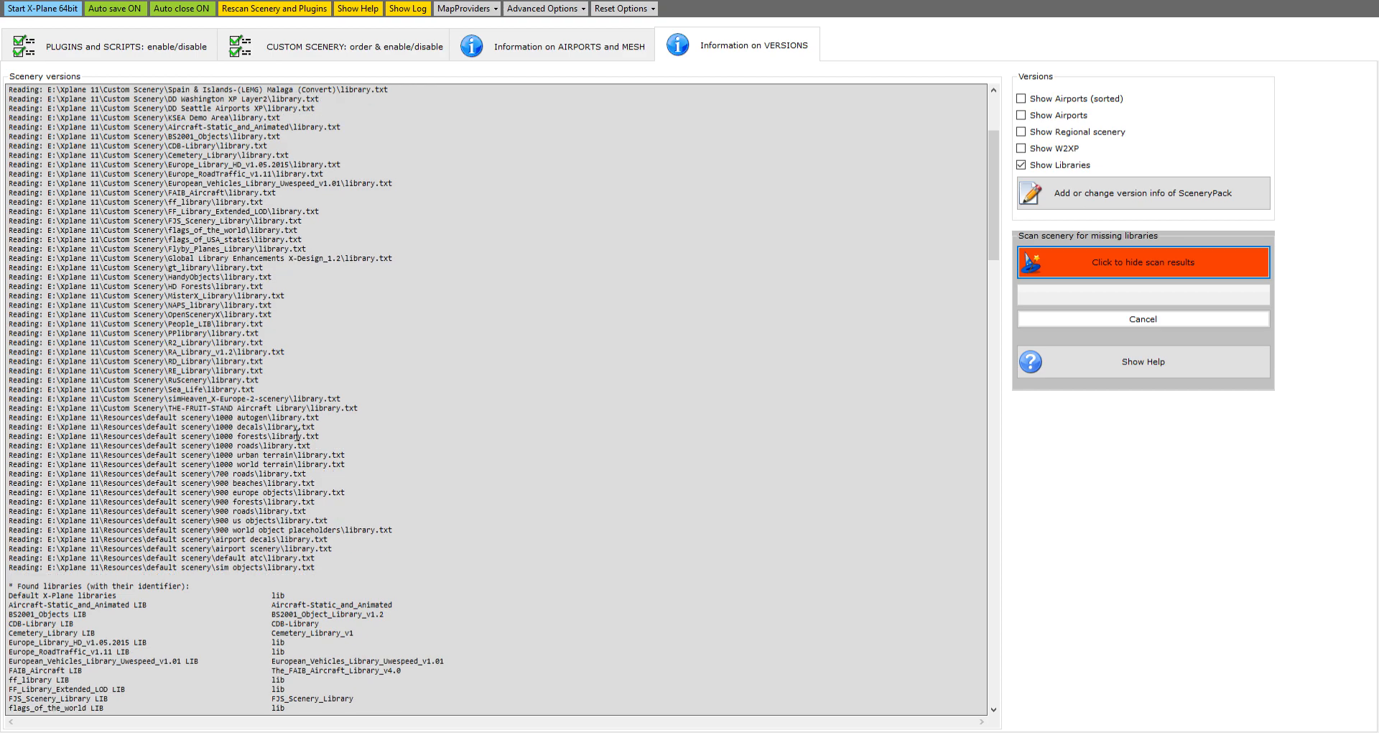
# Scroll the scan log to the 39495 unique library definitions total and the first scenery scan results.
pyautogui.scroll(-3)
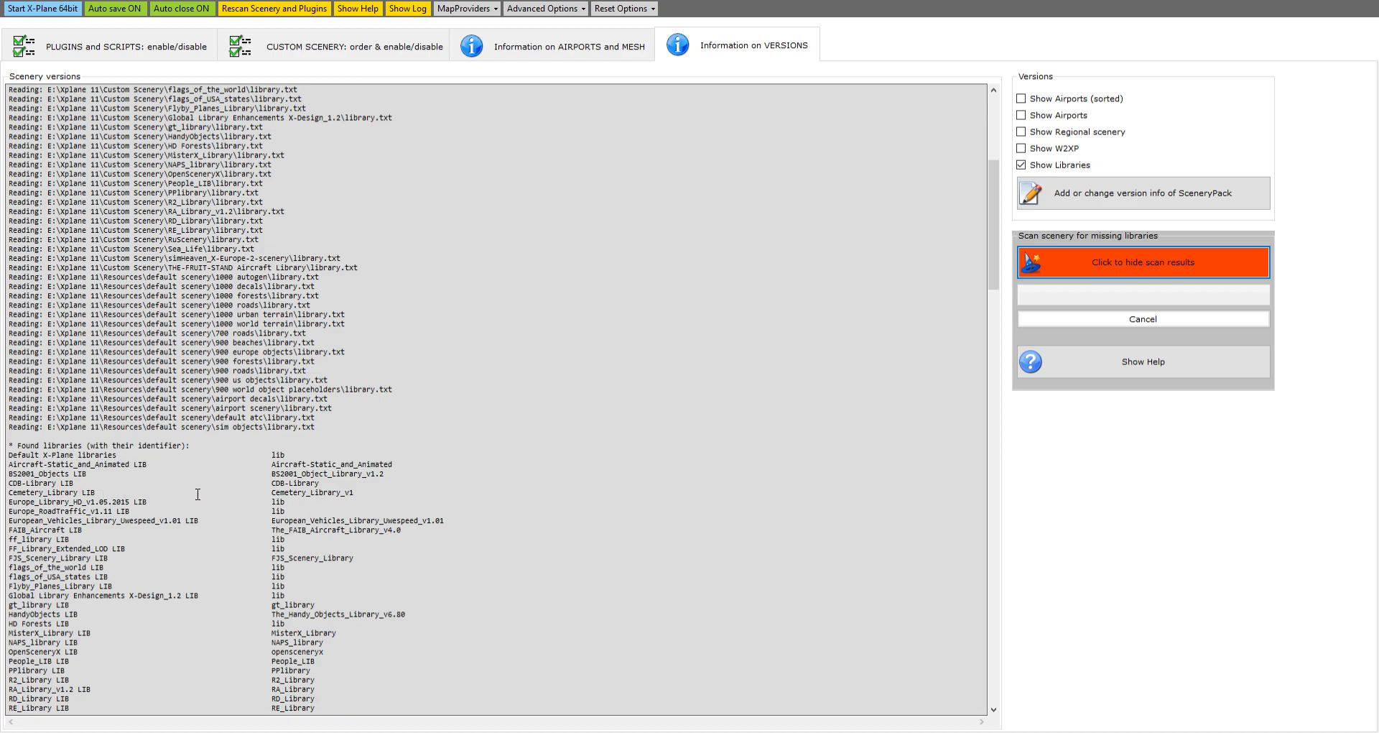
pyautogui.scroll(-3)
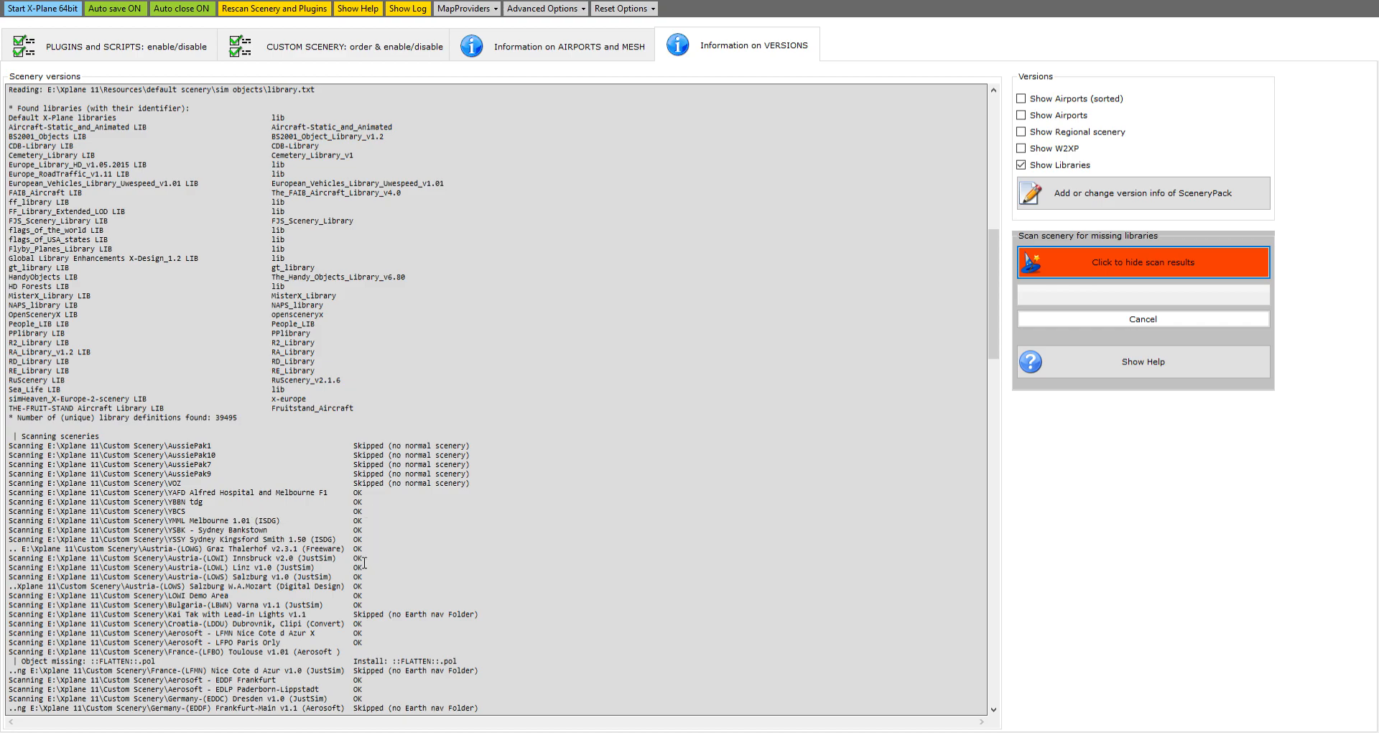
pyautogui.scroll(-3)
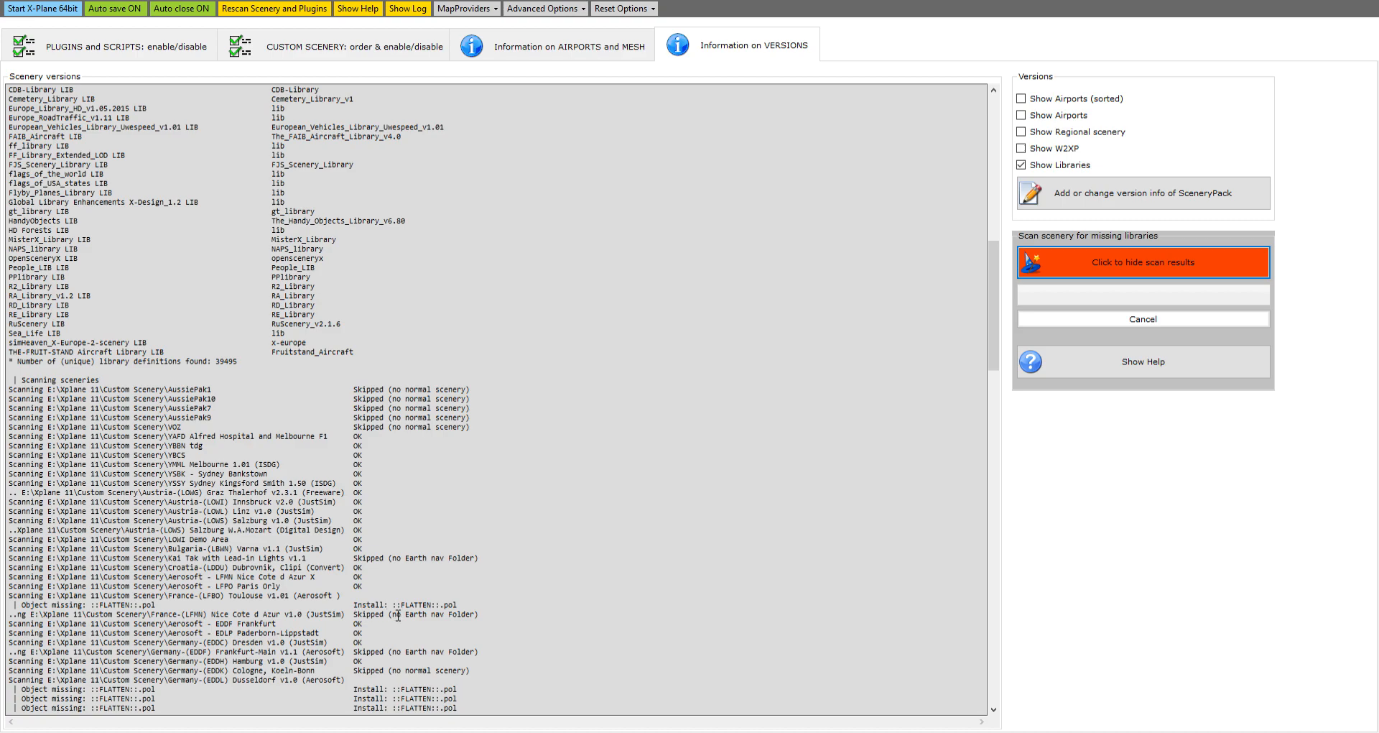
pyautogui.moveTo(473, 614)
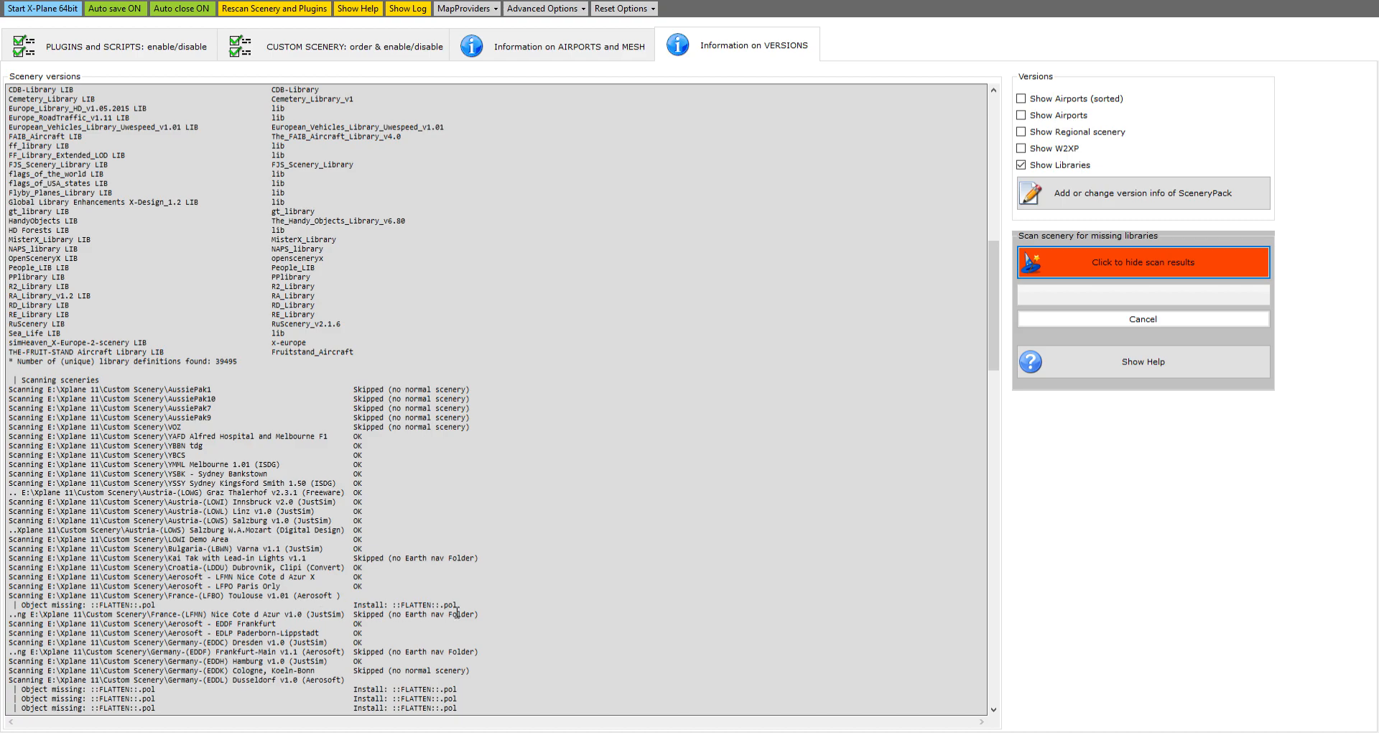
pyautogui.moveTo(459, 611)
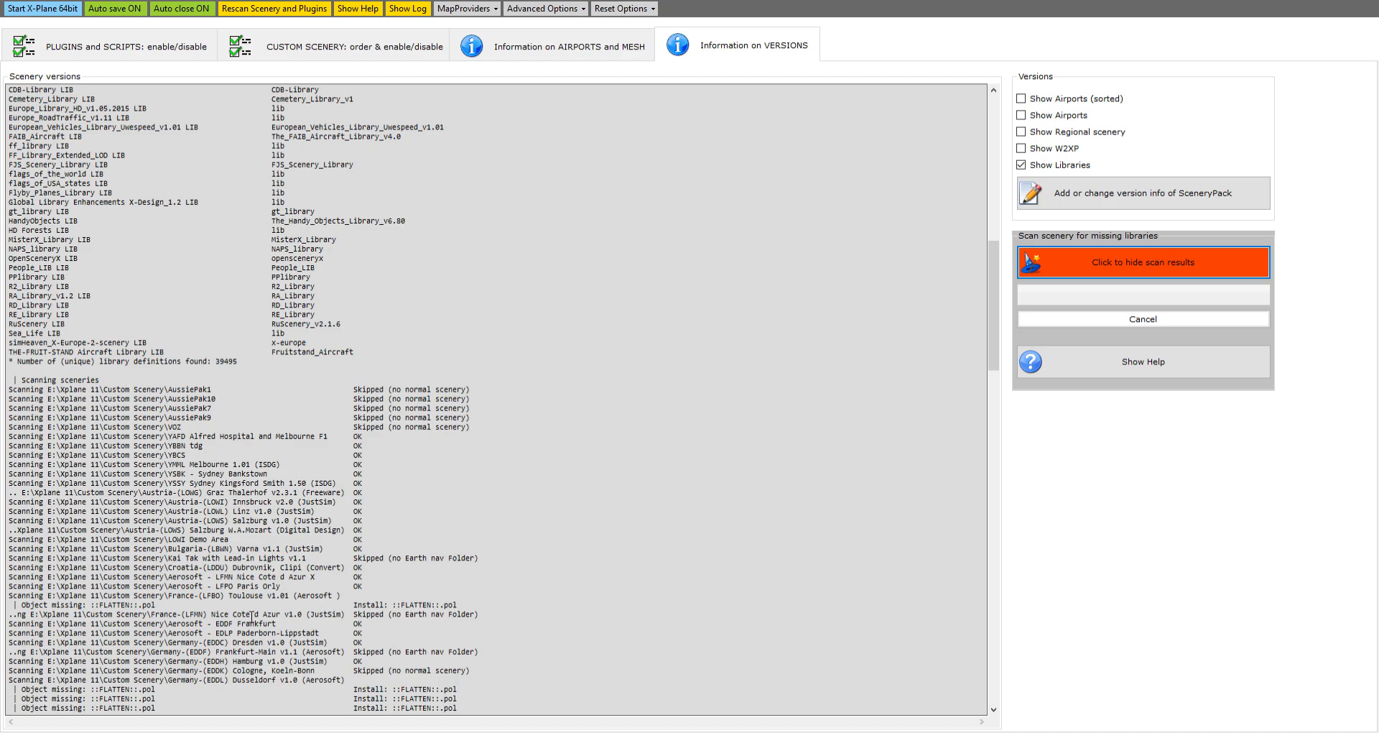
pyautogui.moveTo(237, 613)
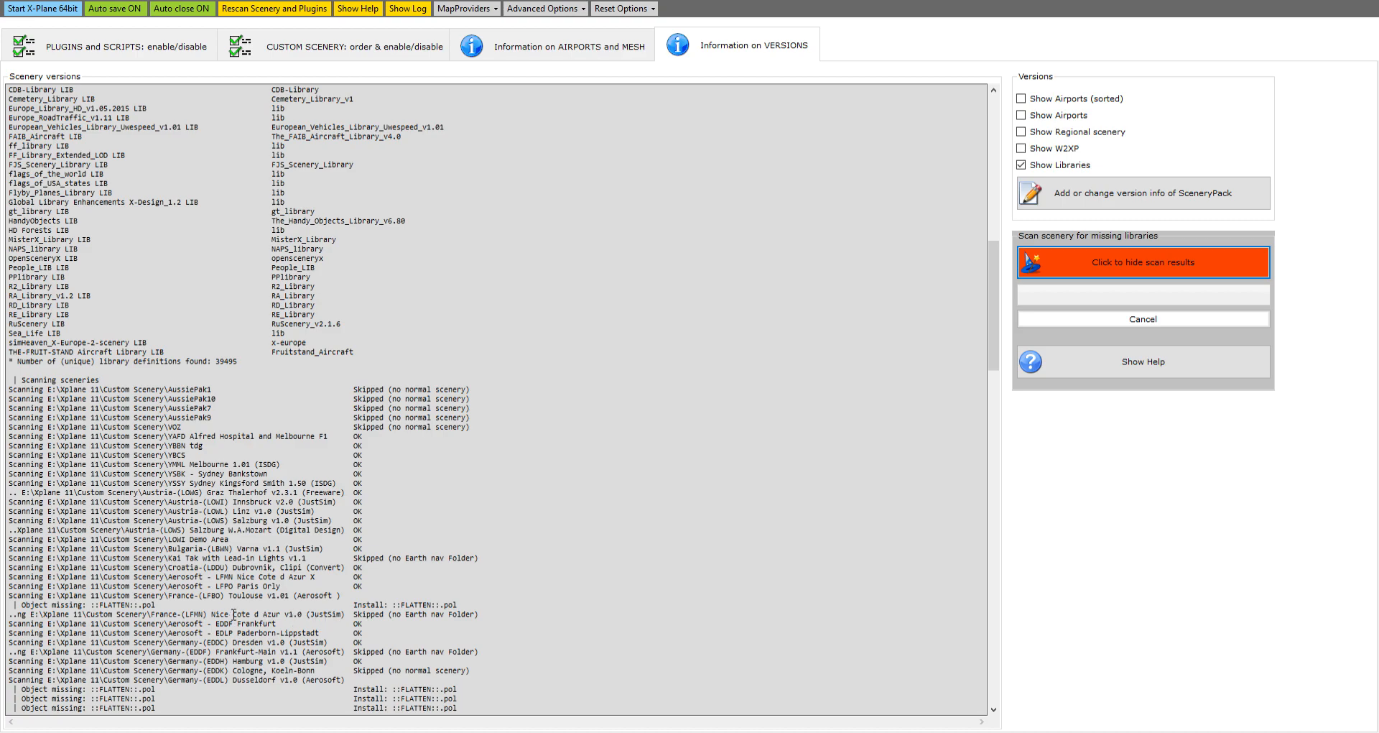
# Scroll to the VHHH ChekLapKok and Torino Caselle missing FAIB aircraft and european_vehicles_static objects.
pyautogui.scroll(-3)
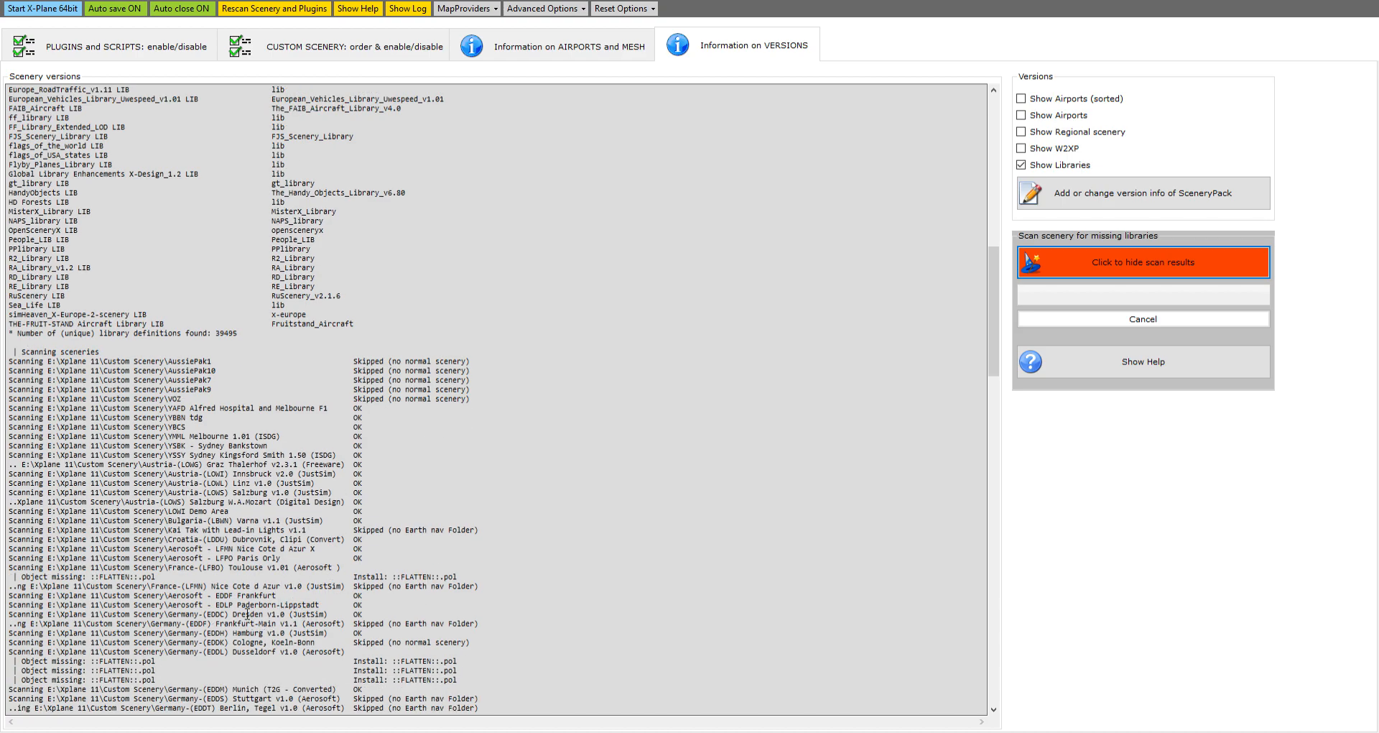
pyautogui.scroll(-3)
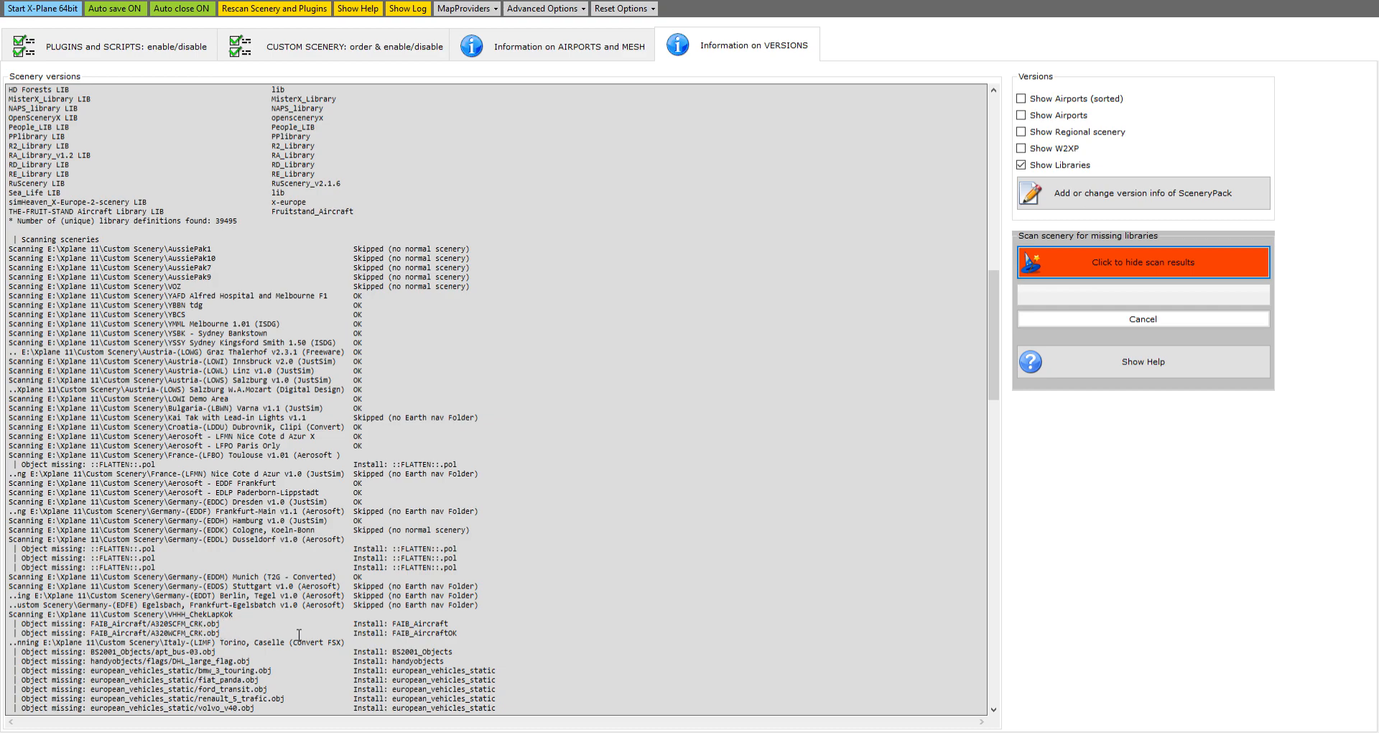
pyautogui.moveTo(409, 634)
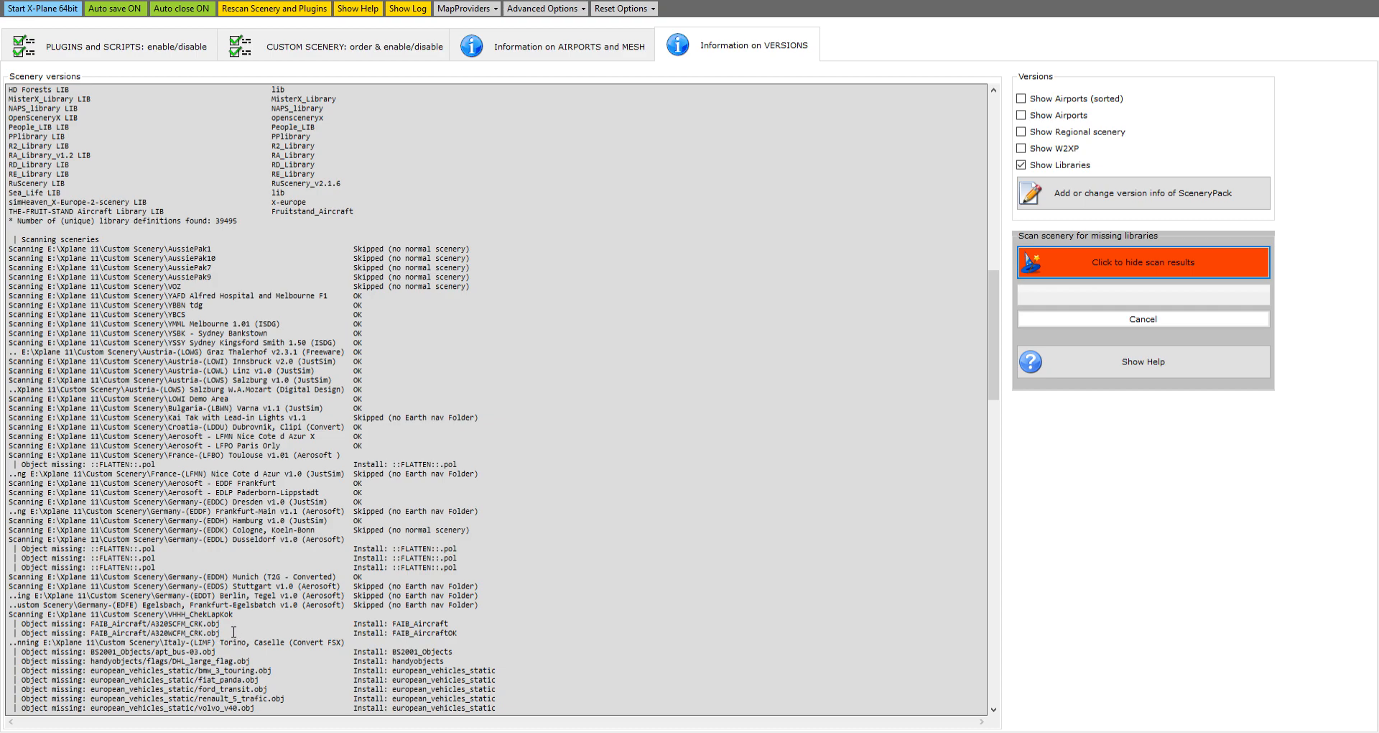
pyautogui.moveTo(452, 625)
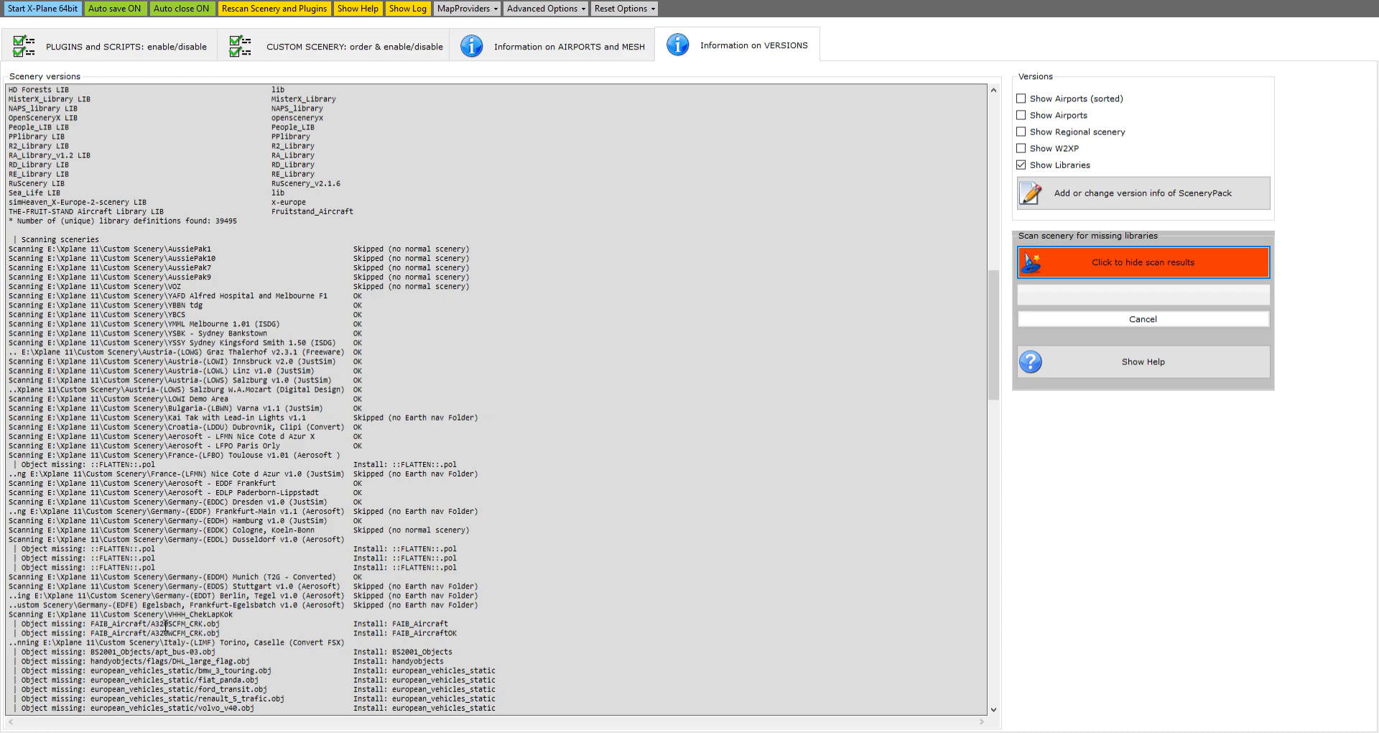
pyautogui.scroll(-3)
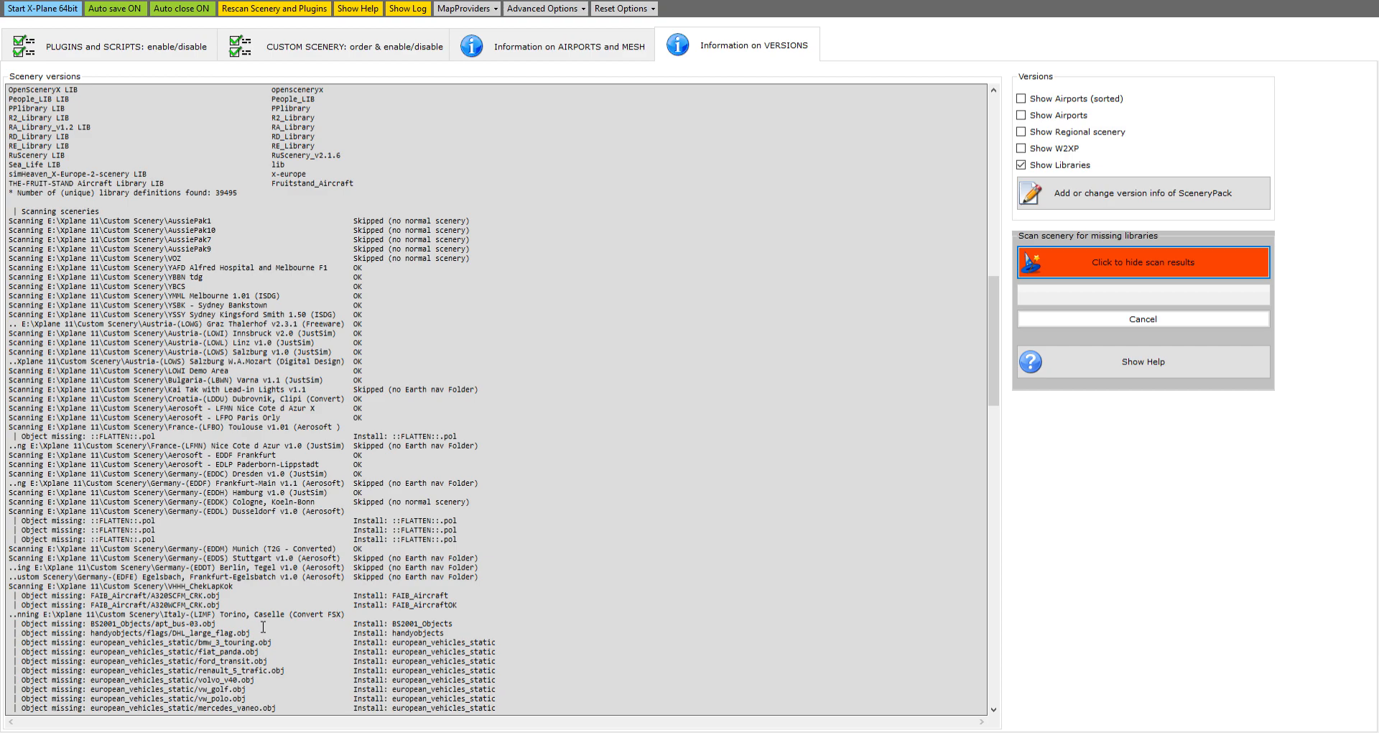
# Scroll to the Rome, Amsterdam and Norway entries showing missing european_vehicles_static bus models.
pyautogui.scroll(-3)
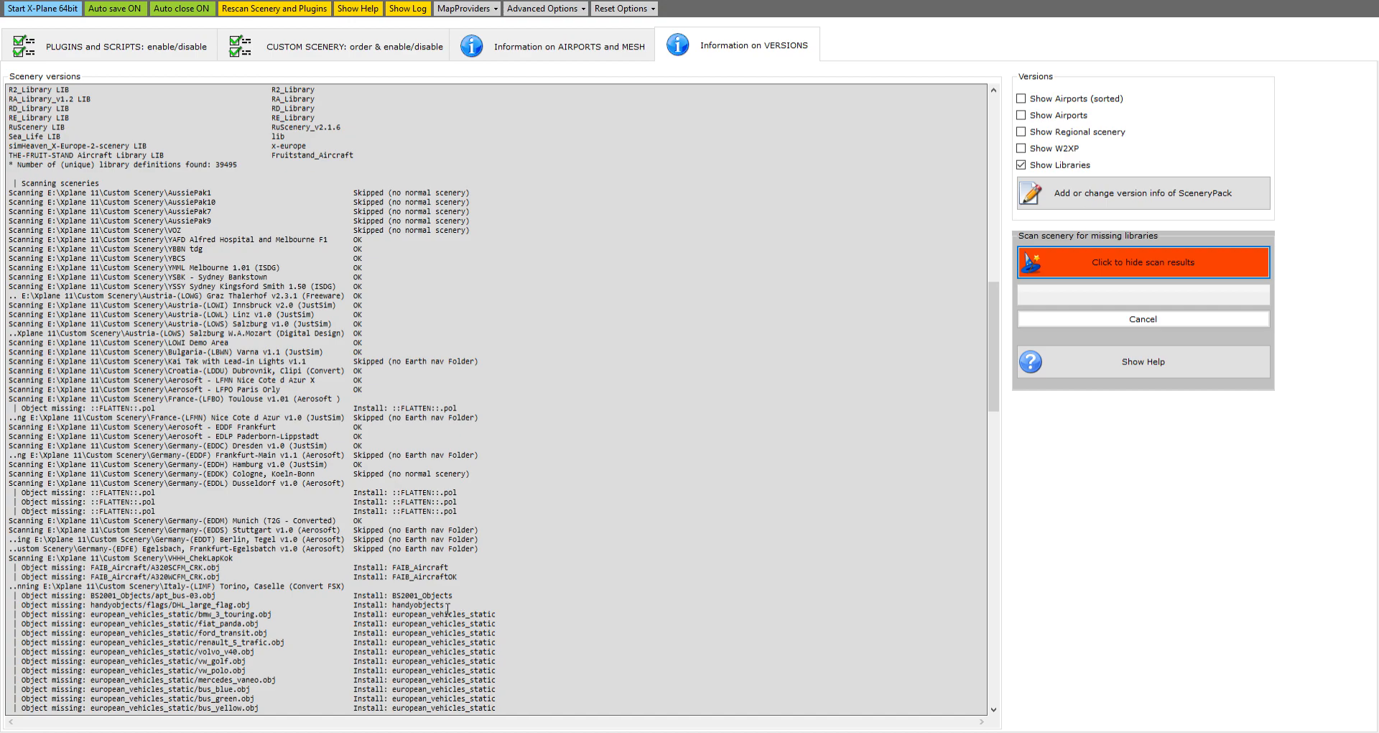
pyautogui.moveTo(396, 635)
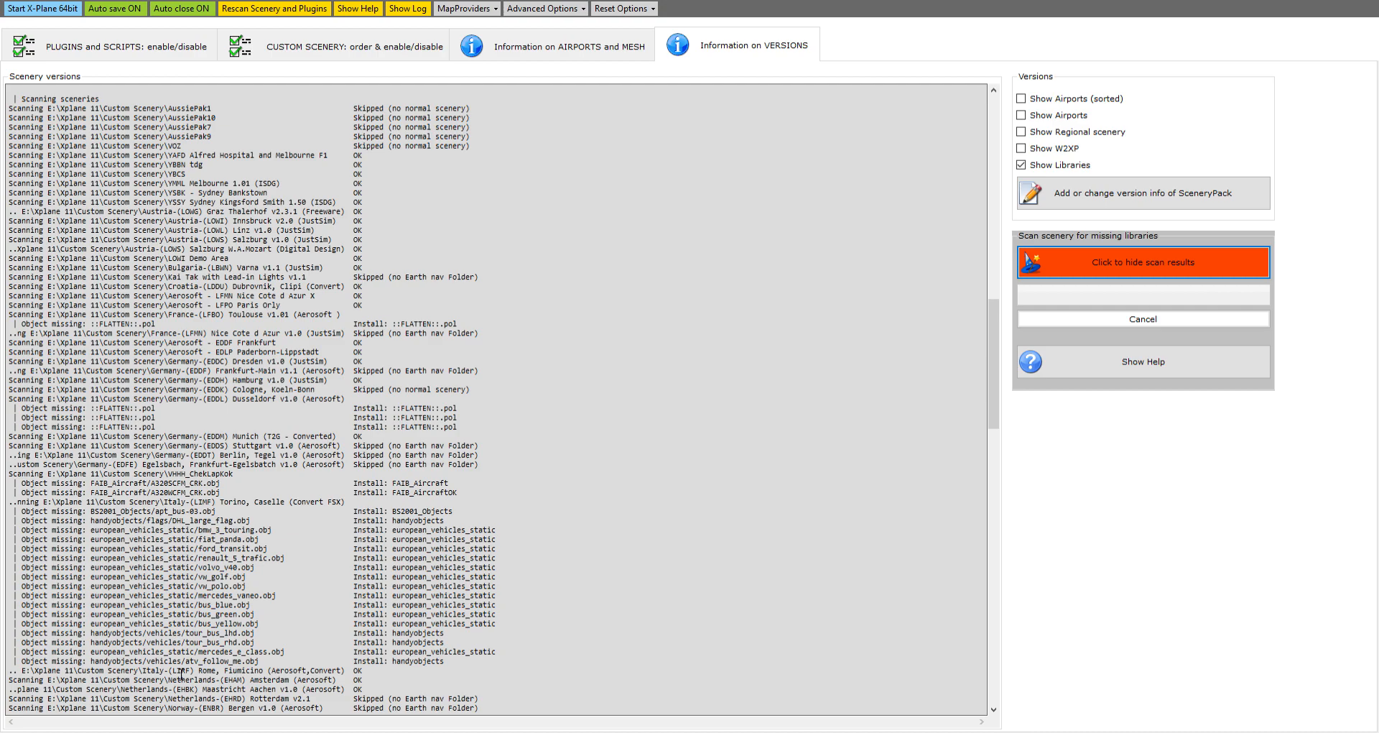
pyautogui.scroll(-3)
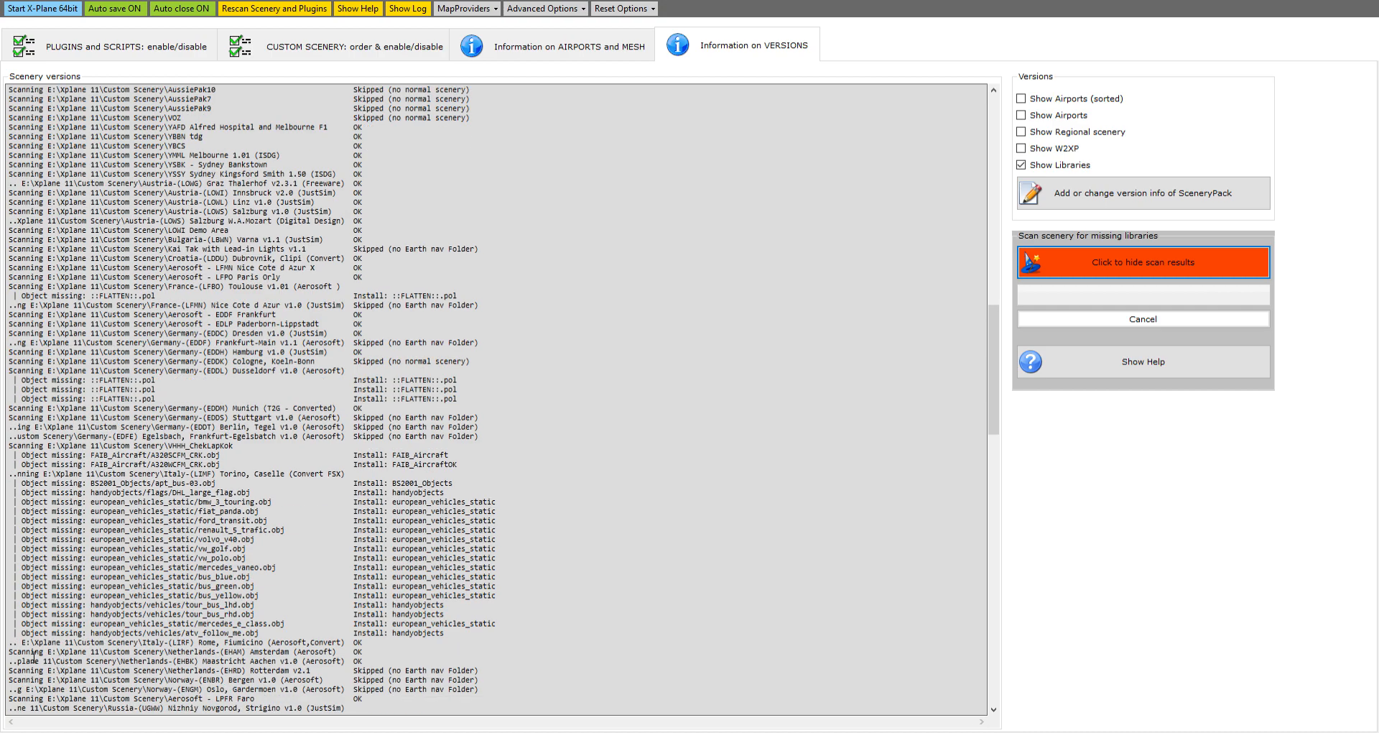
pyautogui.scroll(-3)
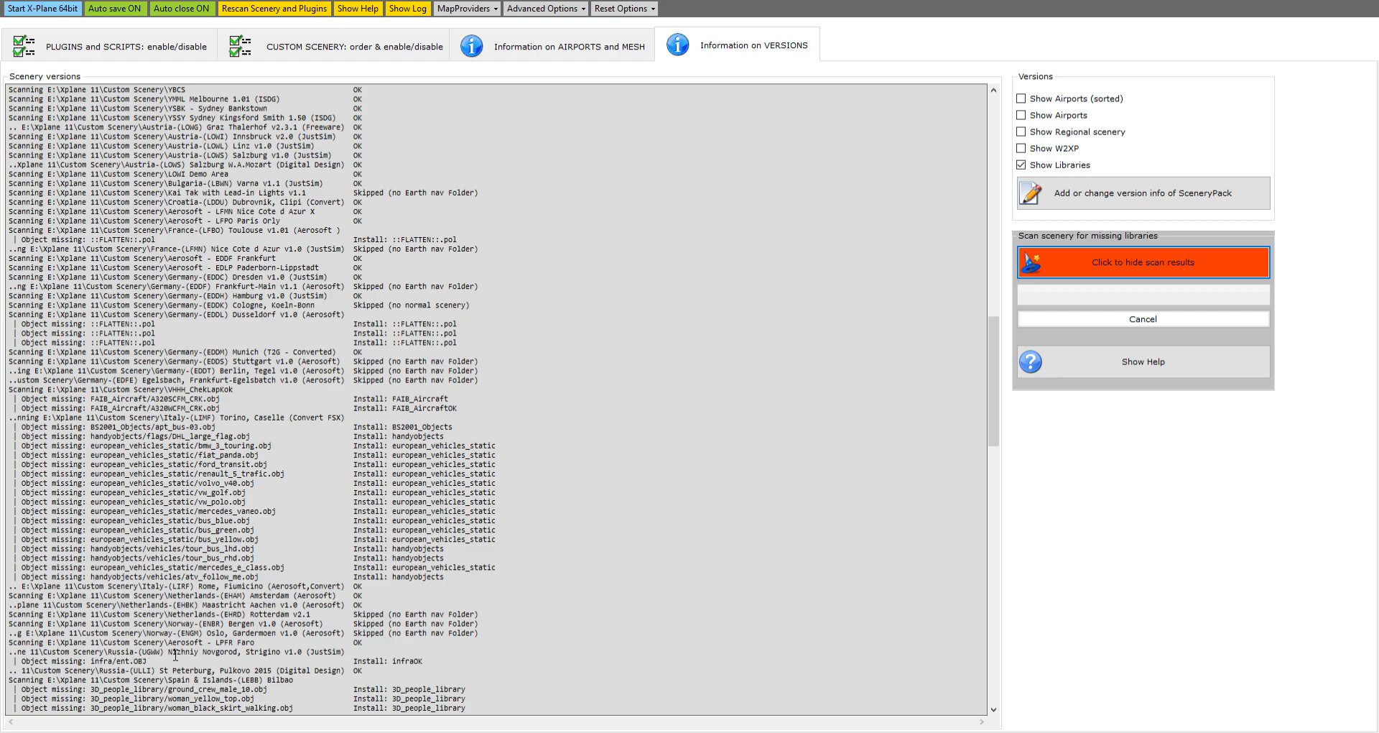
pyautogui.moveTo(175, 652)
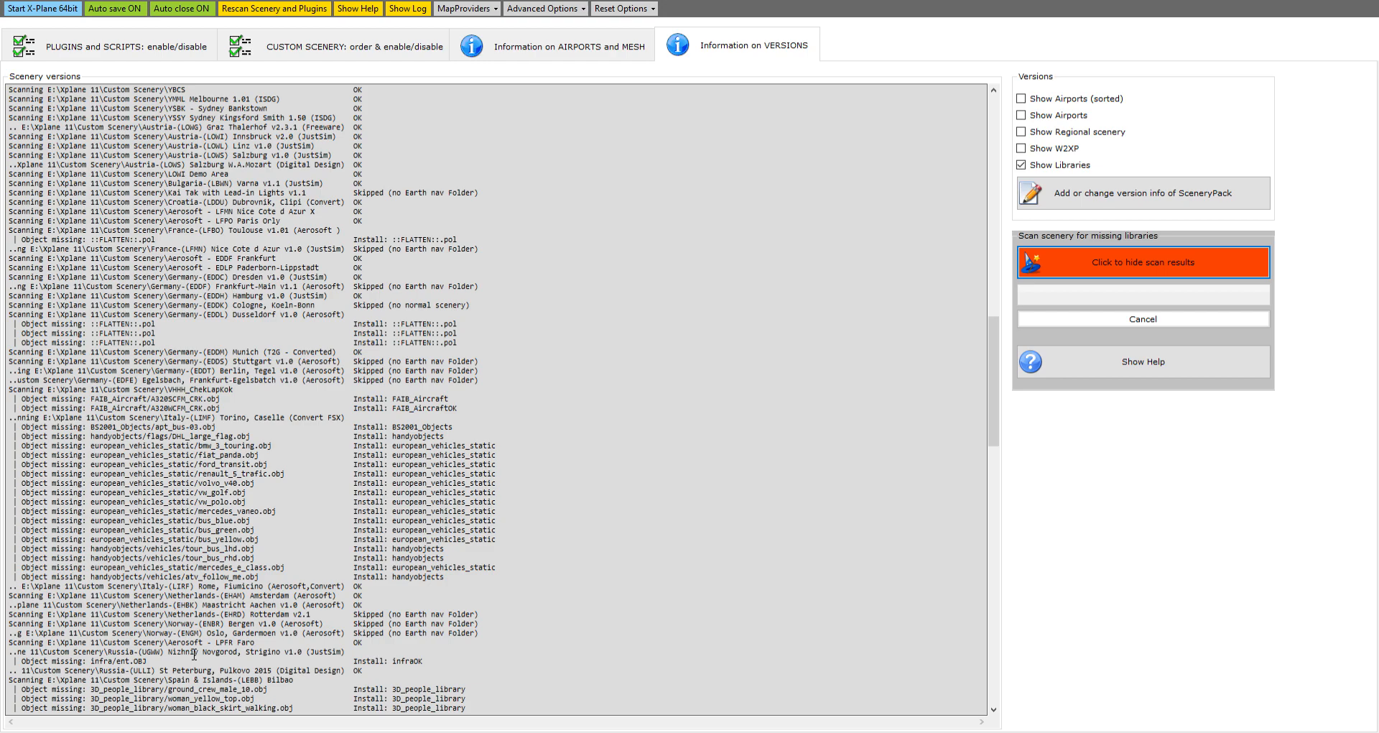
pyautogui.scroll(-3)
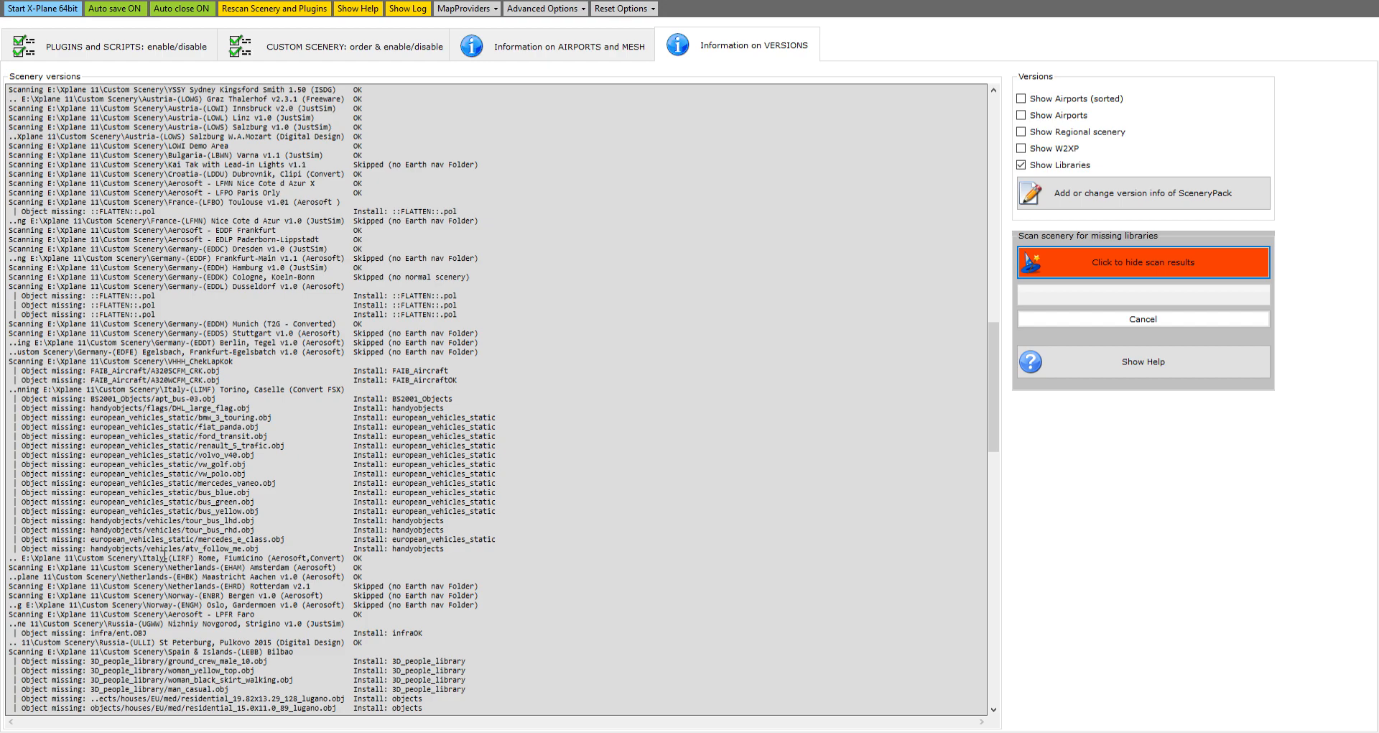
pyautogui.moveTo(334, 593)
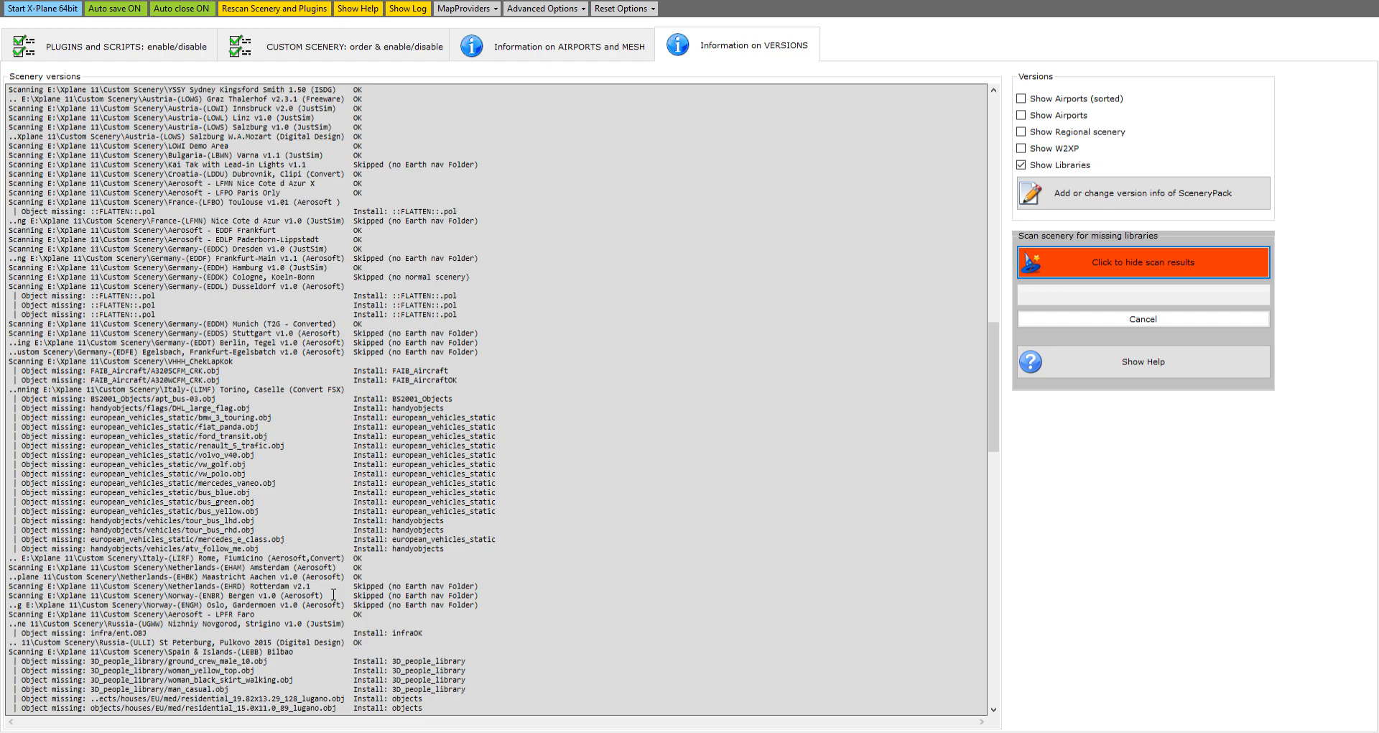
pyautogui.moveTo(362, 433)
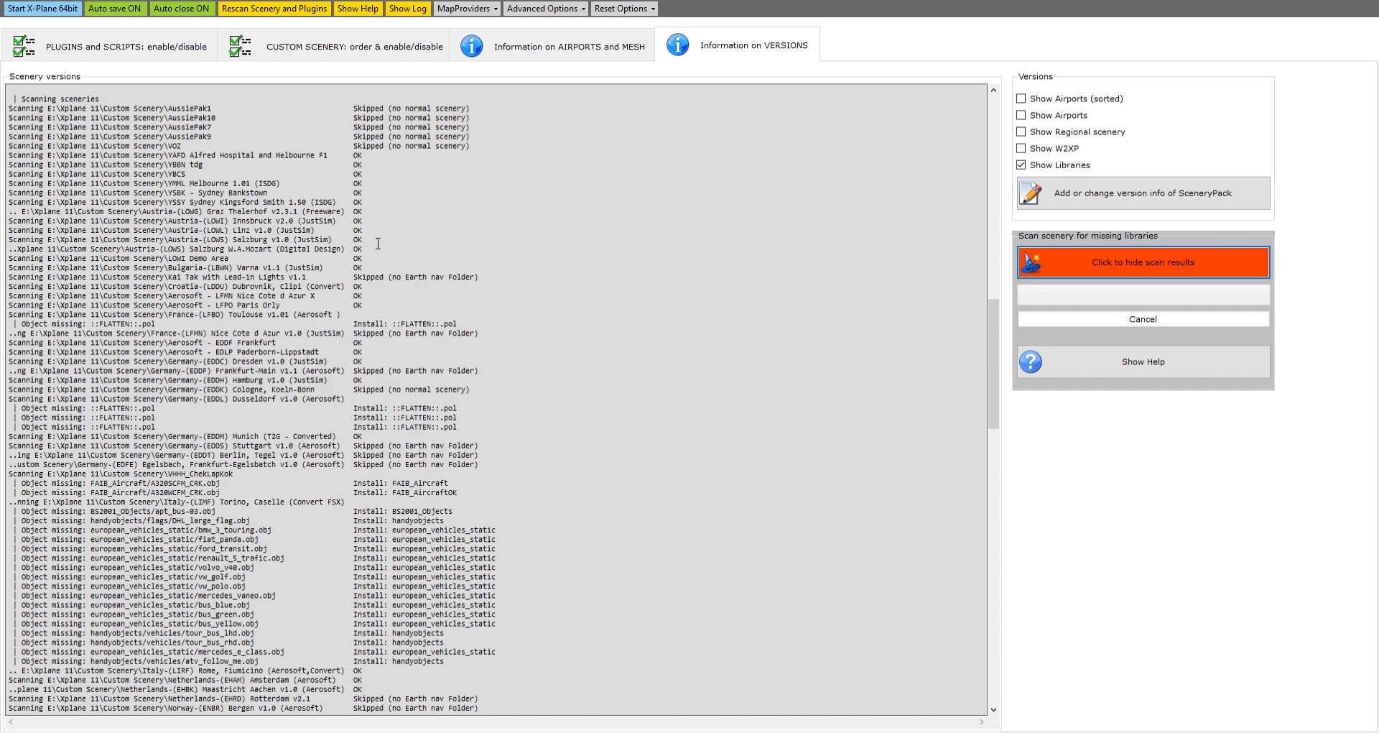
pyautogui.moveTo(361, 185)
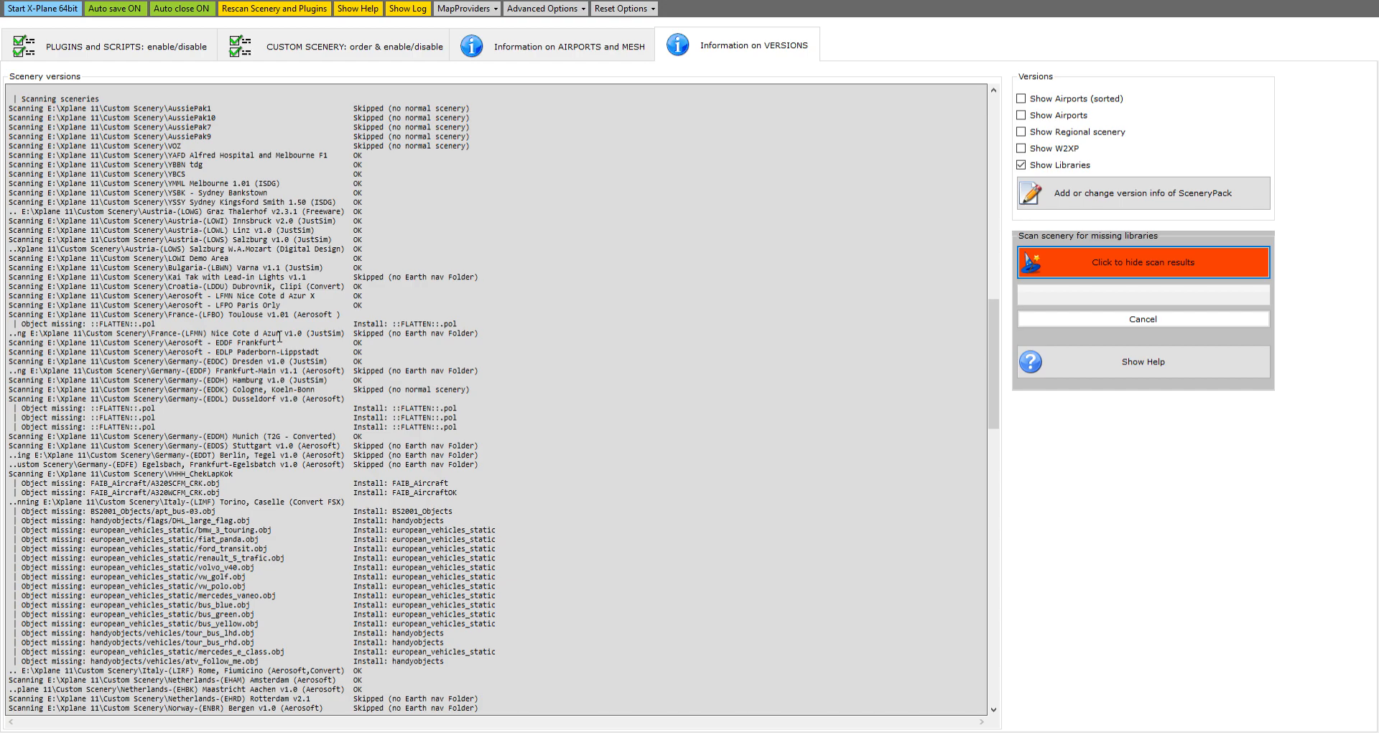
pyautogui.moveTo(283, 333)
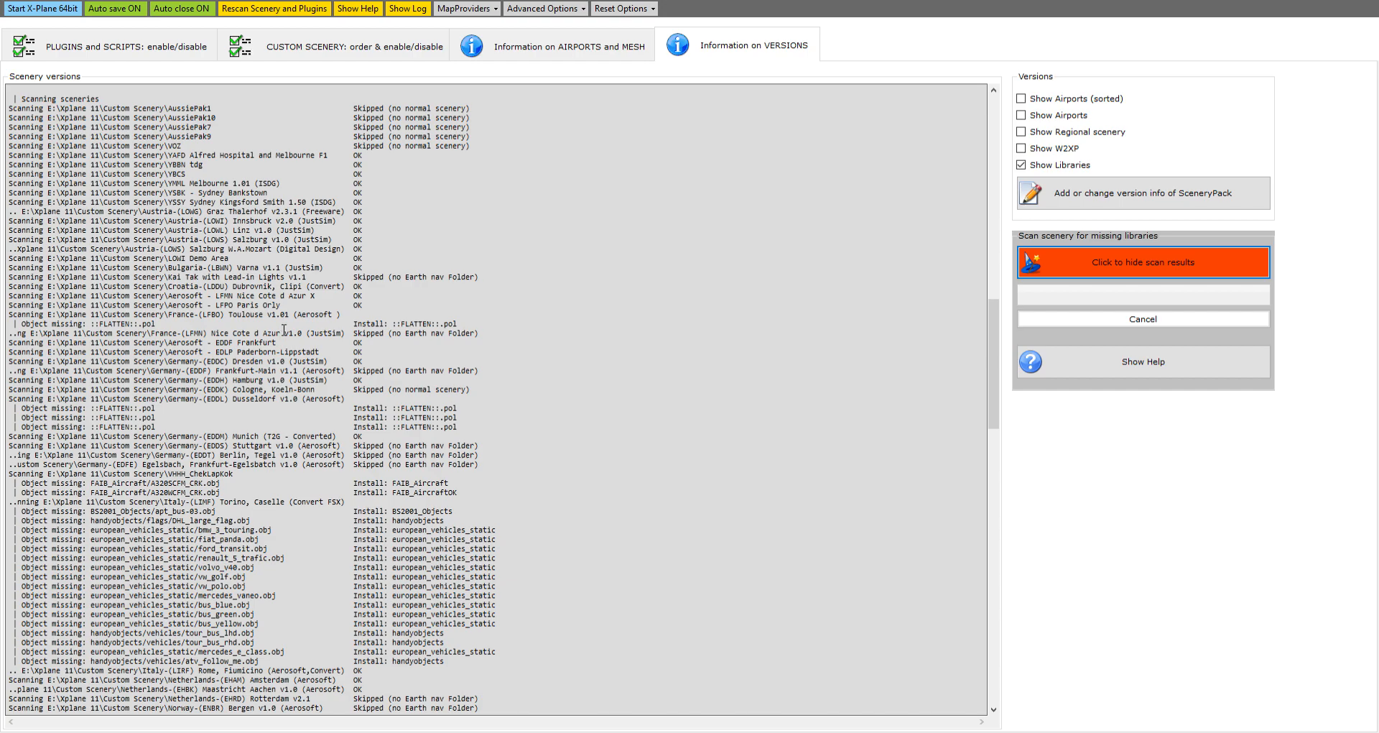